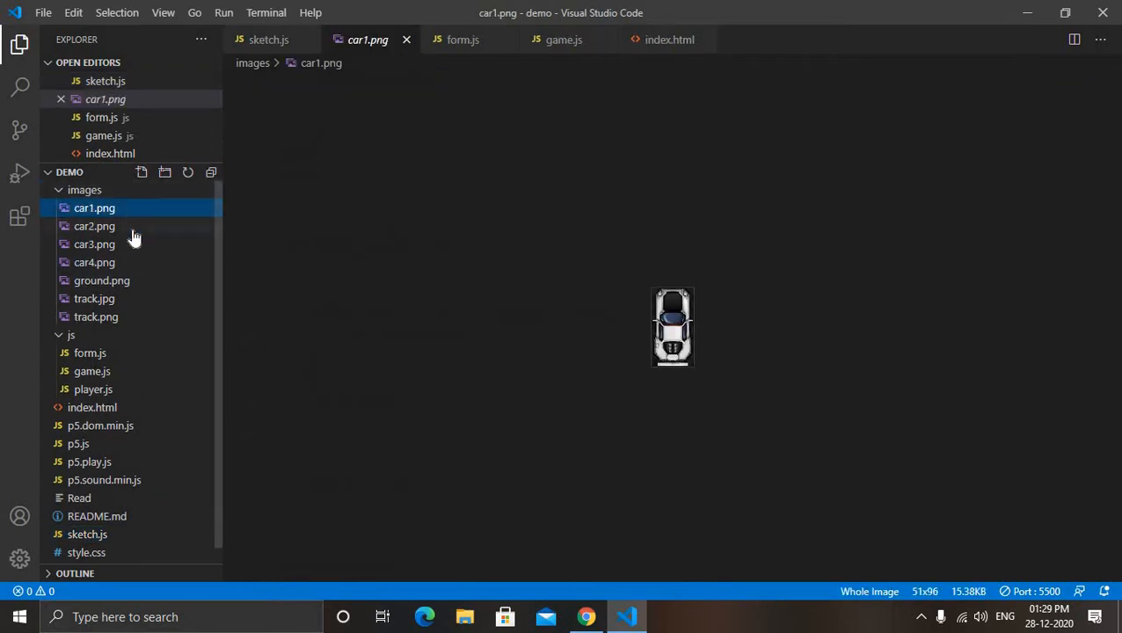
Preview car3.png, car4.png, track.jpg and track.png from the project's images folder
{"action": "left_click", "coordinate": [94, 245]}
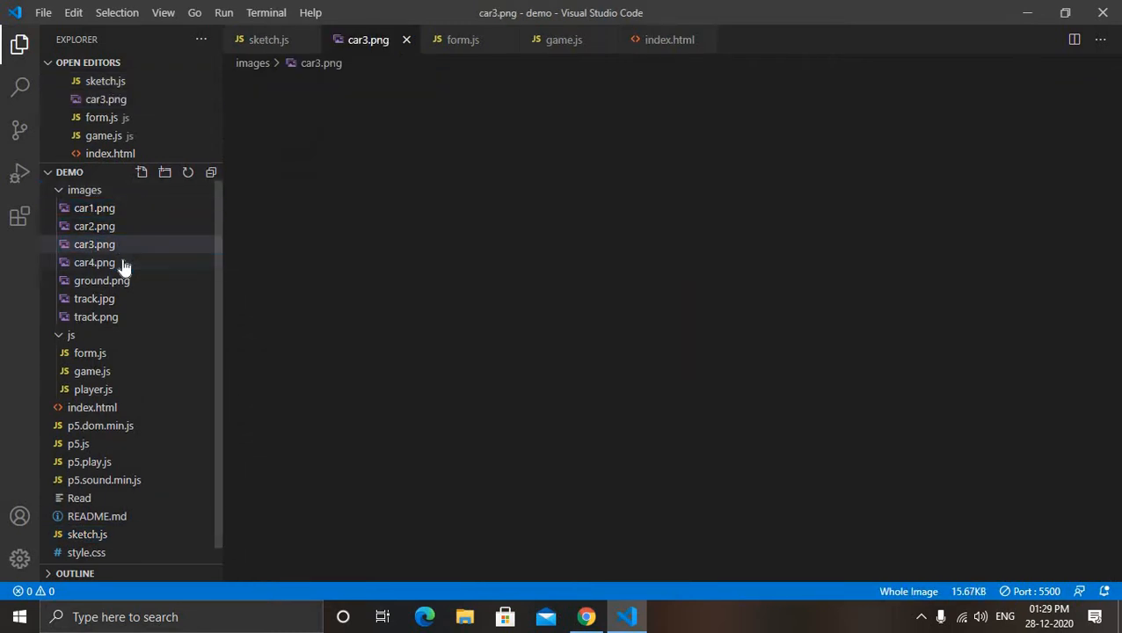
{"action": "left_click", "coordinate": [95, 280]}
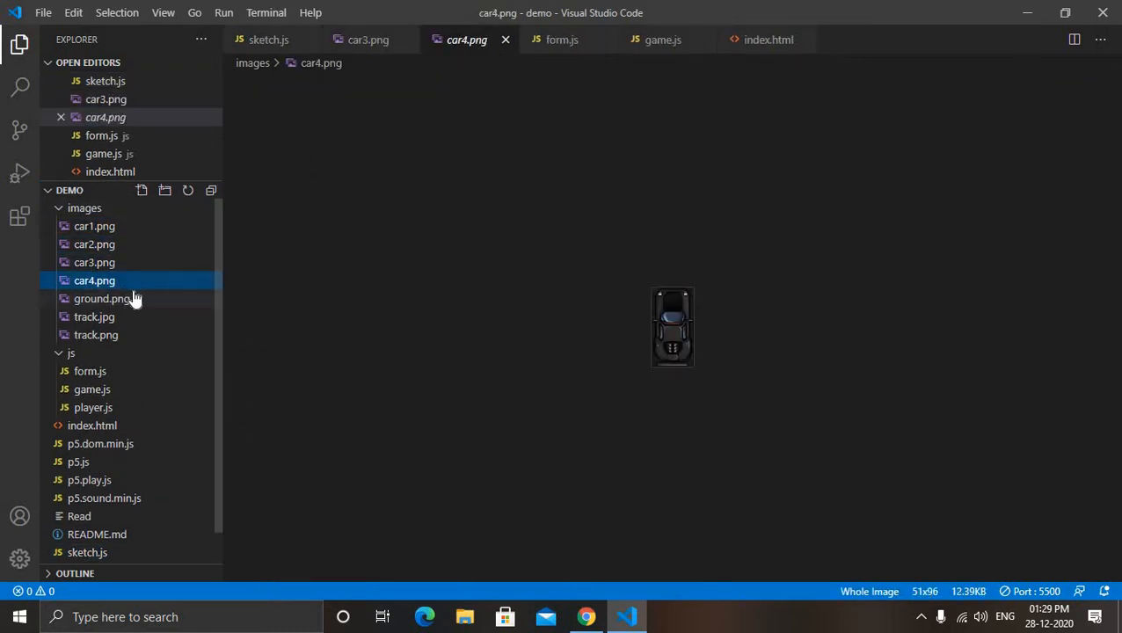
{"action": "left_click", "coordinate": [101, 298]}
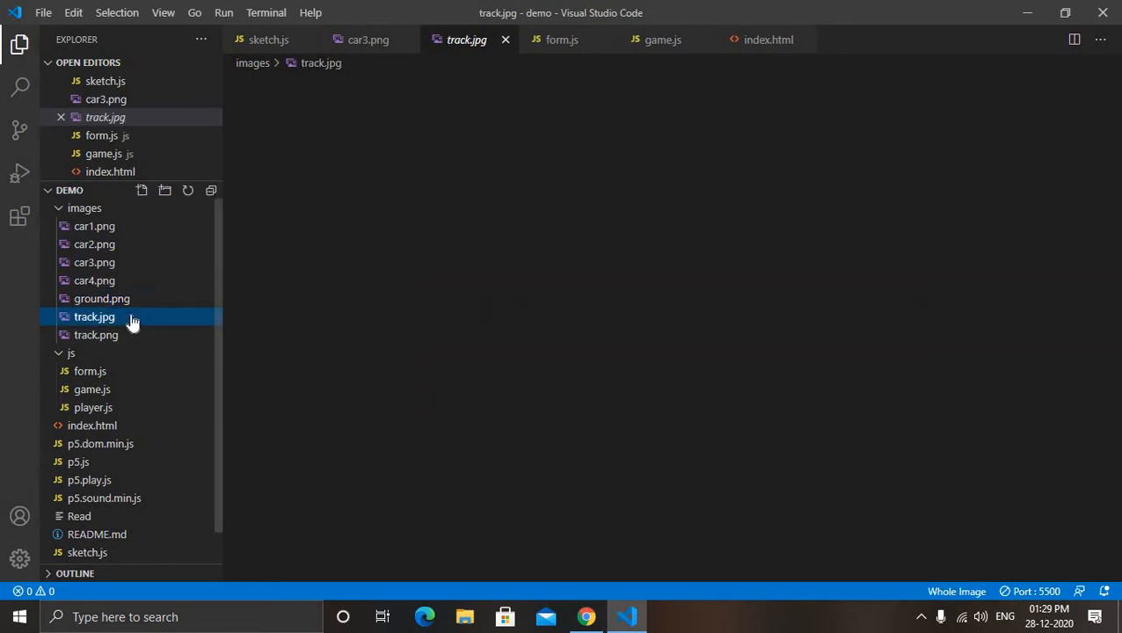
{"action": "left_click", "coordinate": [94, 316]}
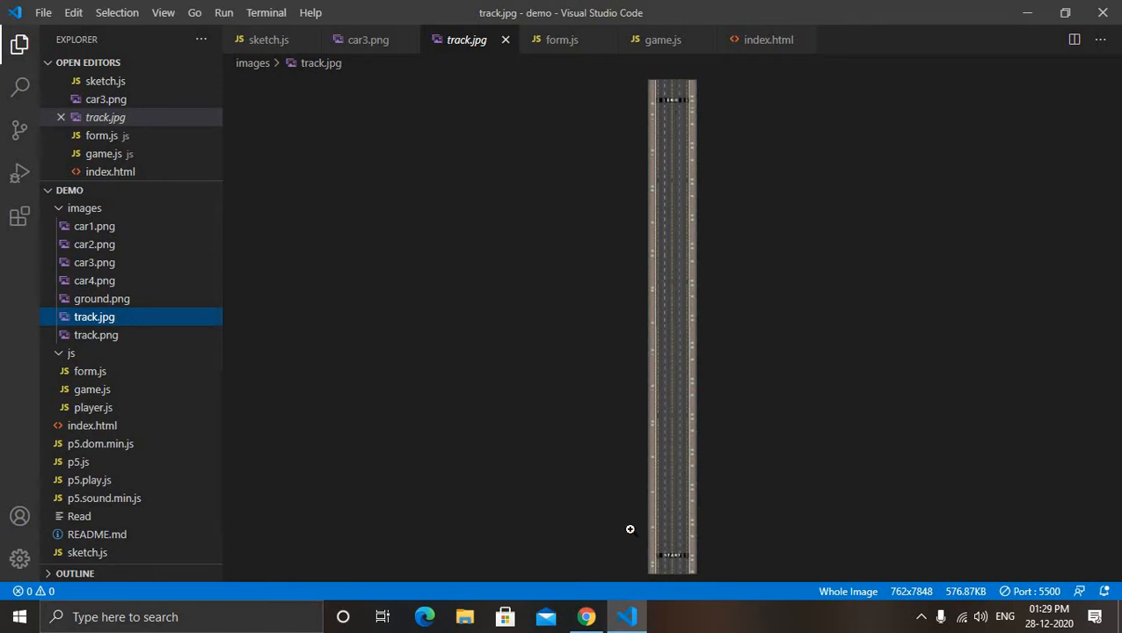
{"action": "left_click", "coordinate": [96, 335]}
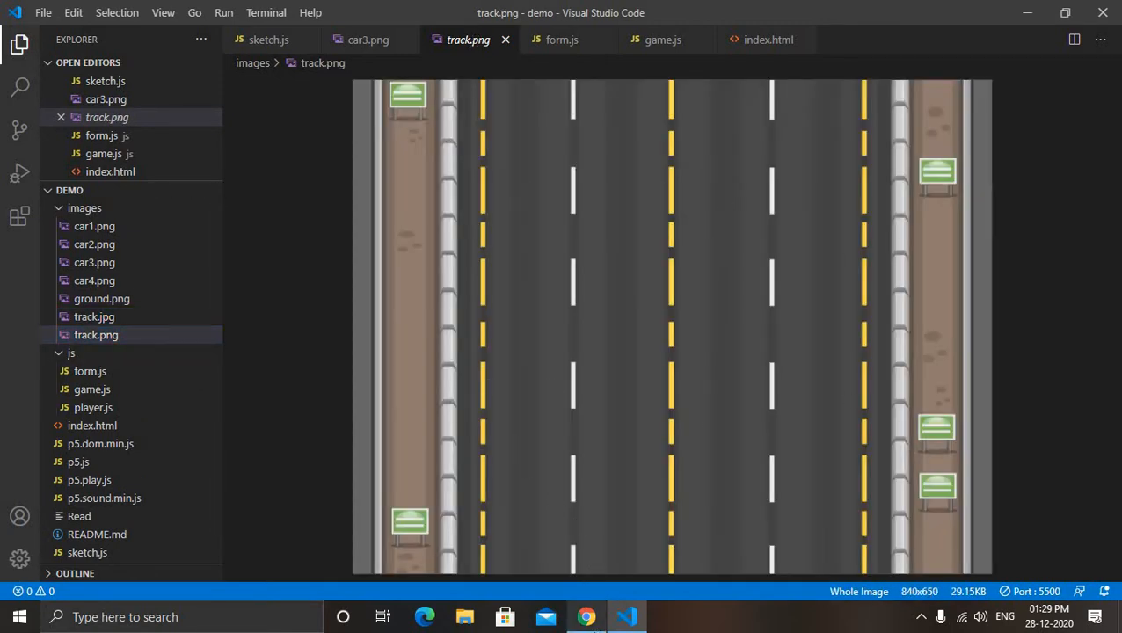
{"action": "left_click", "coordinate": [585, 617]}
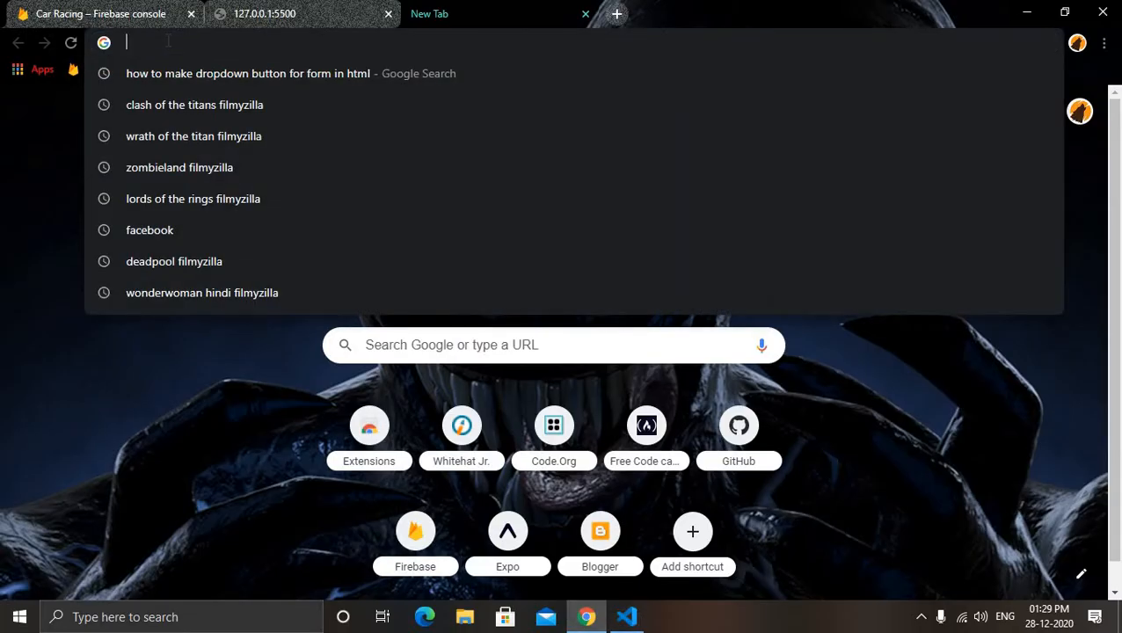
Search for appstorespro, open the App Stores Pro site and show its Sprites listings
{"action": "type", "text": "appstorespro"}
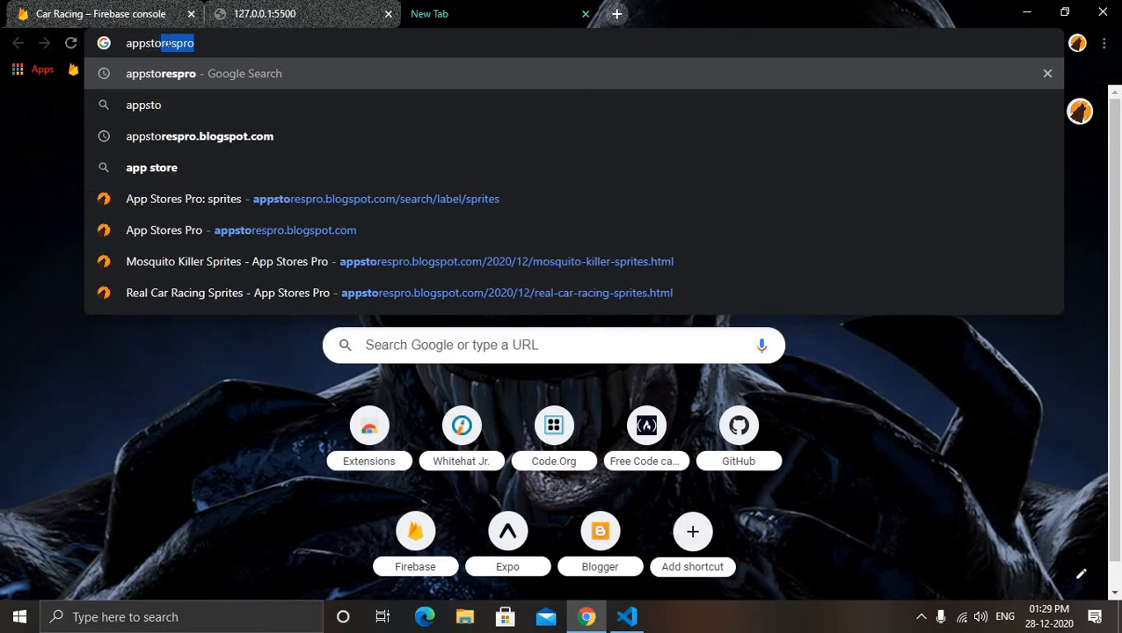
{"action": "key", "text": "Down"}
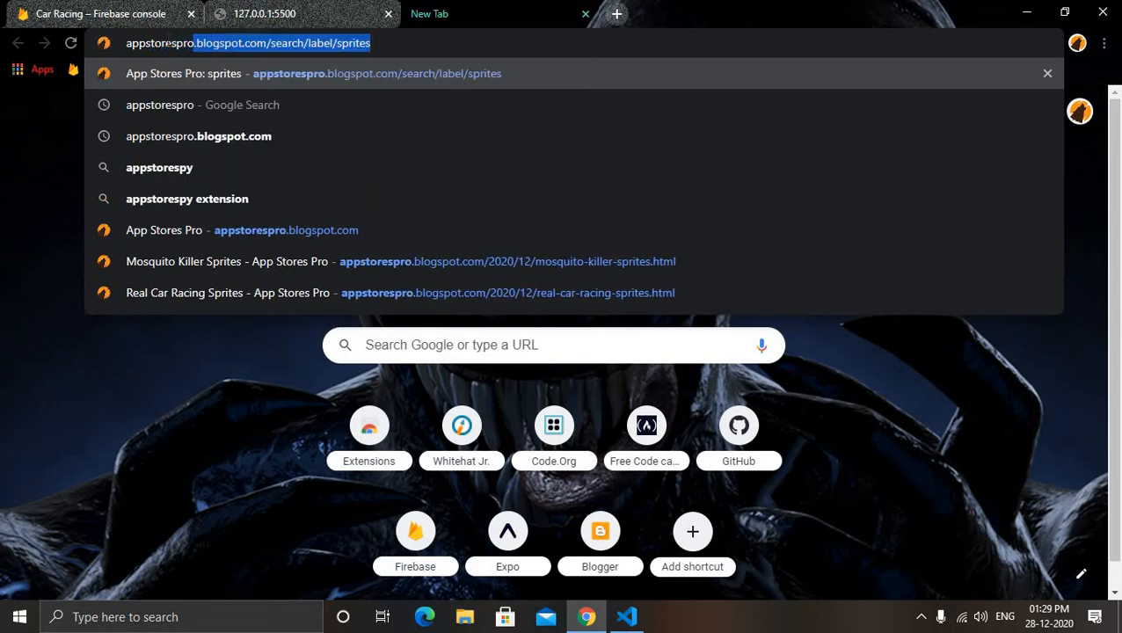
{"action": "key", "text": "Delete"}
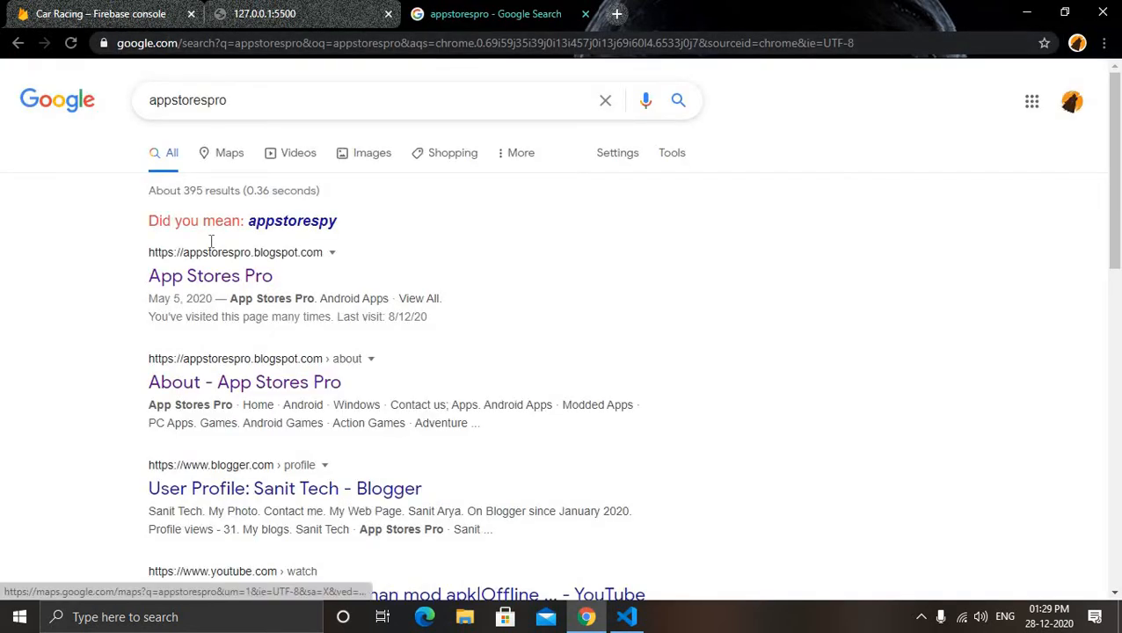
{"action": "mouse_move", "coordinate": [210, 276]}
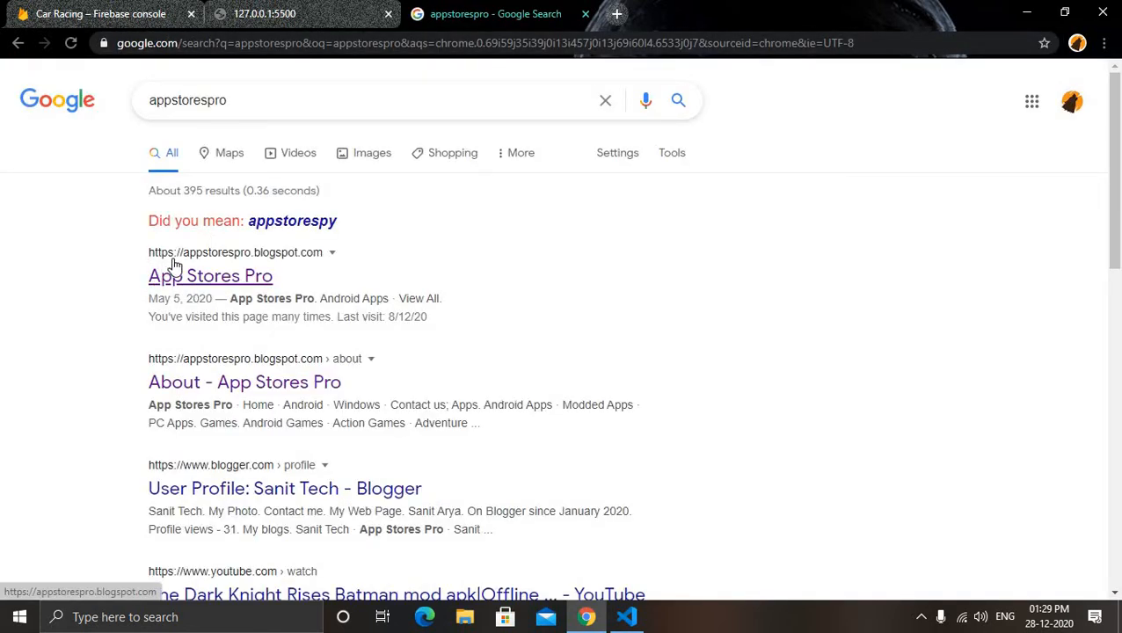
{"action": "left_click", "coordinate": [211, 276]}
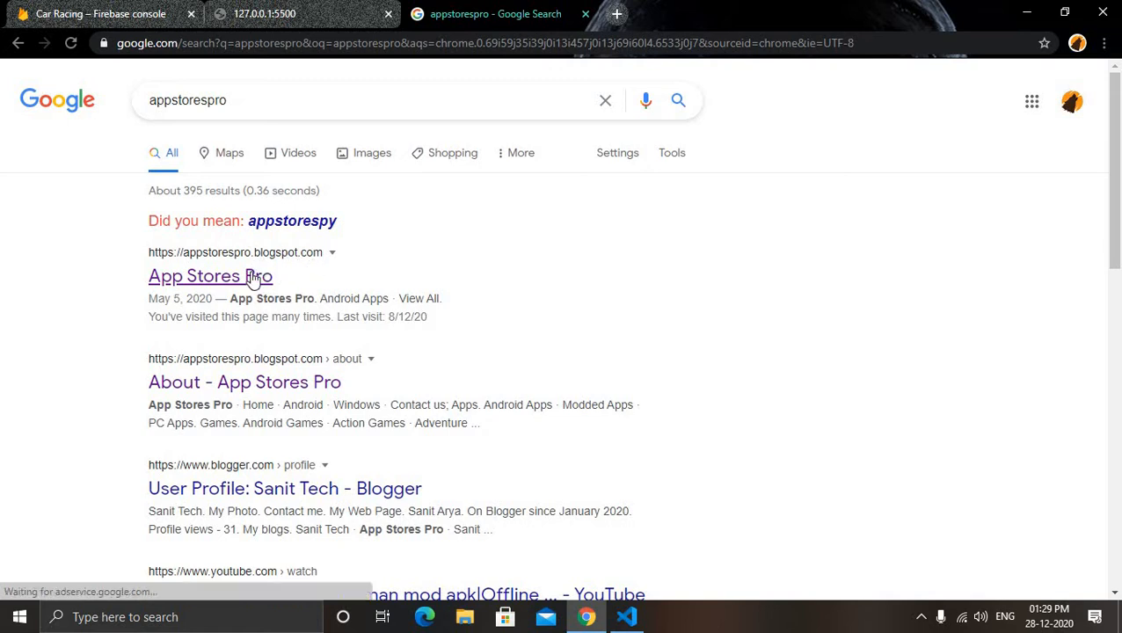
{"action": "left_click", "coordinate": [211, 276]}
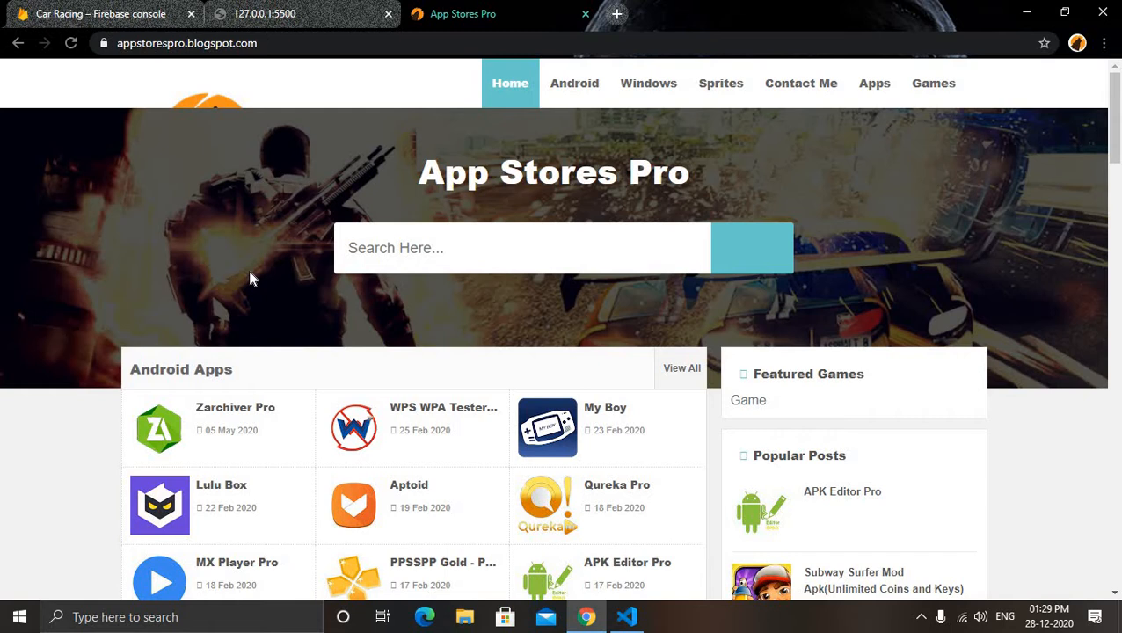
{"action": "mouse_move", "coordinate": [254, 274]}
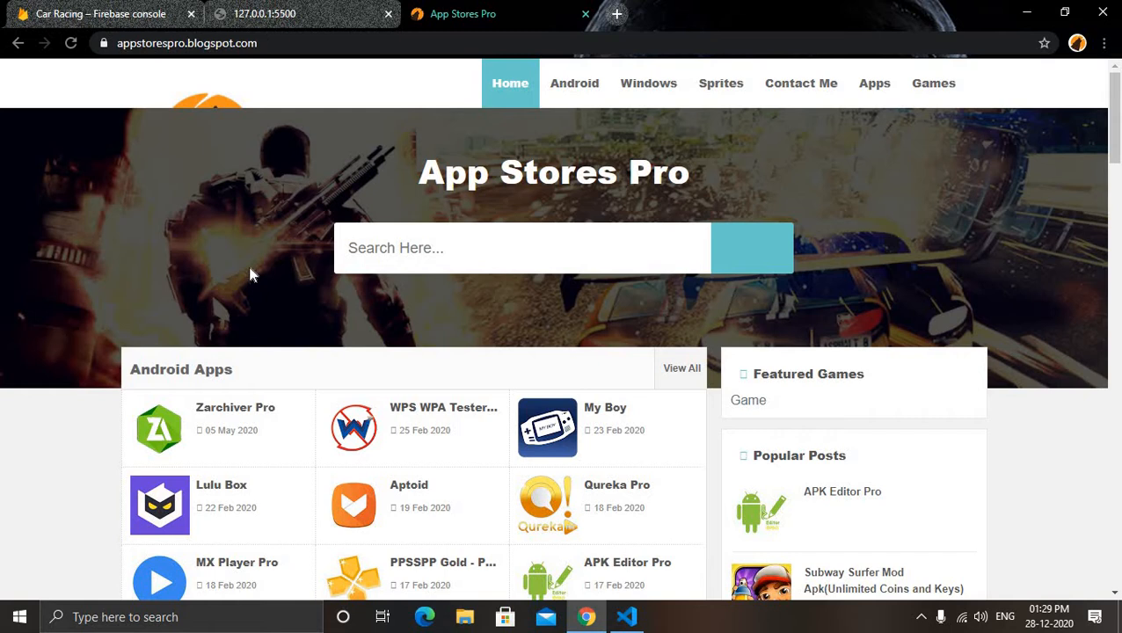
{"action": "mouse_move", "coordinate": [721, 83]}
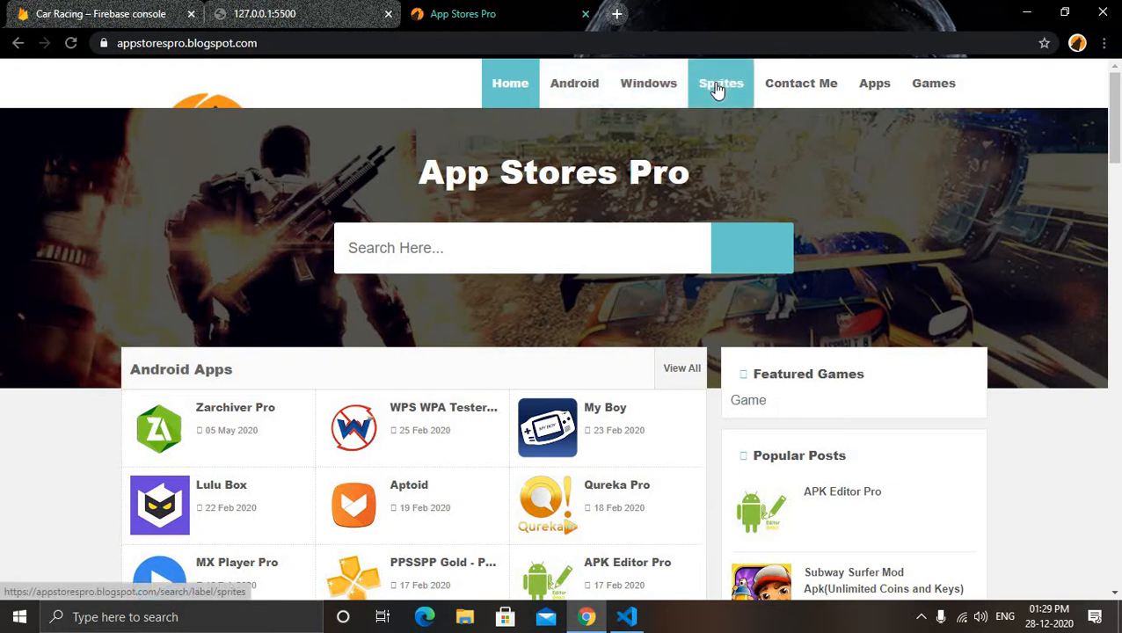
{"action": "left_click", "coordinate": [721, 82]}
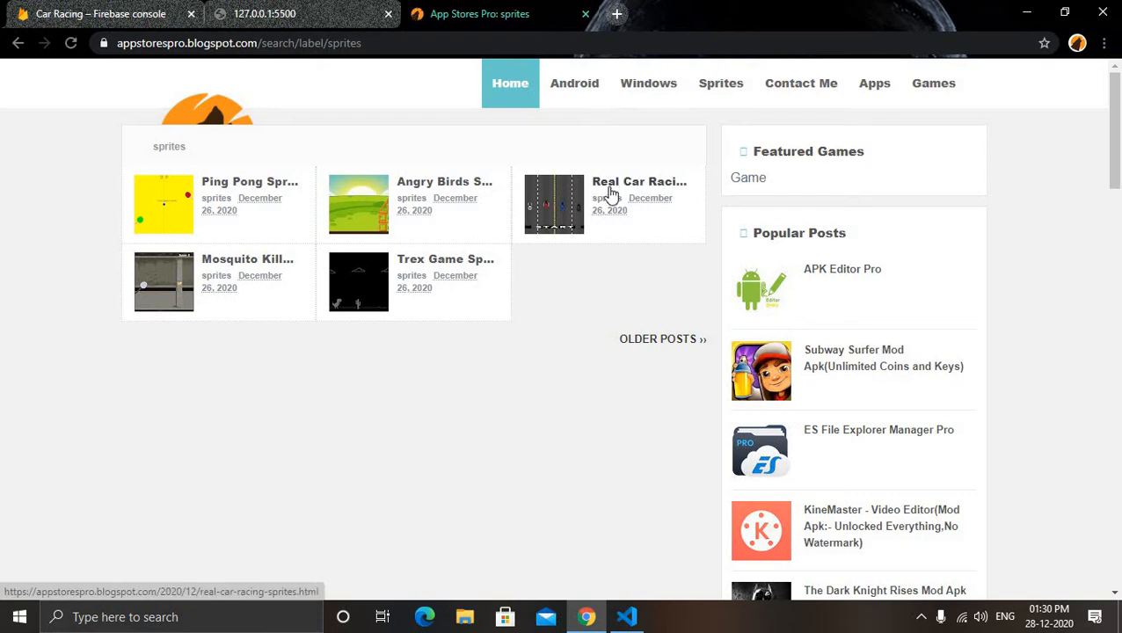
Download the Real Car Racing Game Sprites archive from the post's MediaFire download page
{"action": "left_click", "coordinate": [640, 182]}
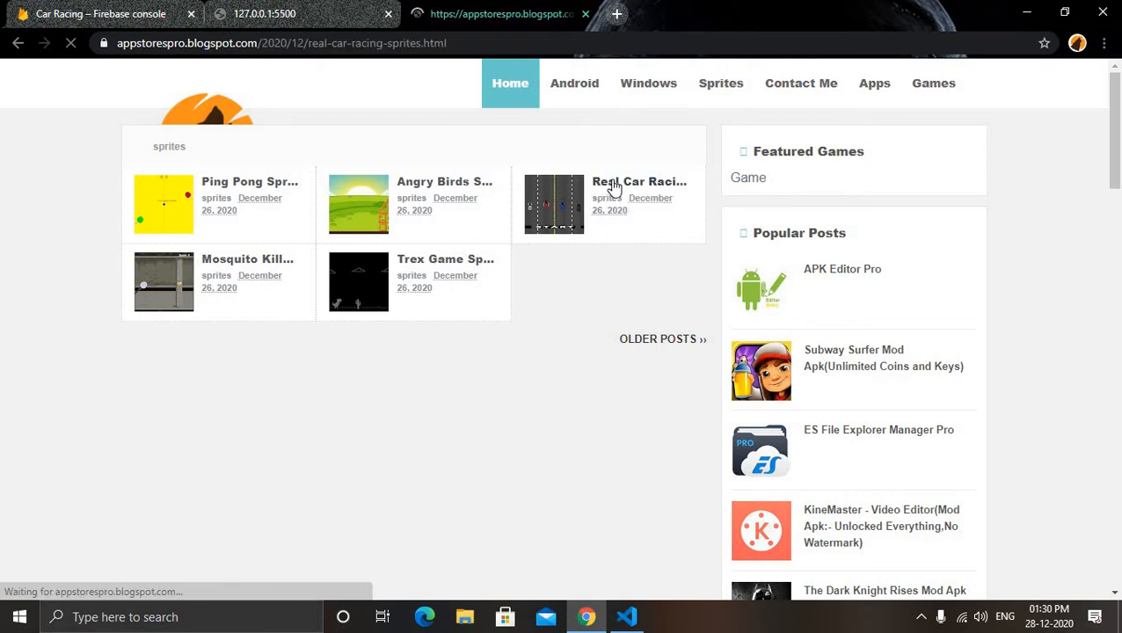
{"action": "left_click", "coordinate": [639, 182]}
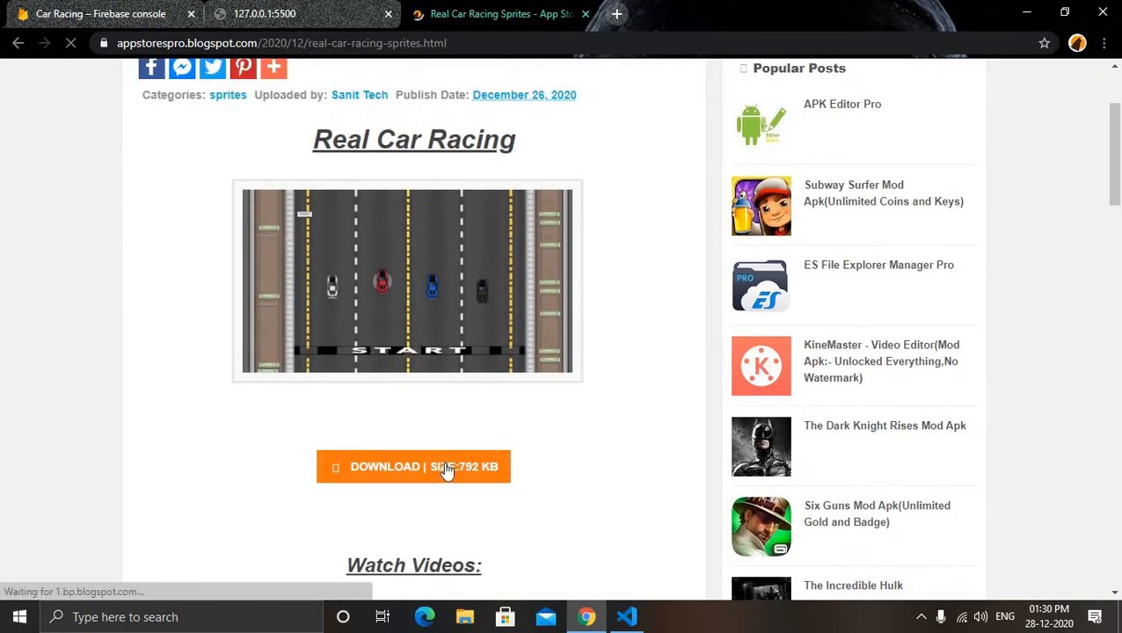
{"action": "left_click", "coordinate": [414, 466]}
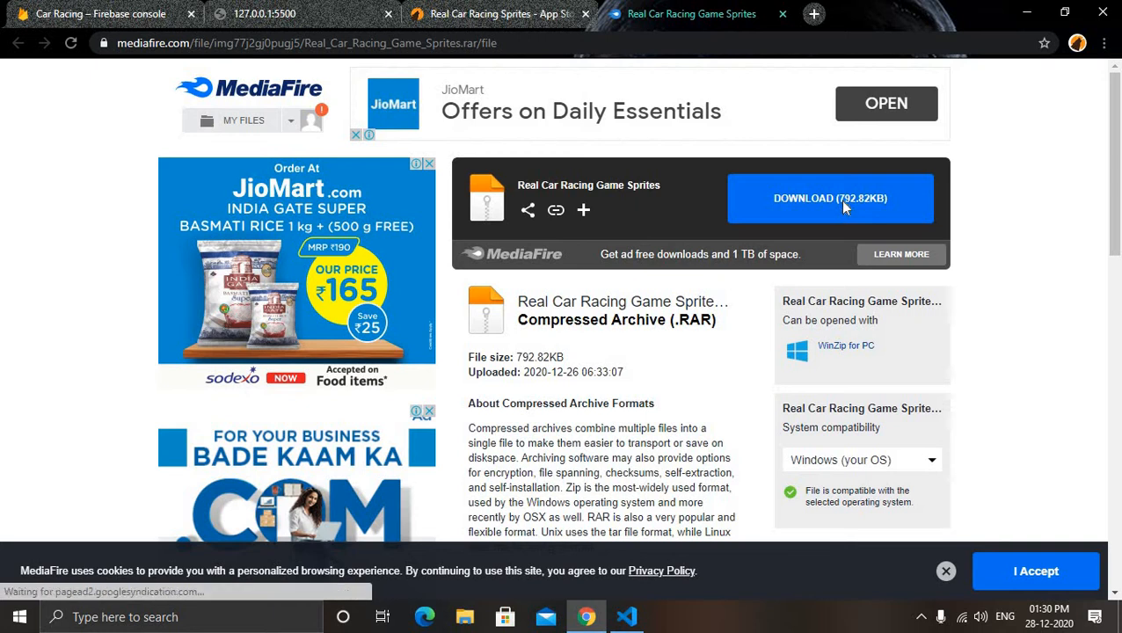
{"action": "left_click", "coordinate": [829, 198]}
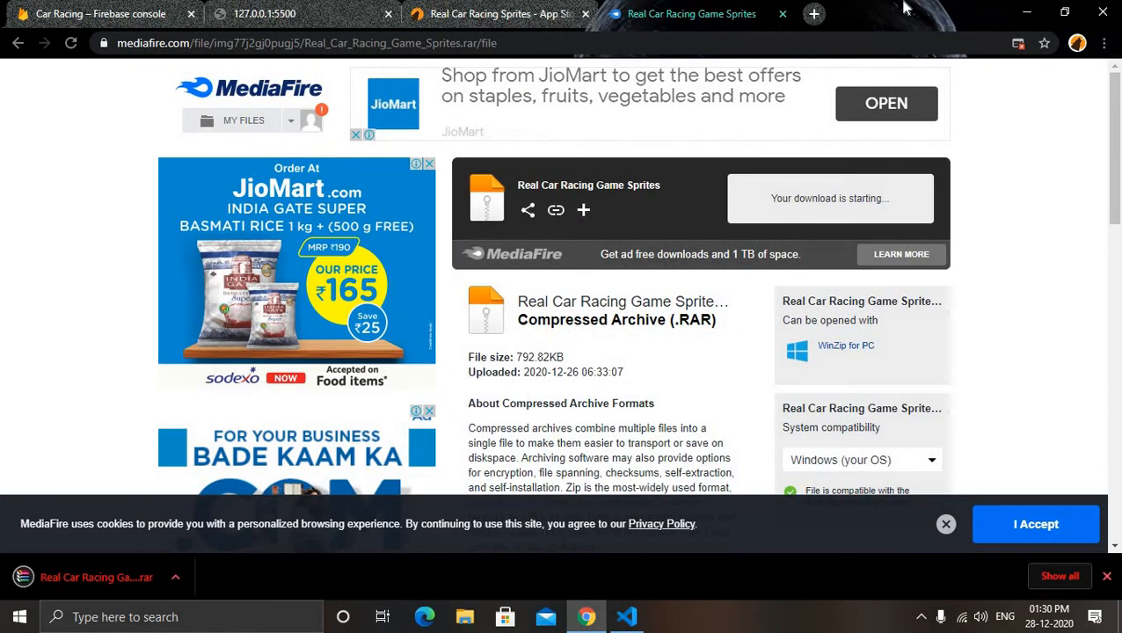
{"action": "left_click", "coordinate": [626, 617]}
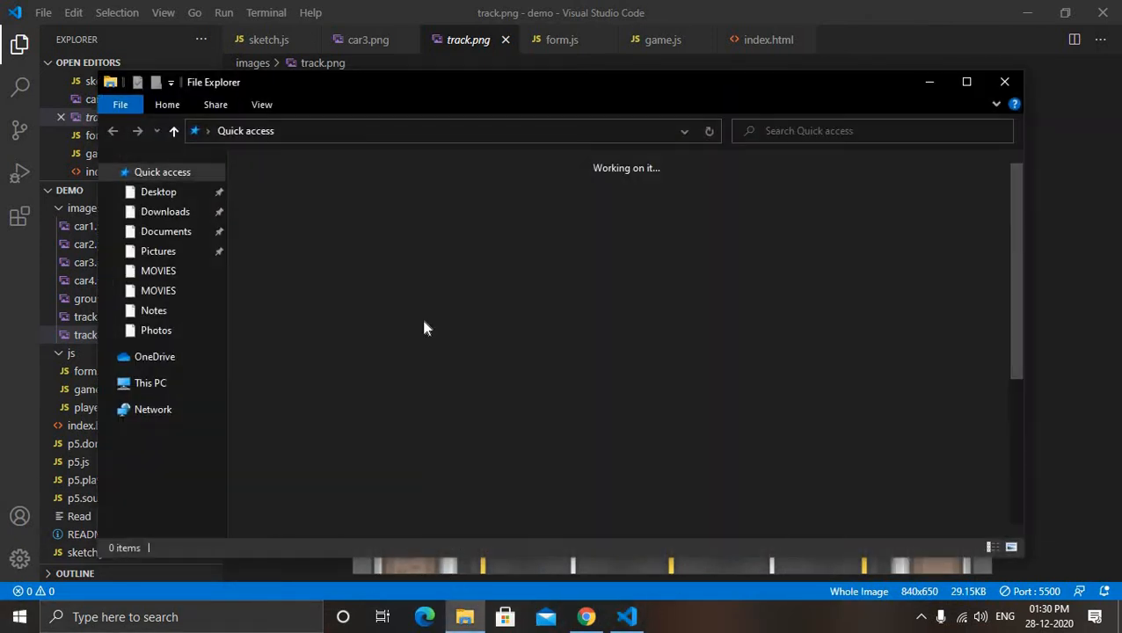
{"action": "mouse_move", "coordinate": [171, 235]}
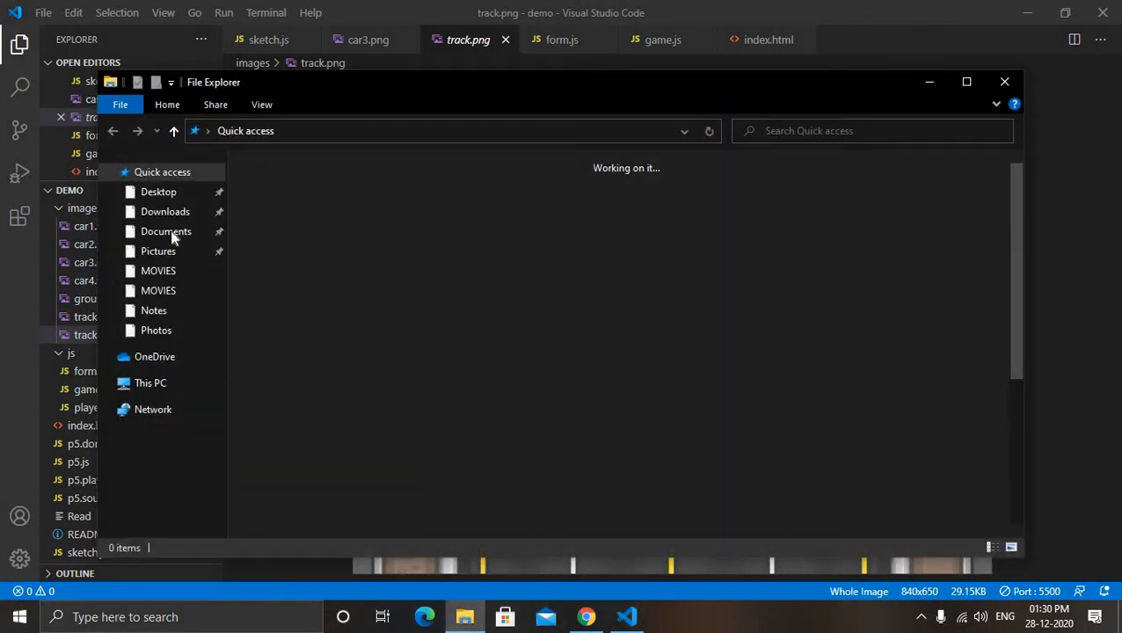
Extract the downloaded Real Car Racing sprites archive into the Downloads folder
{"action": "left_click", "coordinate": [164, 211]}
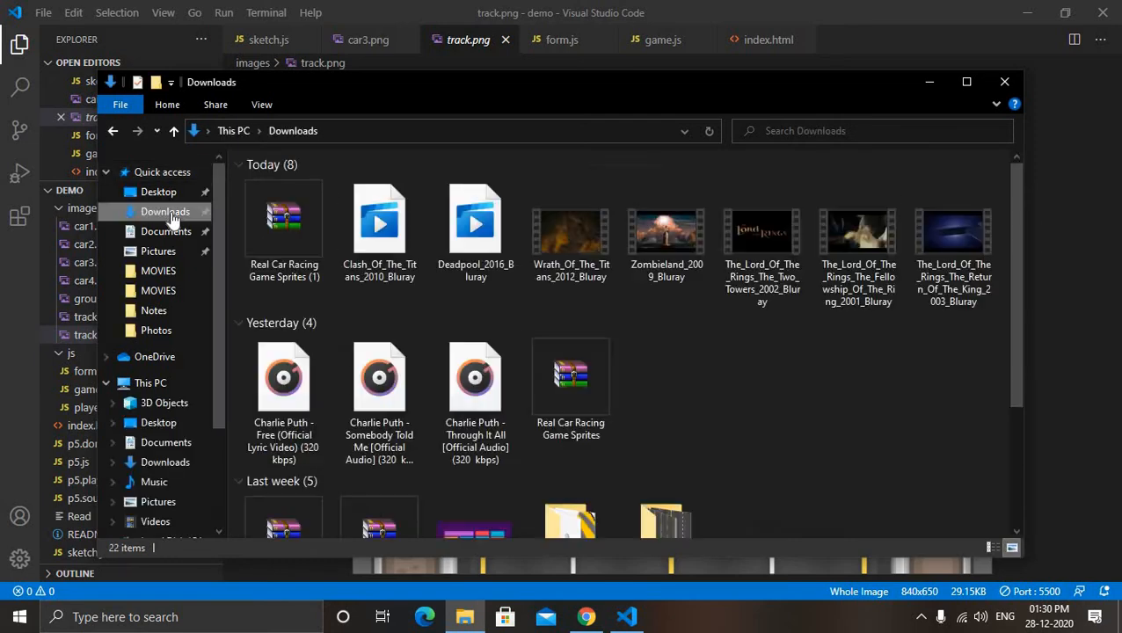
{"action": "left_click", "coordinate": [285, 220]}
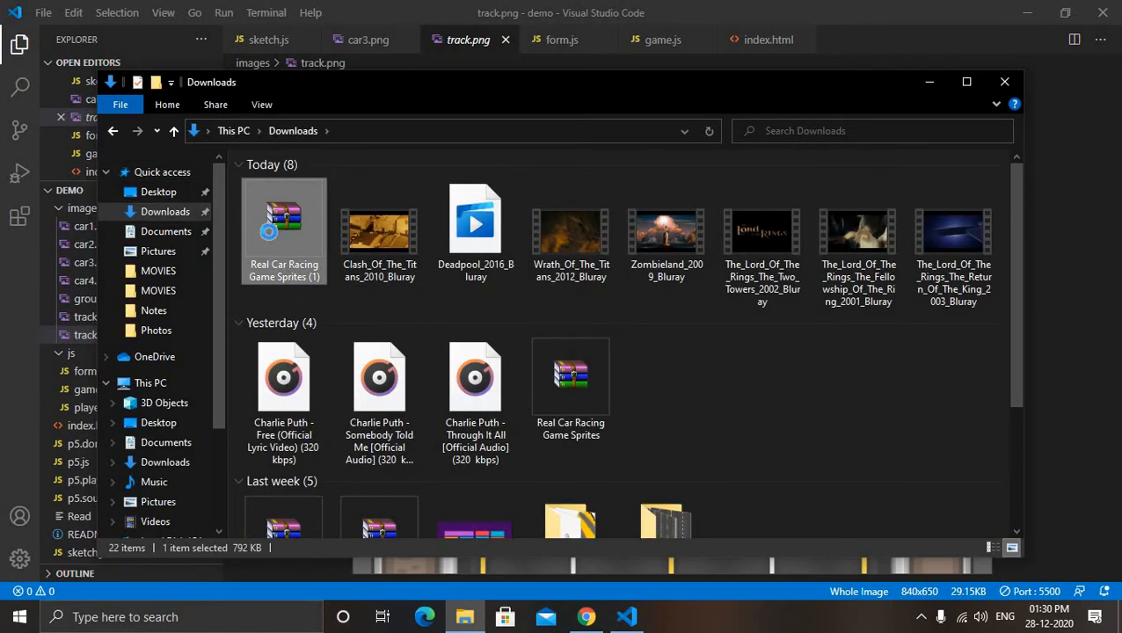
{"action": "right_click", "coordinate": [284, 229]}
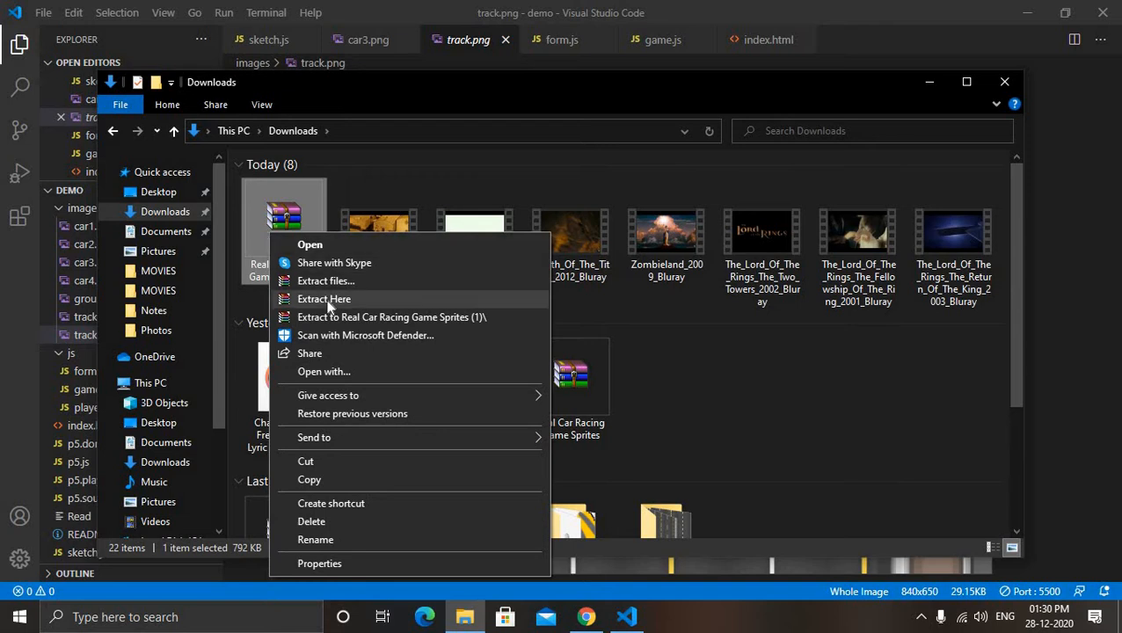
{"action": "left_click", "coordinate": [323, 299]}
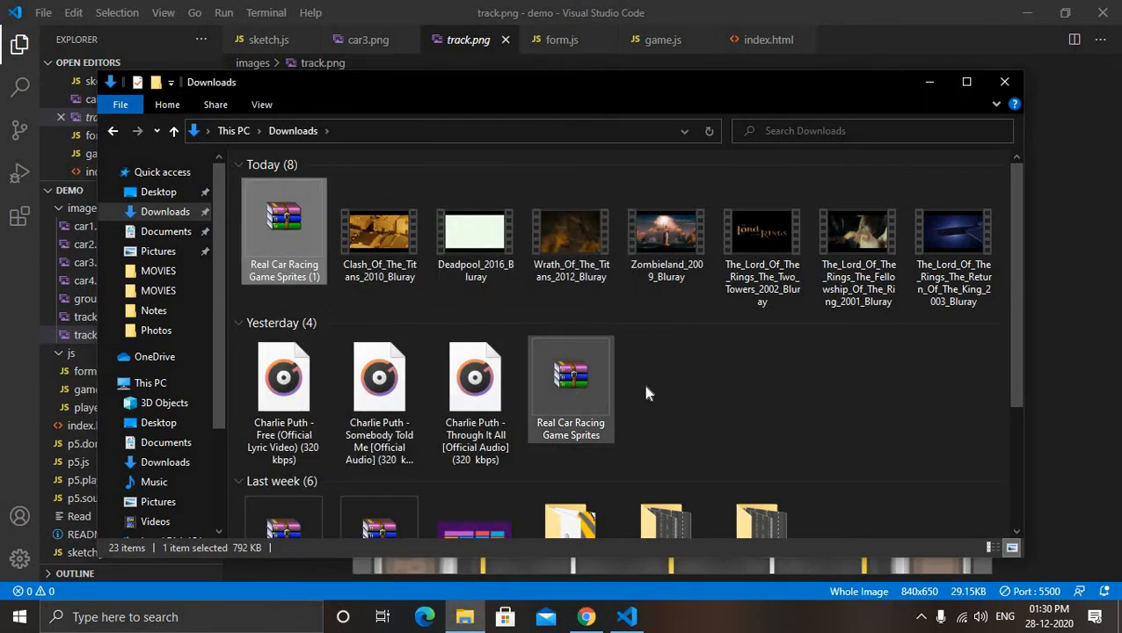
Open the Real Car Racing Game folder and the desktop Car Racing project, then return to VS Code
{"action": "scroll", "scroll_direction": "down", "scroll_amount": 3}
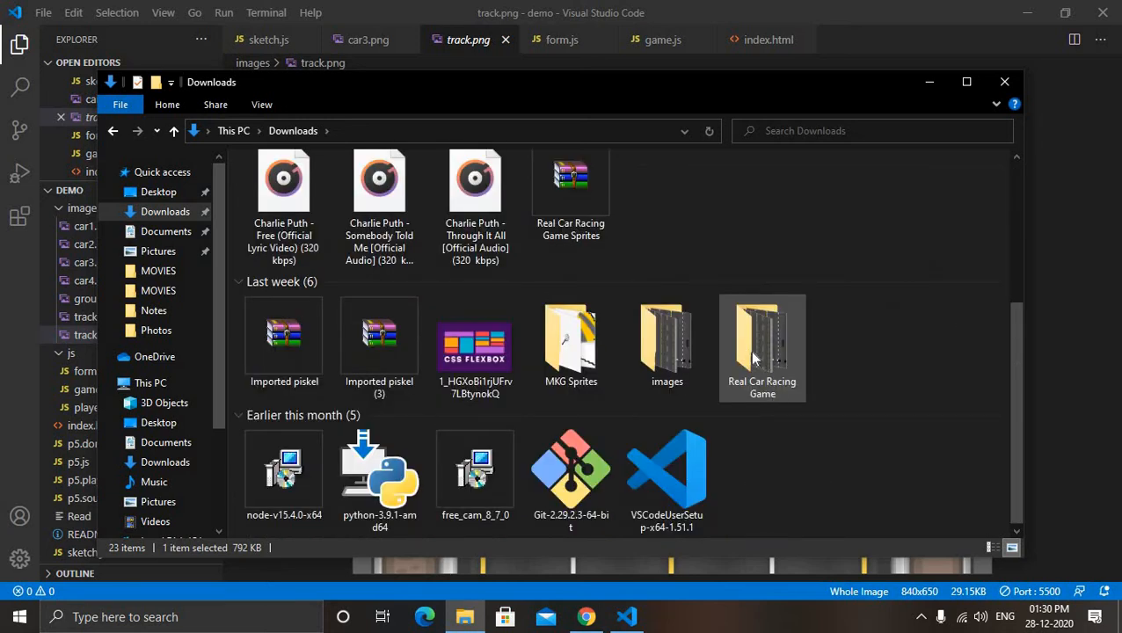
{"action": "double_click", "coordinate": [762, 339]}
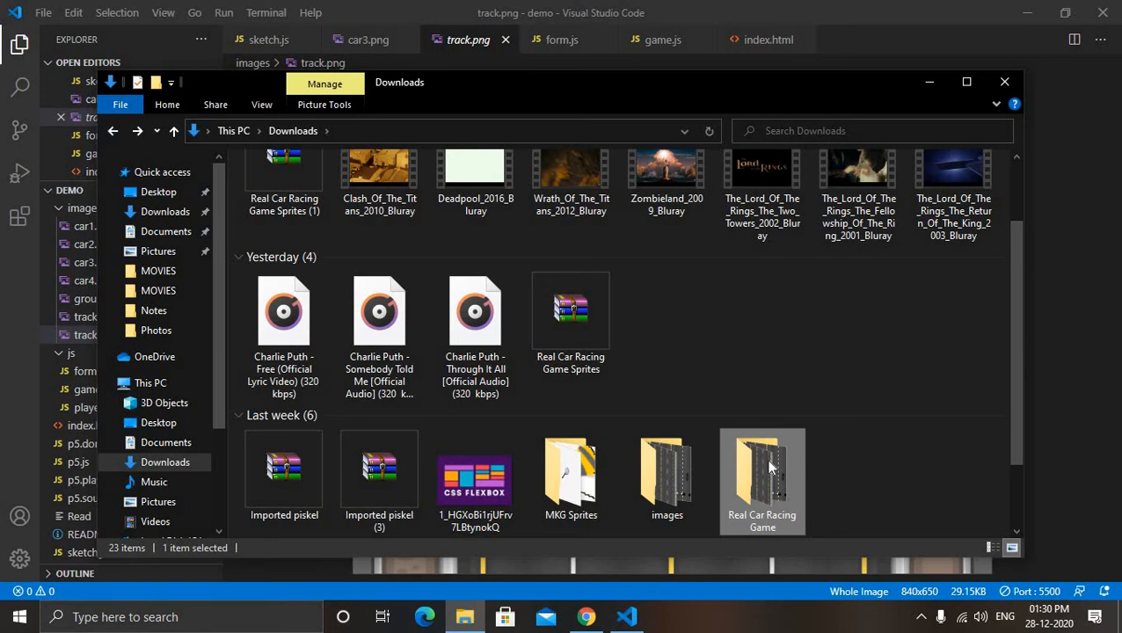
{"action": "left_click", "coordinate": [762, 475]}
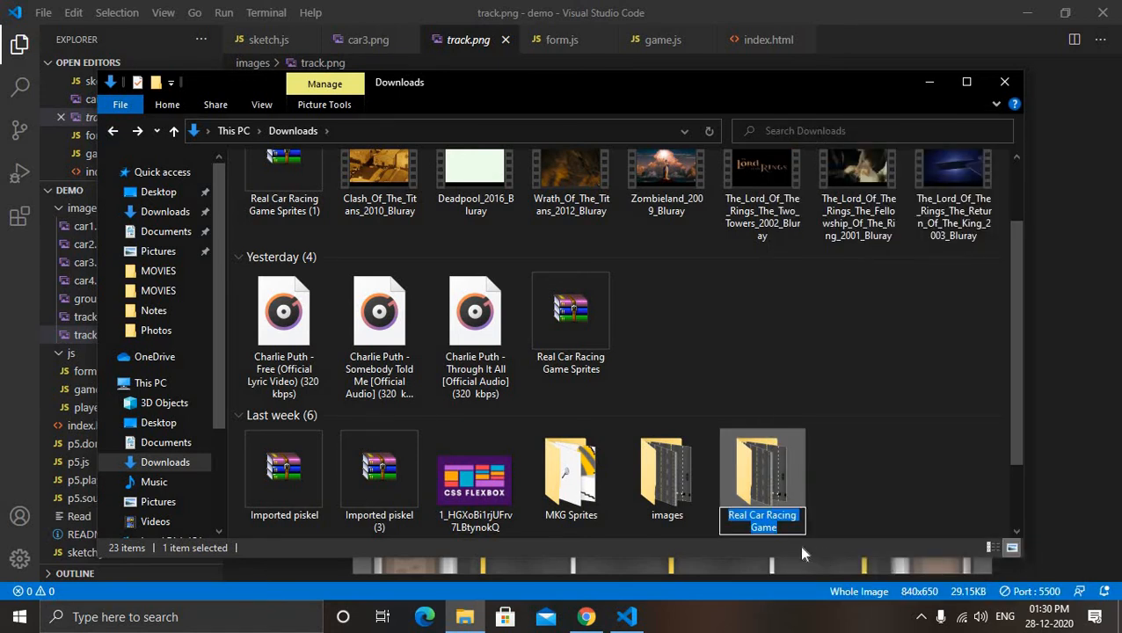
{"action": "mouse_move", "coordinate": [667, 475]}
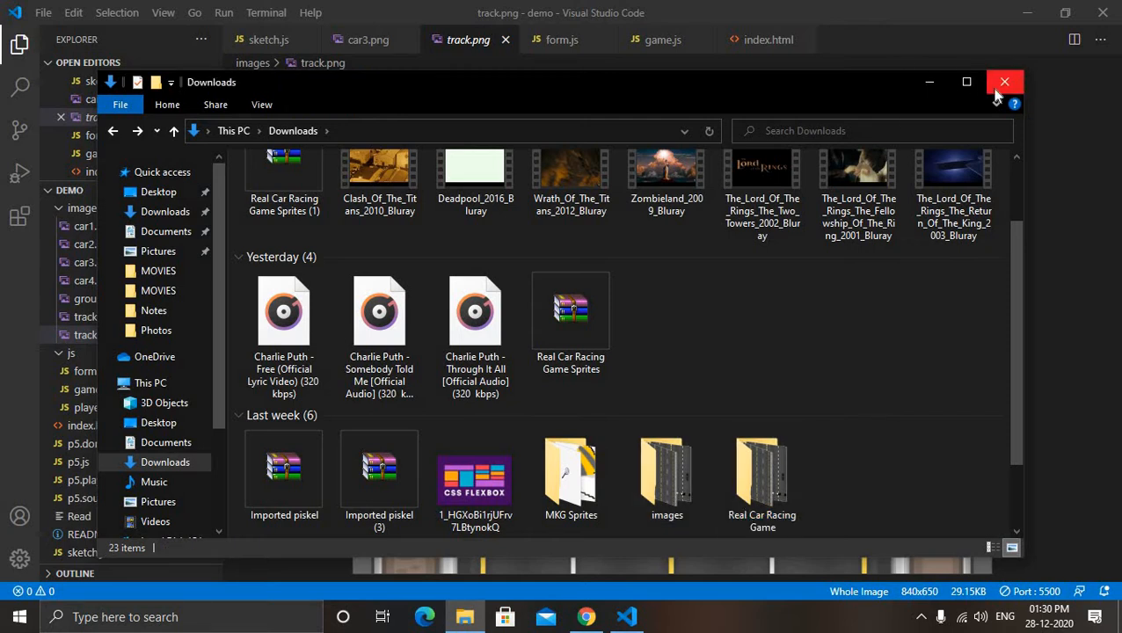
{"action": "left_click", "coordinate": [762, 470]}
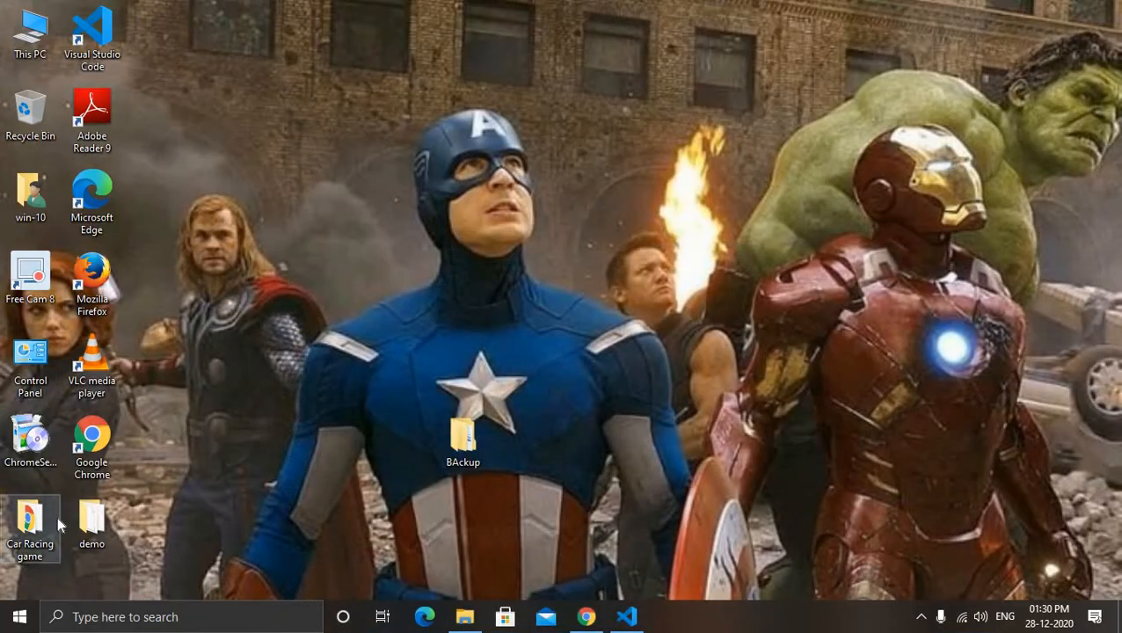
{"action": "double_click", "coordinate": [91, 519]}
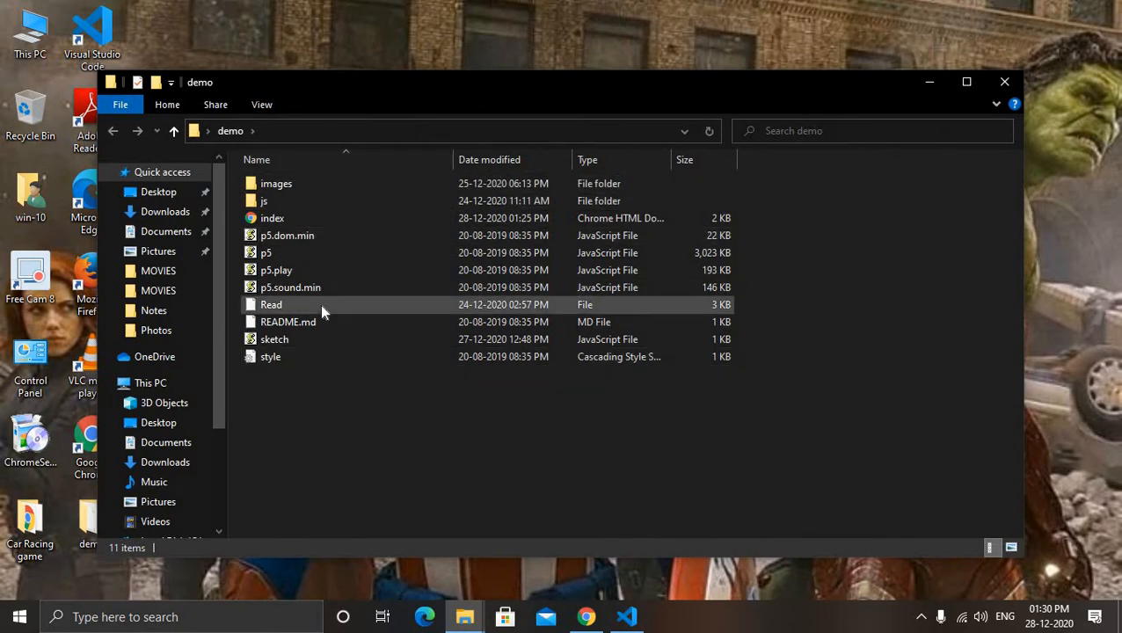
{"action": "left_click", "coordinate": [626, 617]}
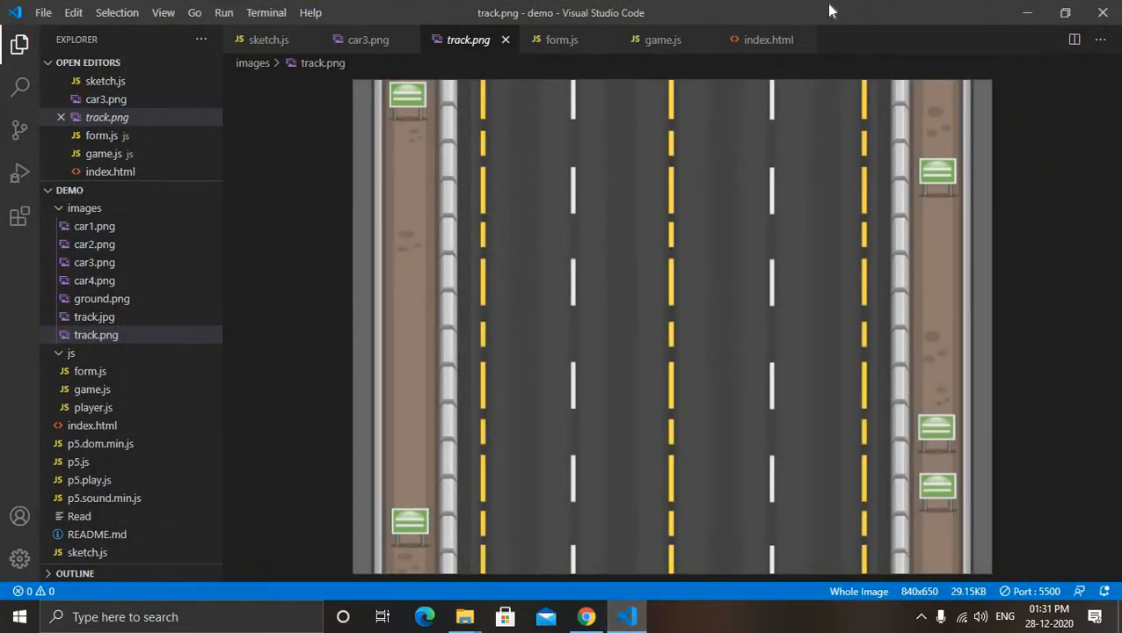
{"action": "left_click", "coordinate": [84, 208]}
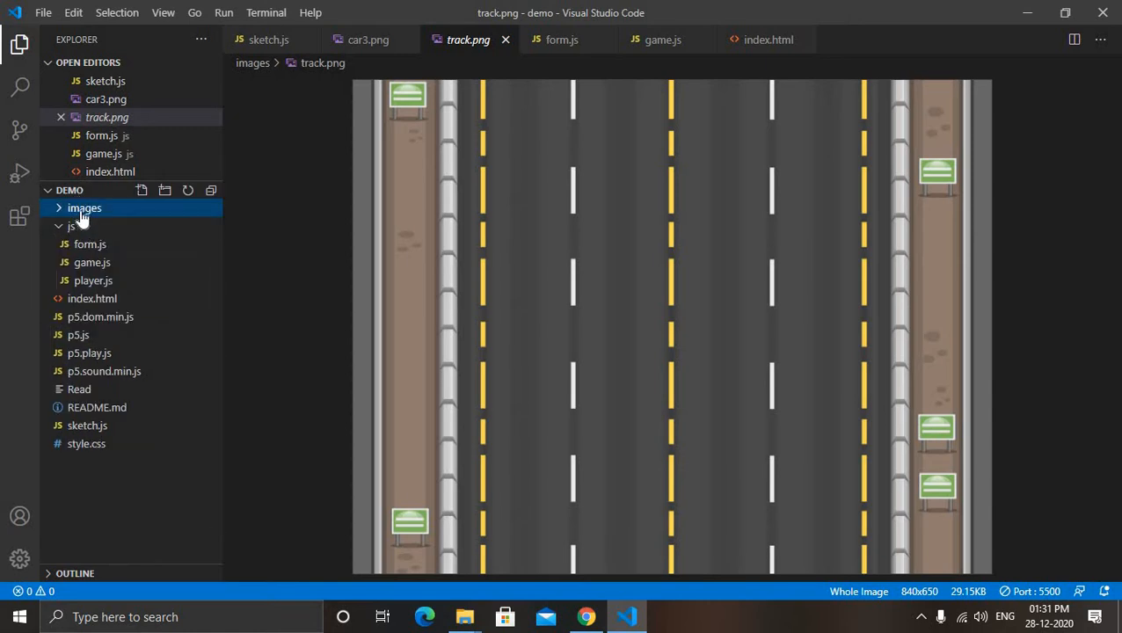
{"action": "left_click", "coordinate": [85, 208]}
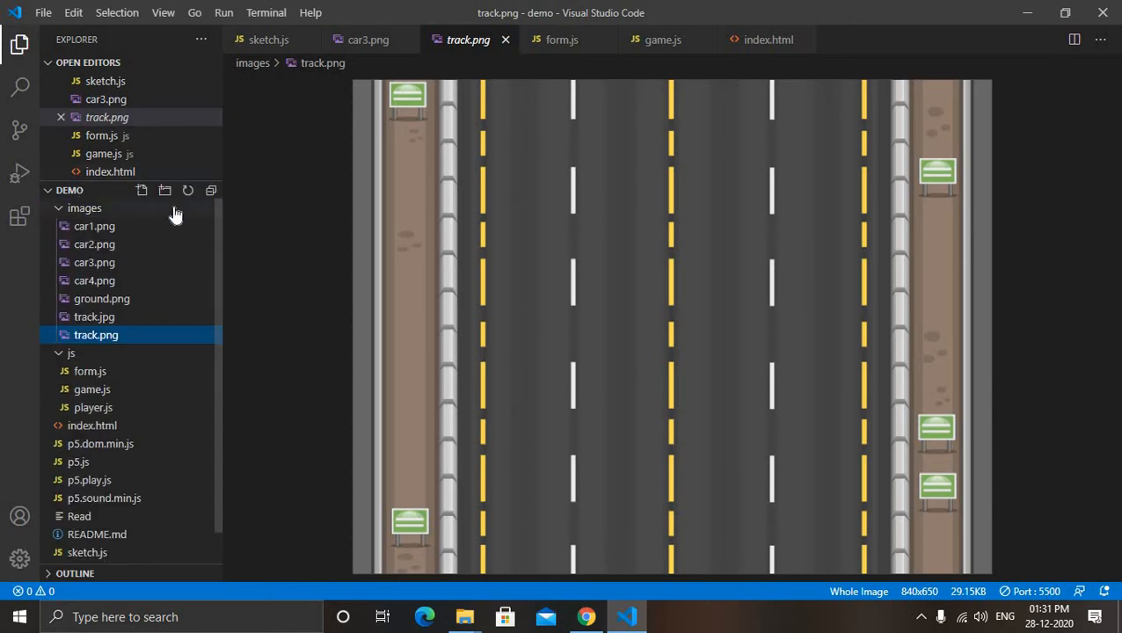
{"action": "mouse_move", "coordinate": [78, 461]}
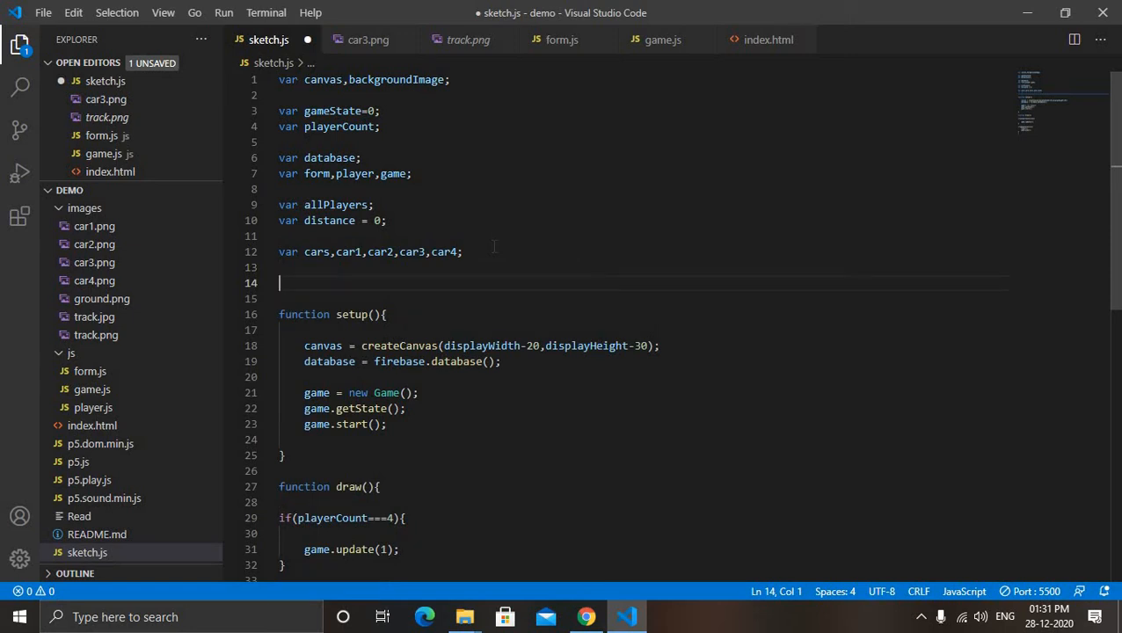
Write a preload() function in sketch.js that sets track = loadImage("images/track.jpg")
{"action": "type", "text": "fu"}
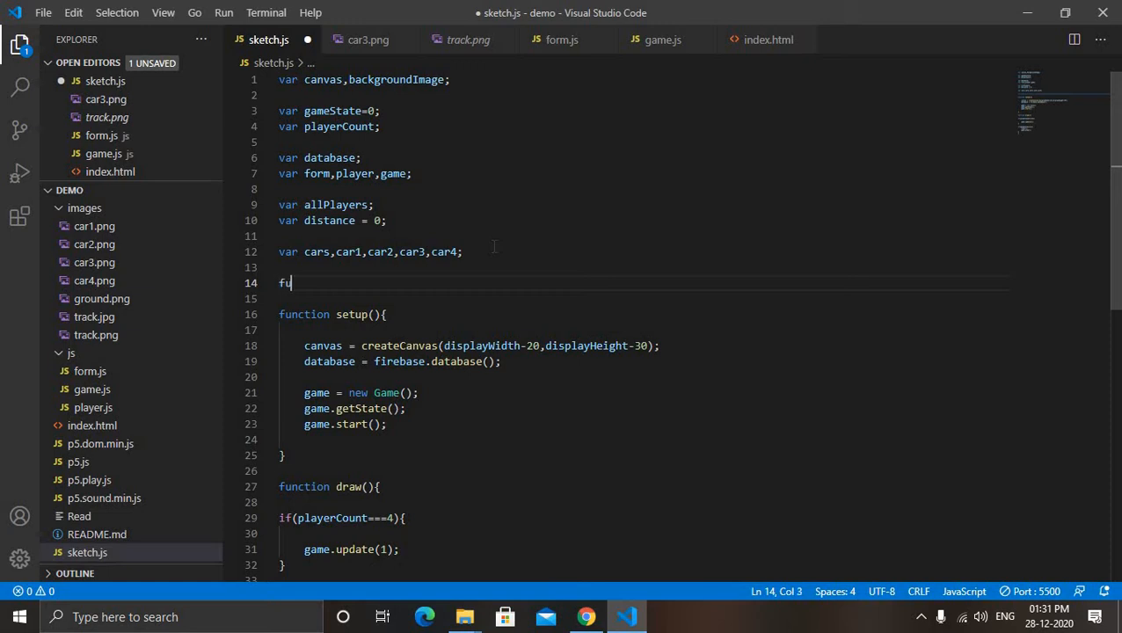
{"action": "type", "text": "nction prelo"}
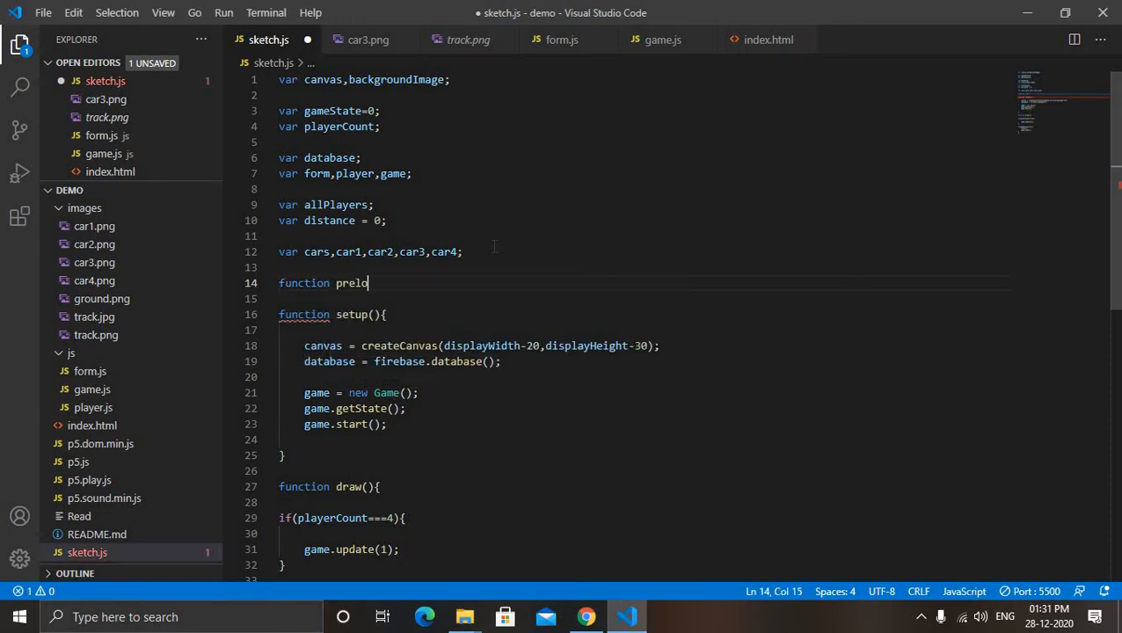
{"action": "type", "text": "ad(){}"}
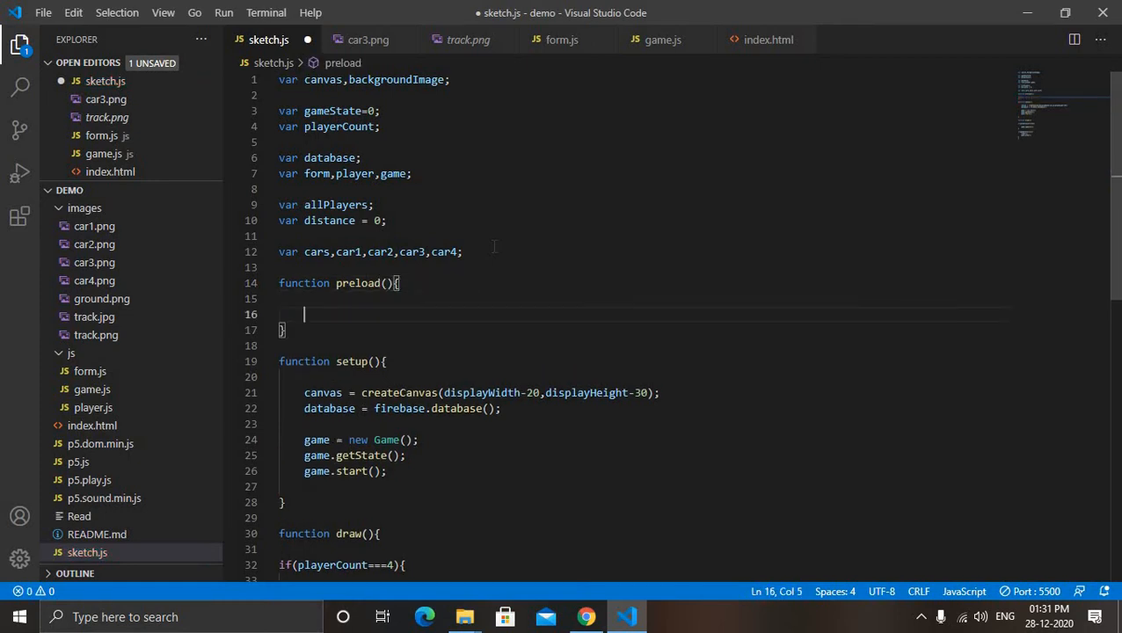
{"action": "type", "text": "trac"}
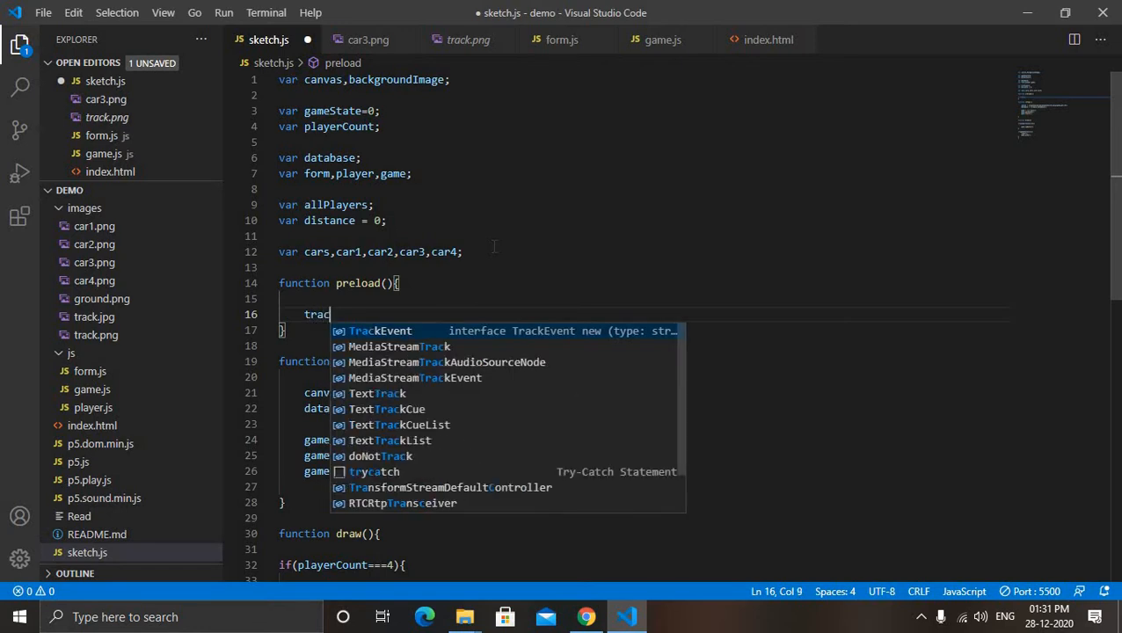
{"action": "type", "text": "k=load"}
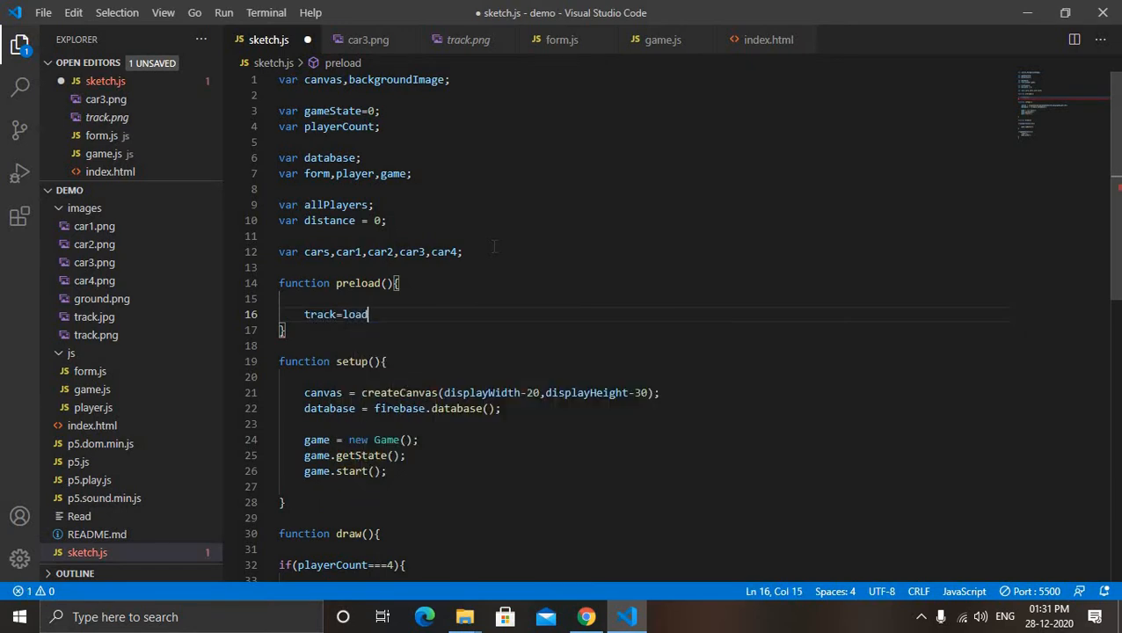
{"action": "type", "text": "Image()"}
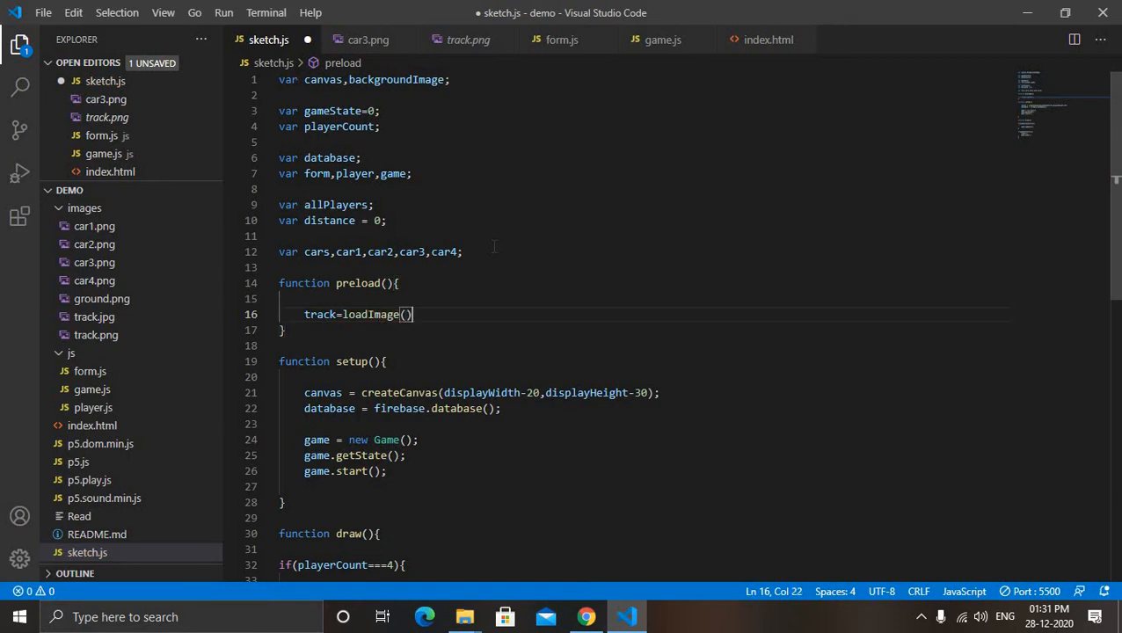
{"action": "type", "text": "\"\""}
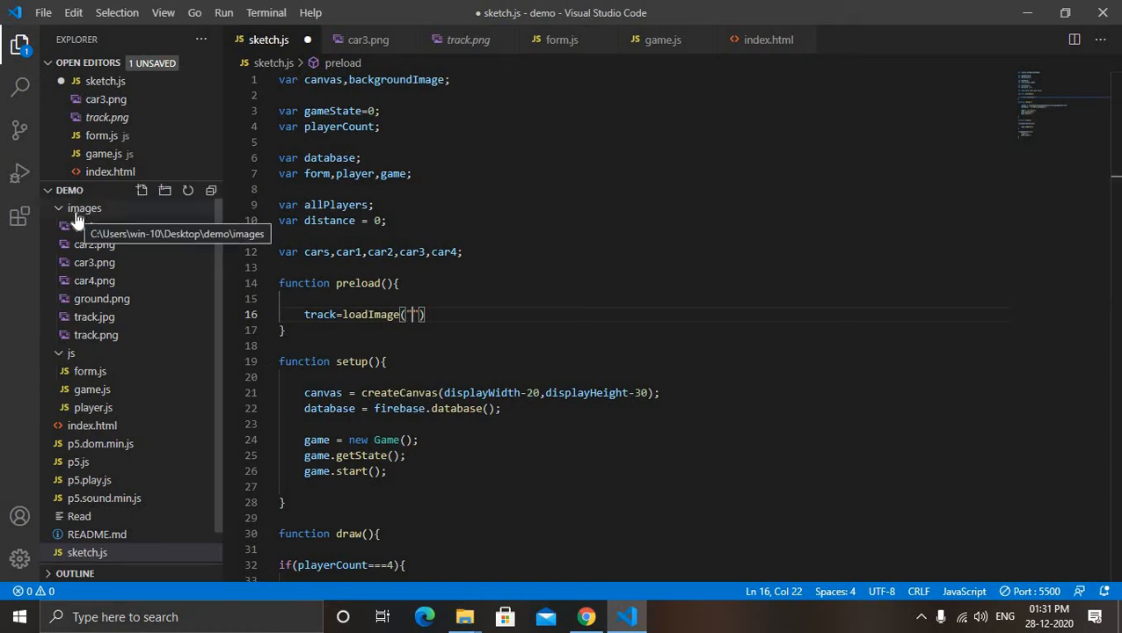
{"action": "type", "text": "images"}
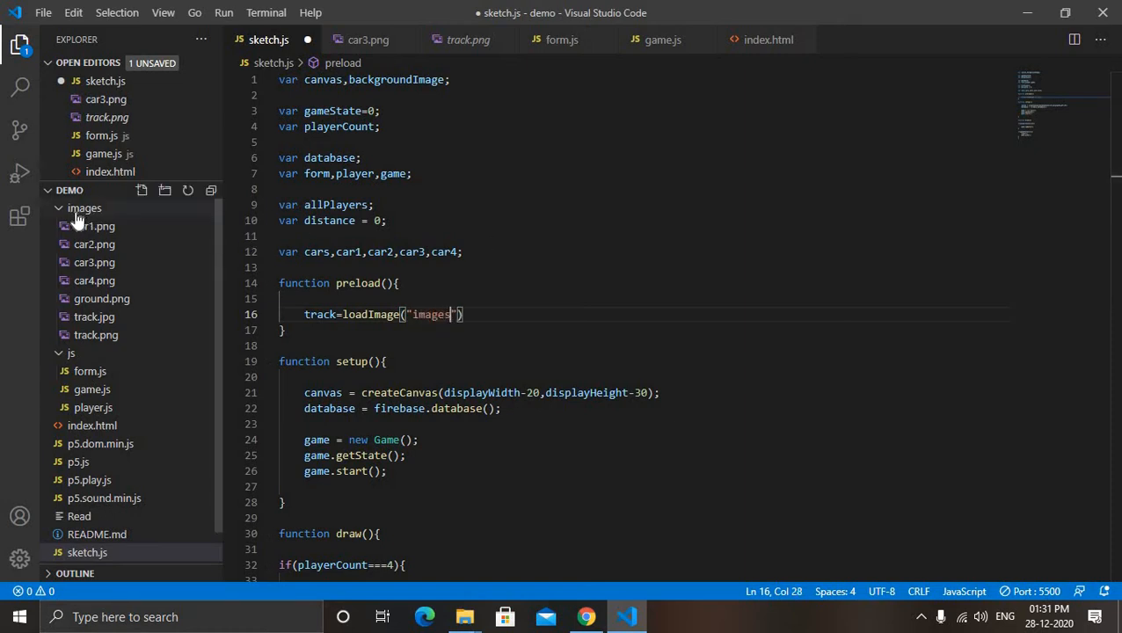
{"action": "type", "text": "/"}
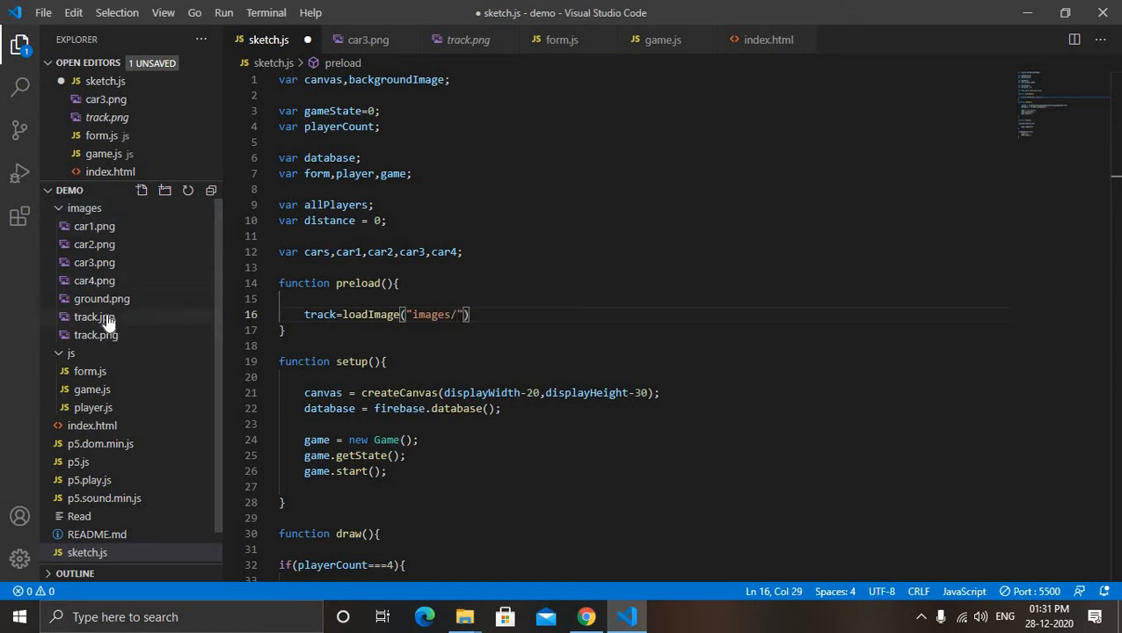
{"action": "mouse_move", "coordinate": [94, 316]}
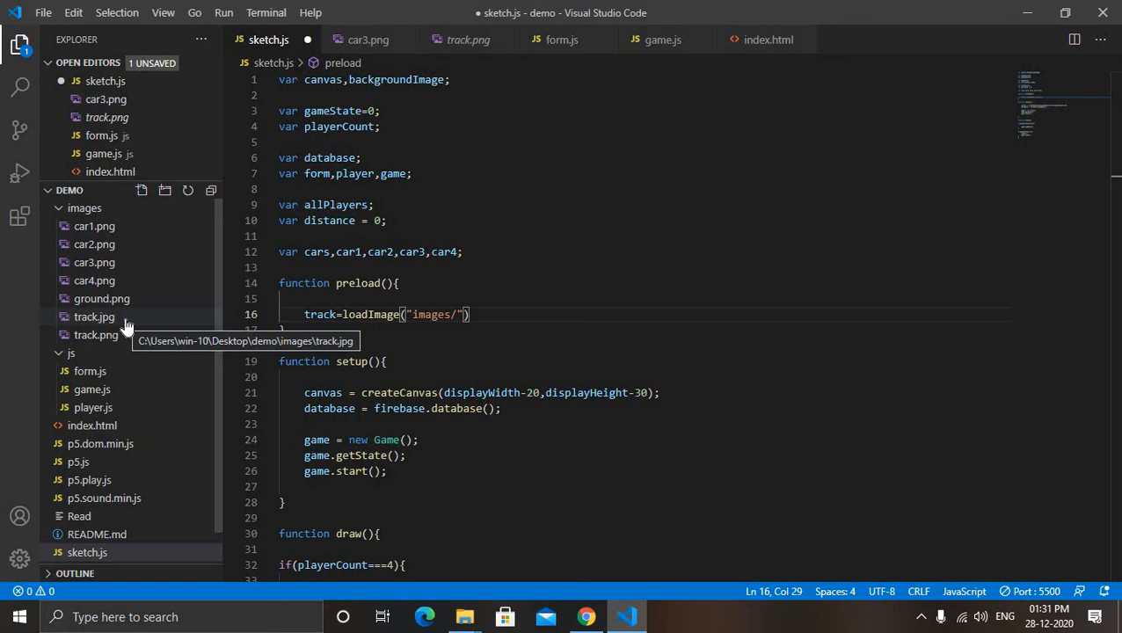
{"action": "type", "text": "trac"}
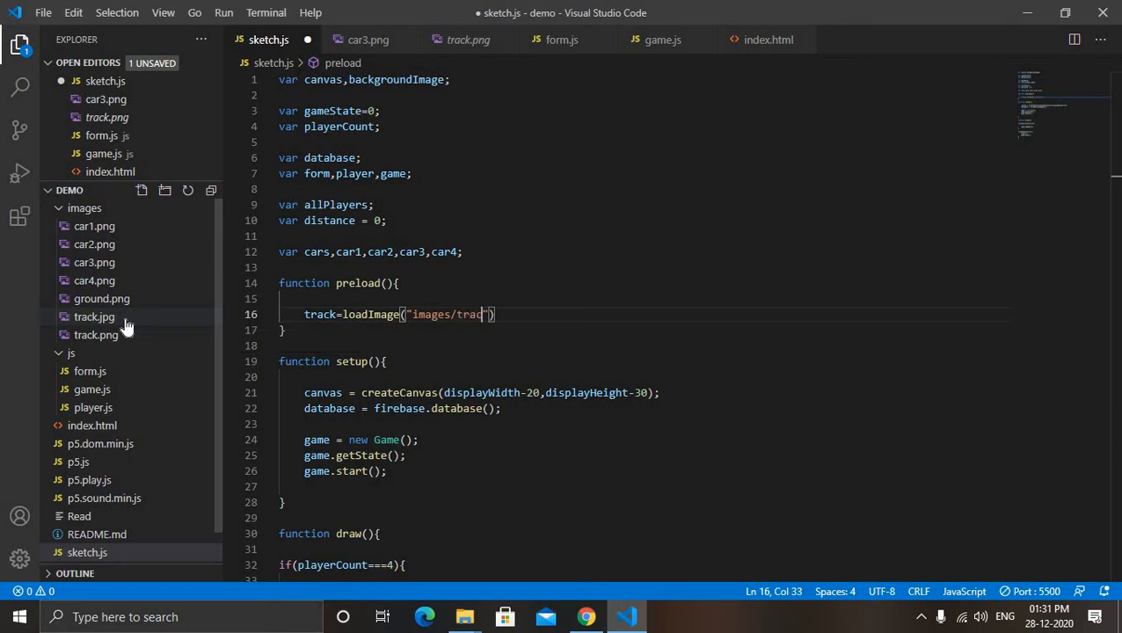
{"action": "type", "text": "k."}
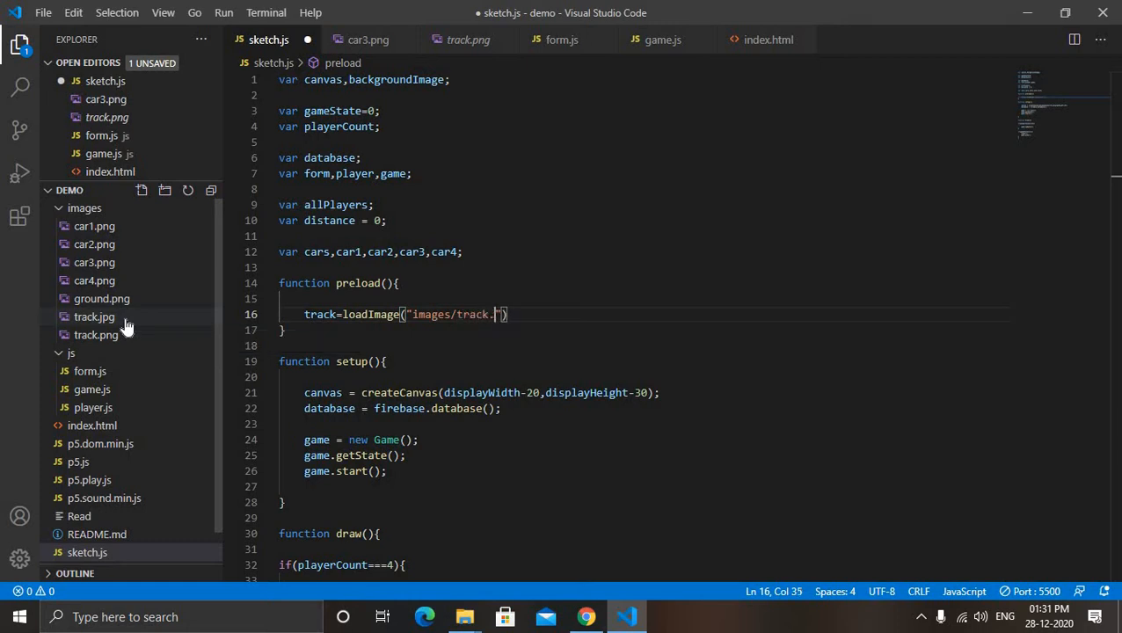
{"action": "type", "text": "jpg"}
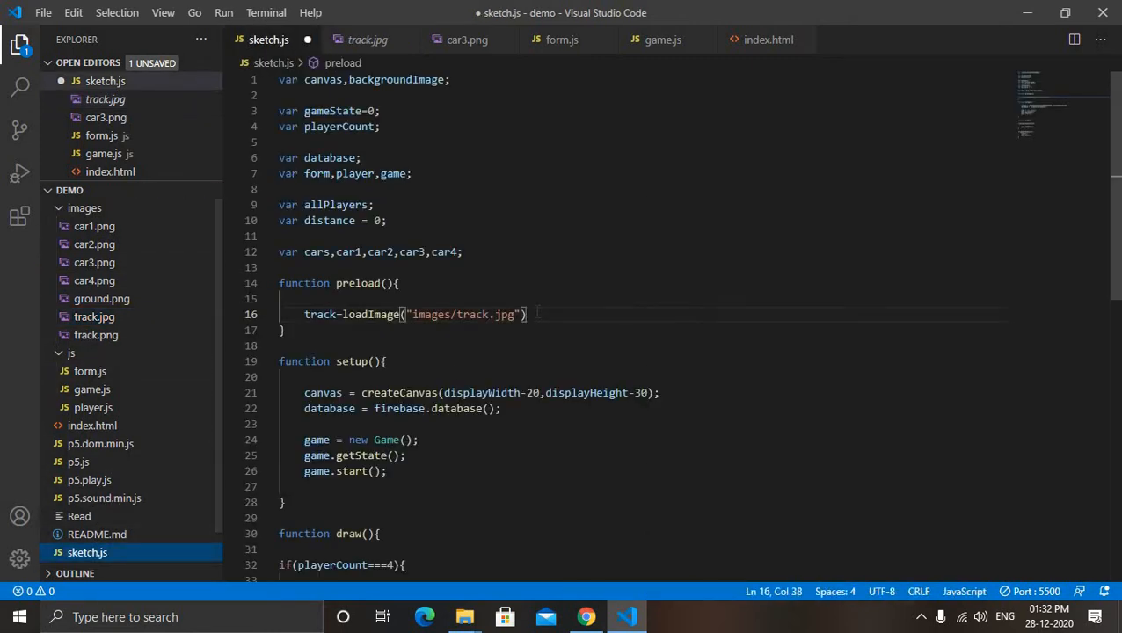
{"action": "key", "text": "Enter"}
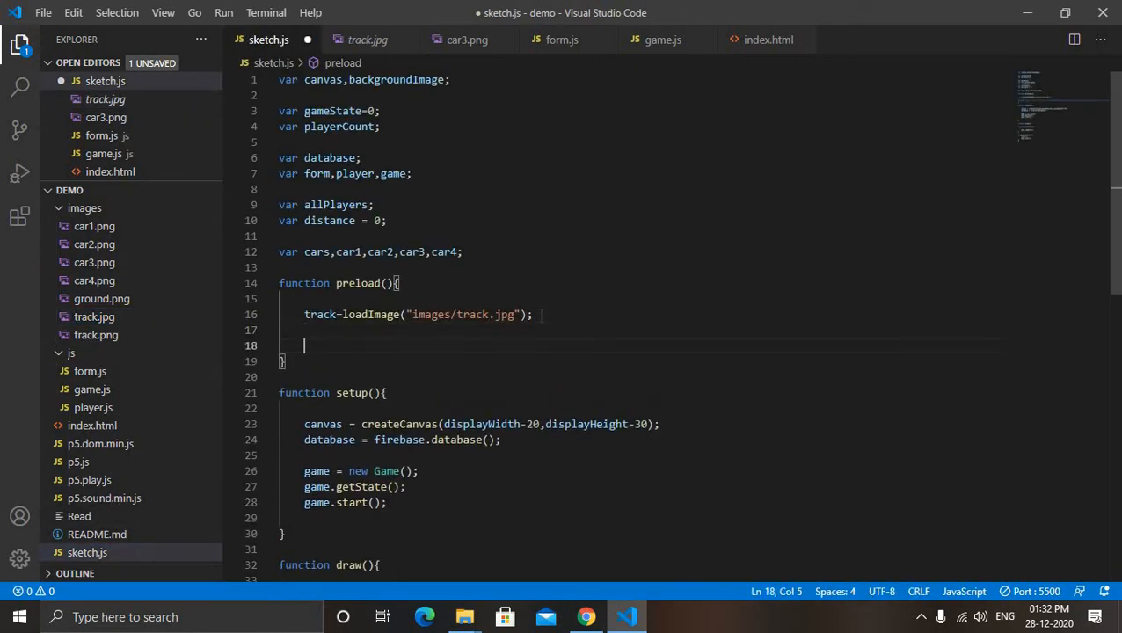
Load images/car1.png through car4.png into car1–car4 inside preload
{"action": "type", "text": "car1 = load"}
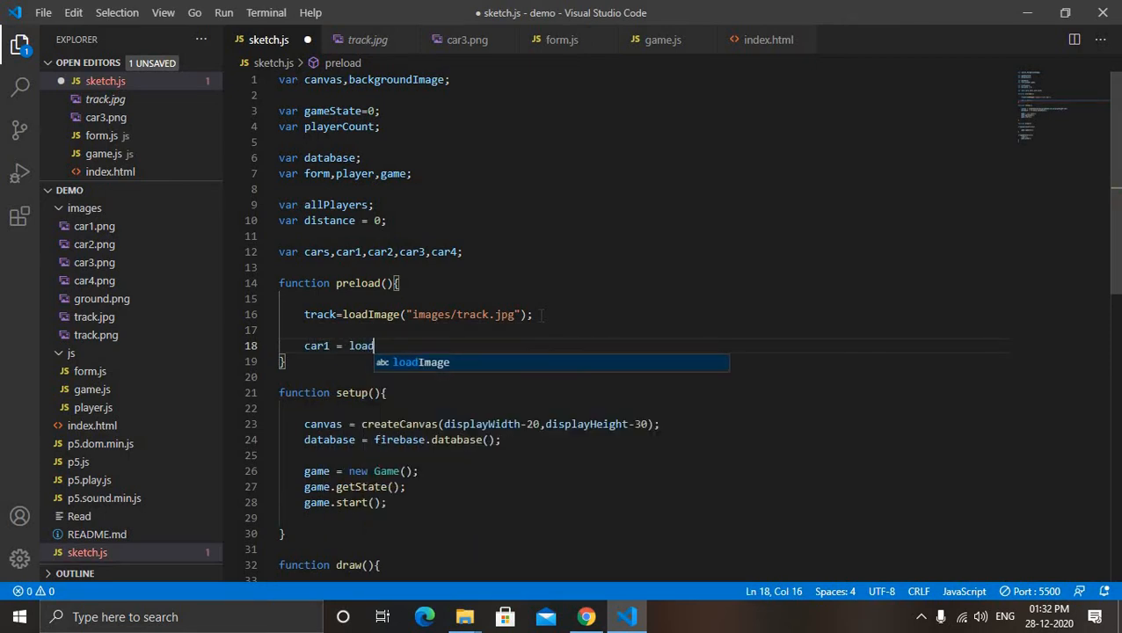
{"action": "type", "text": "Image()"}
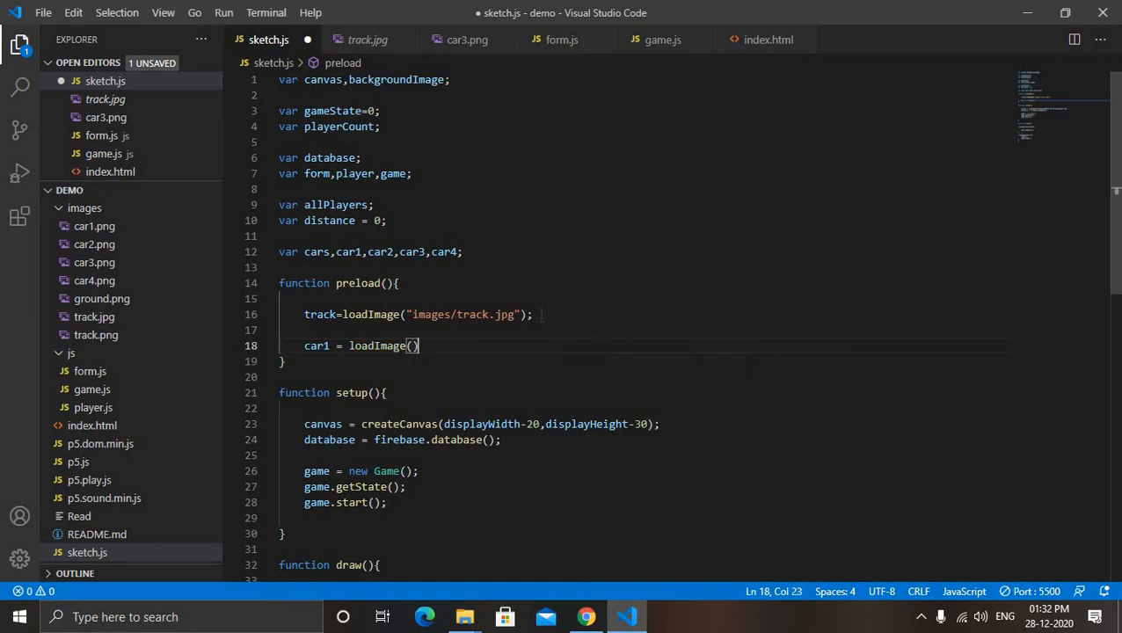
{"action": "type", "text": "\"i"}
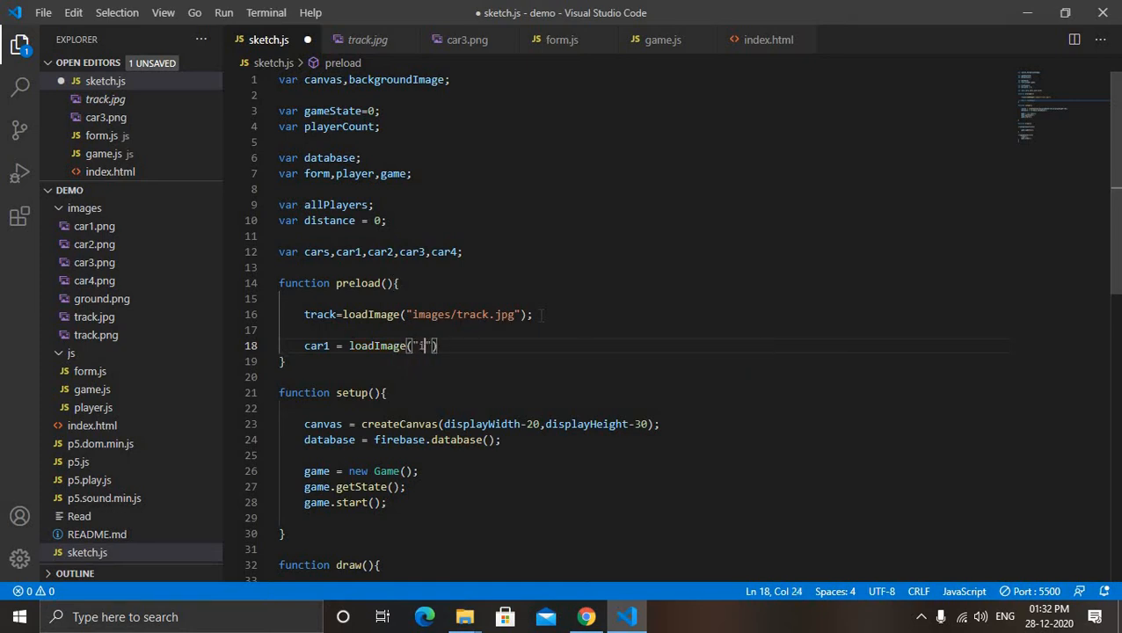
{"action": "type", "text": "images/"}
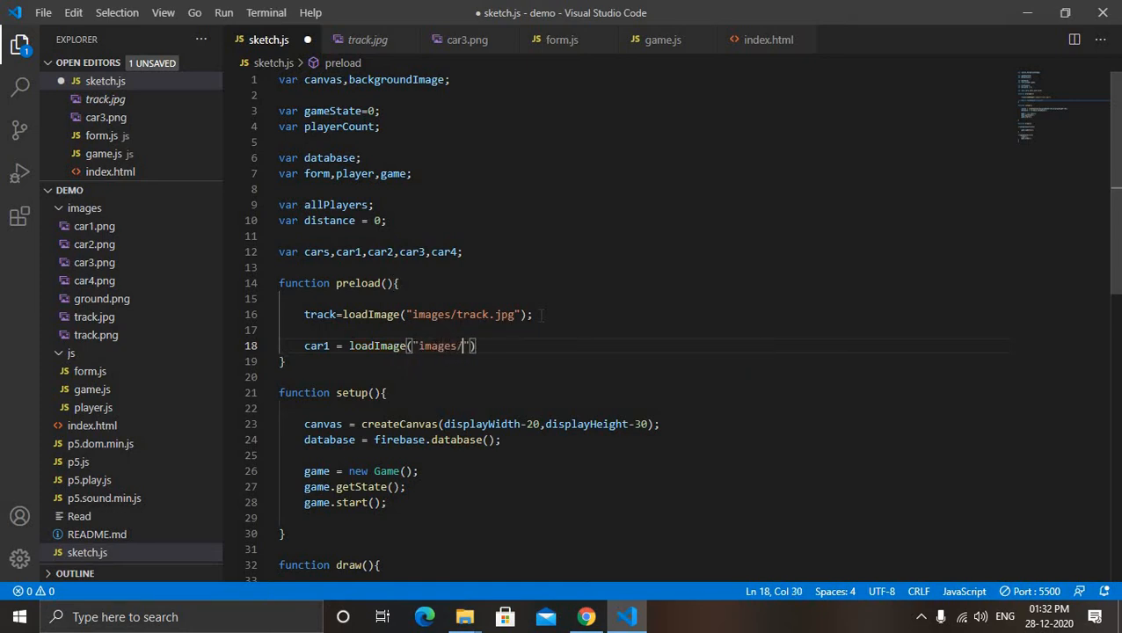
{"action": "type", "text": "car"}
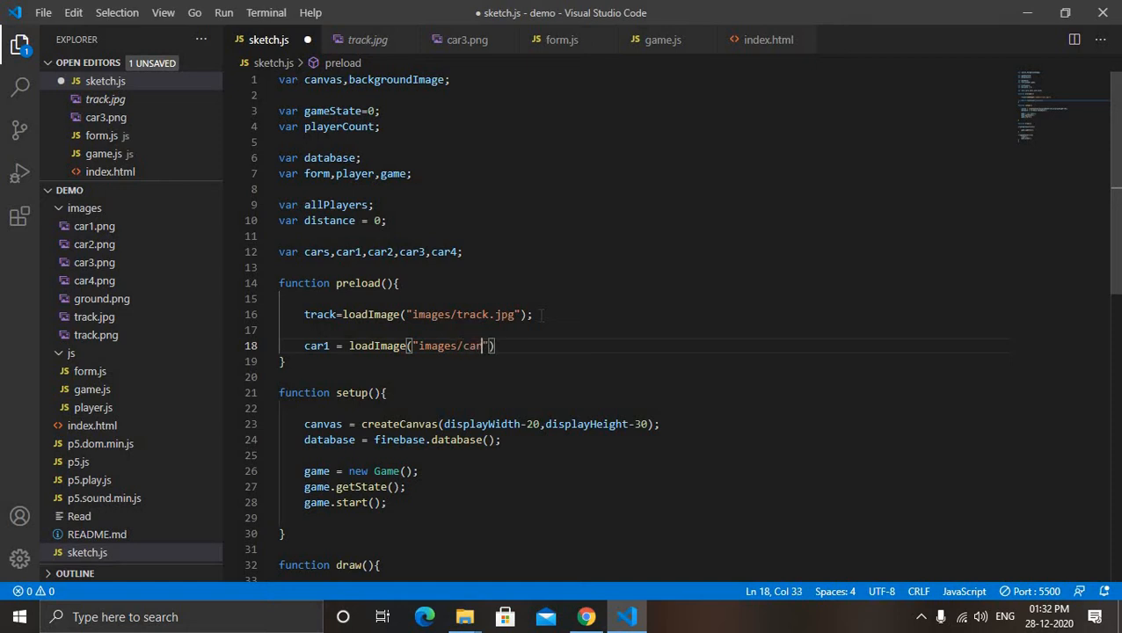
{"action": "type", "text": "1.png"}
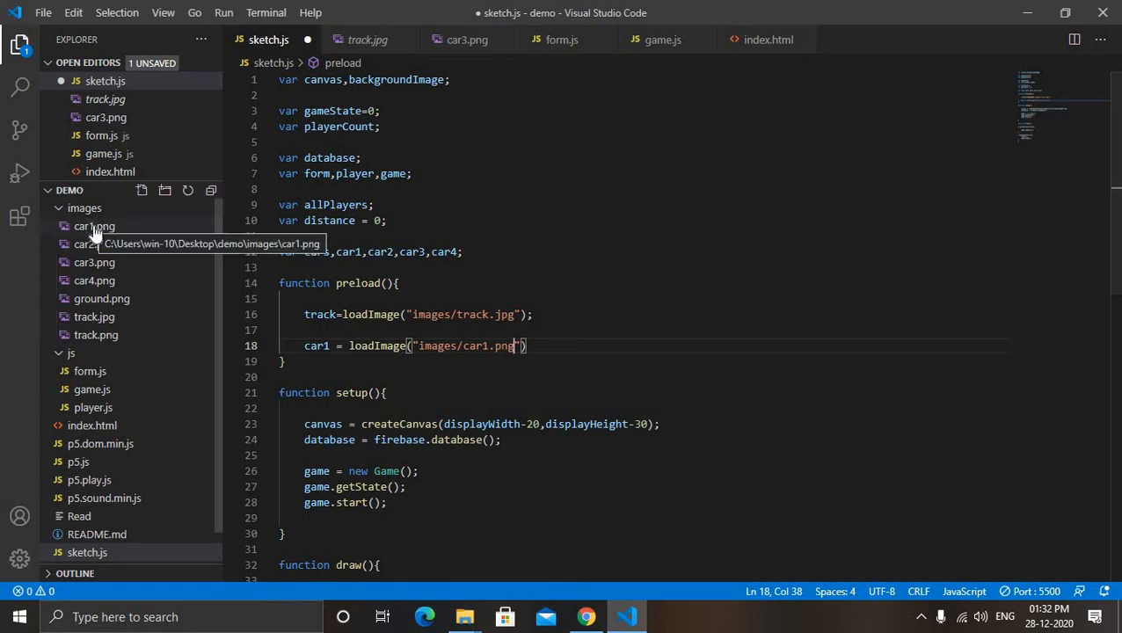
{"action": "mouse_move", "coordinate": [88, 236]}
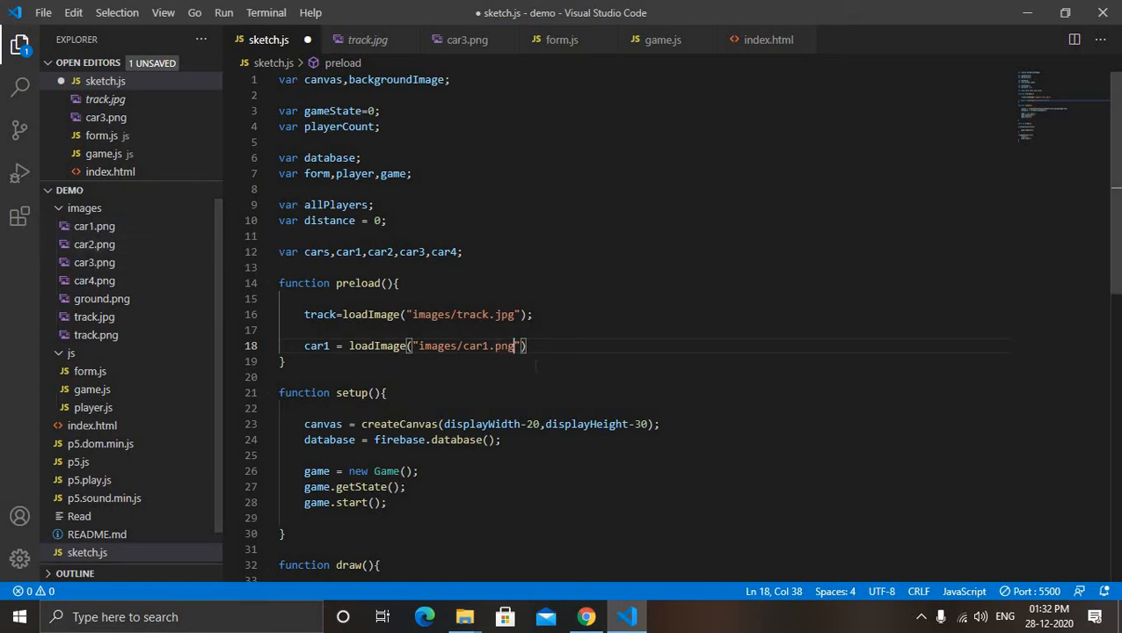
{"action": "type", "text": ");"}
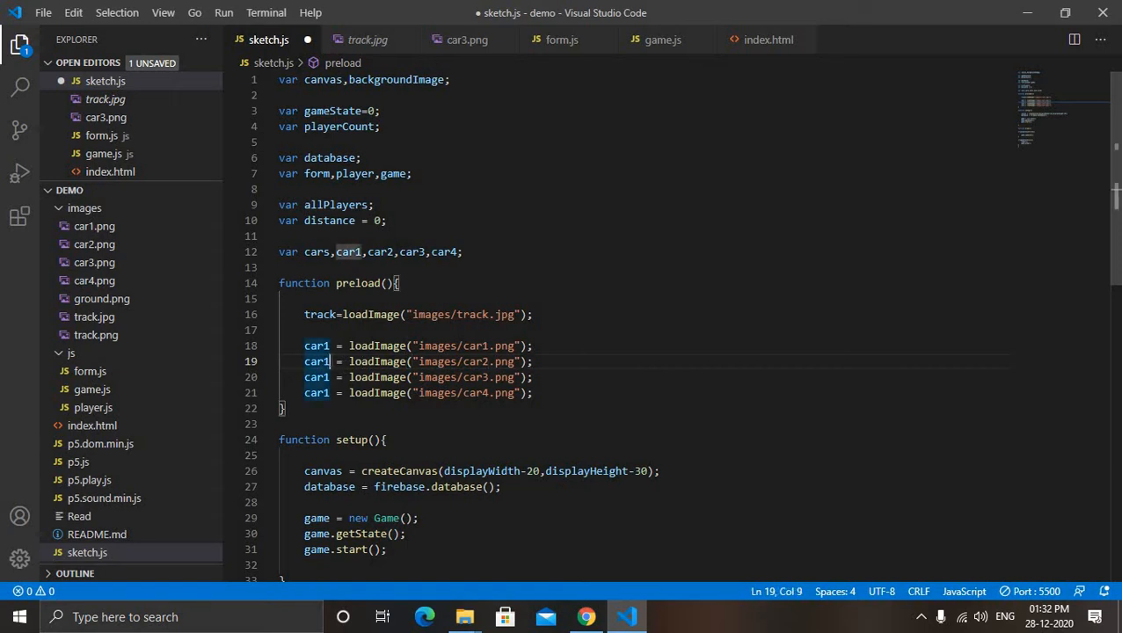
{"action": "type", "text": "car3"}
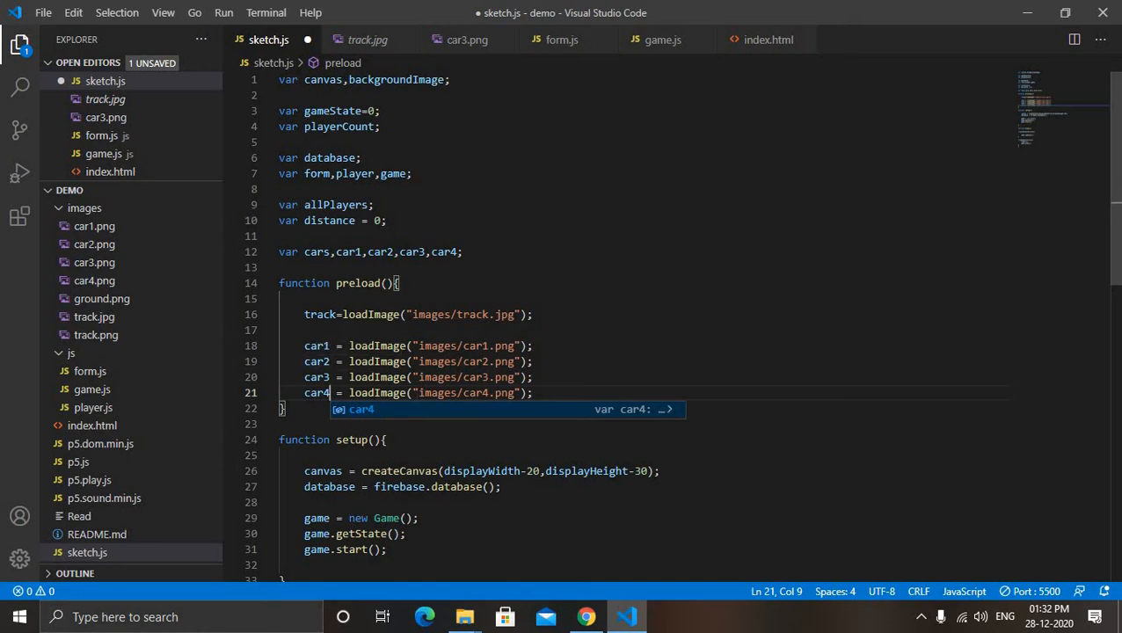
{"action": "key", "text": "Enter"}
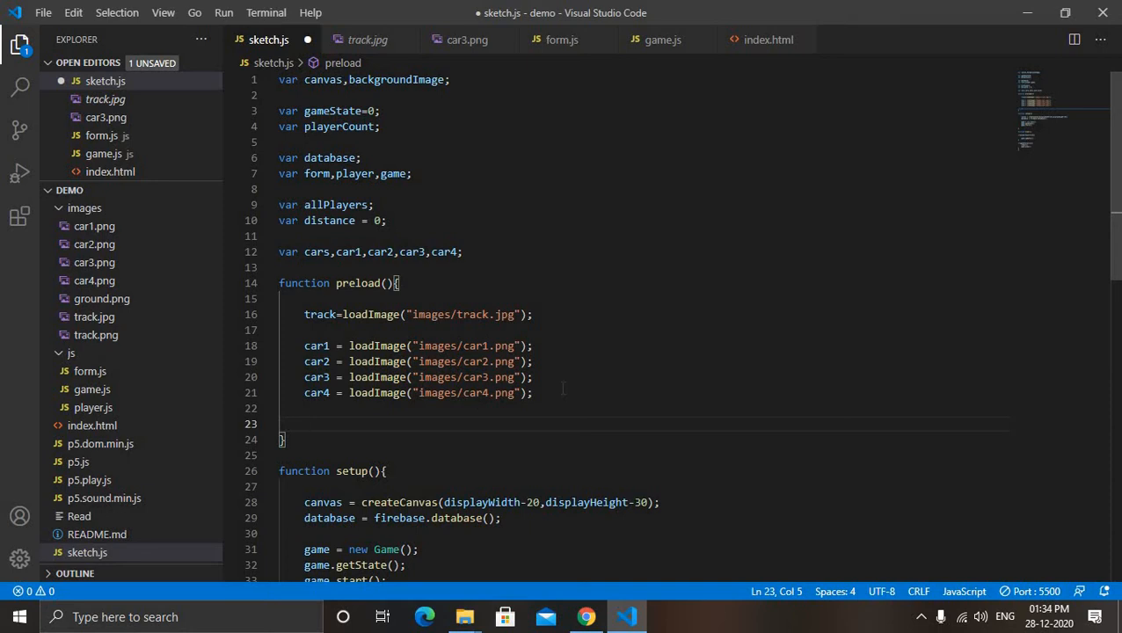
Rename the preload car image variables to car1I, car2I, car3I and car4I
{"action": "left_click", "coordinate": [324, 346]}
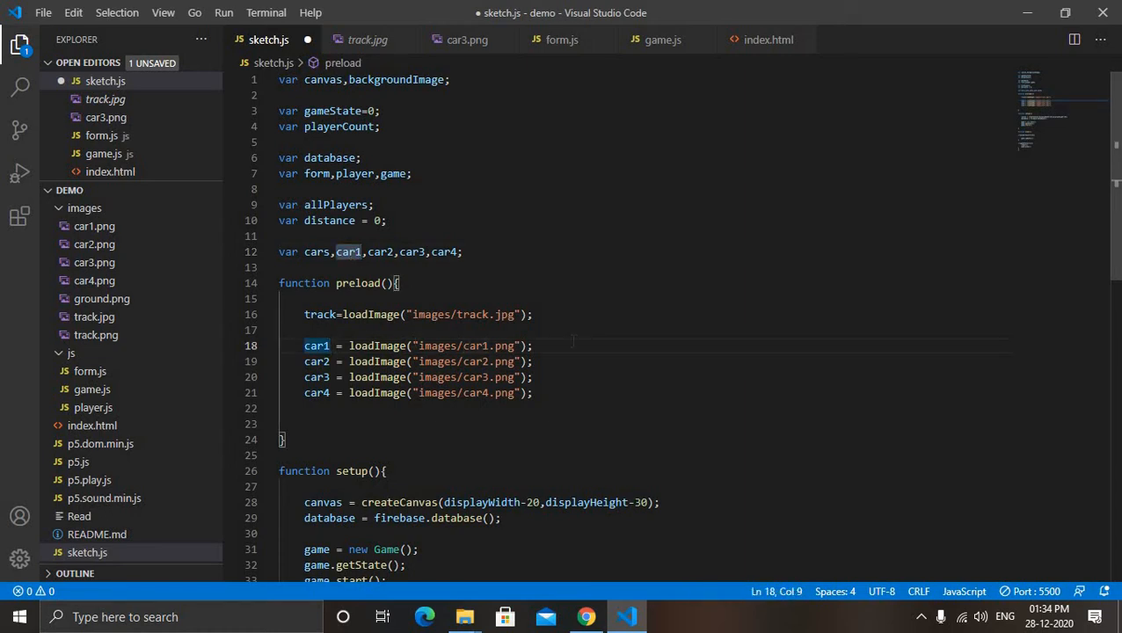
{"action": "type", "text": "1"}
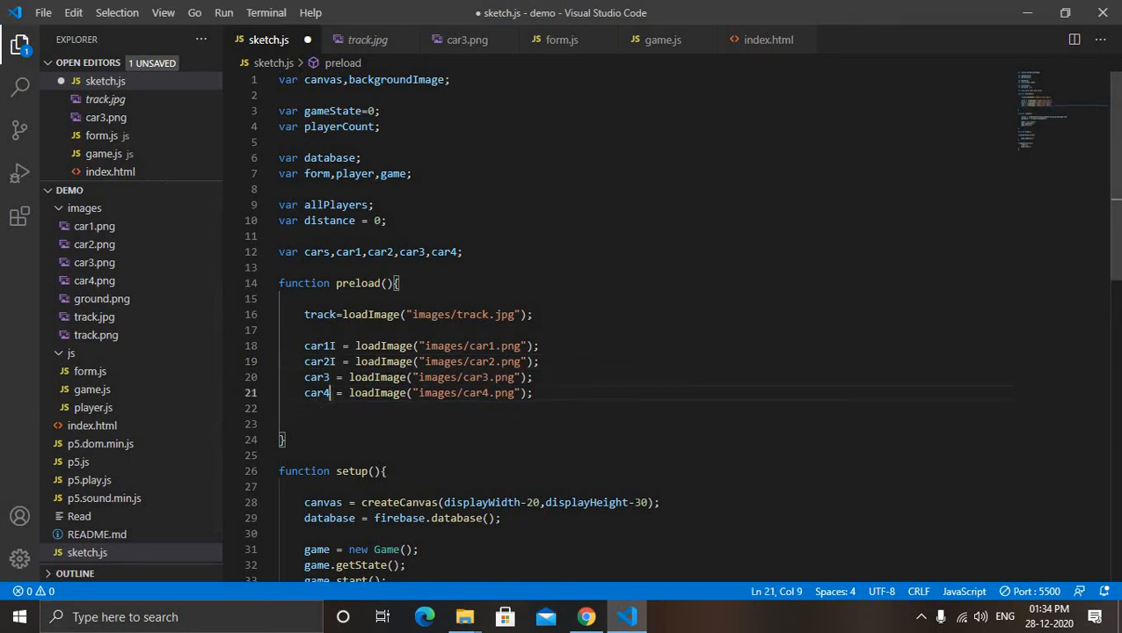
{"action": "type", "text": "I"}
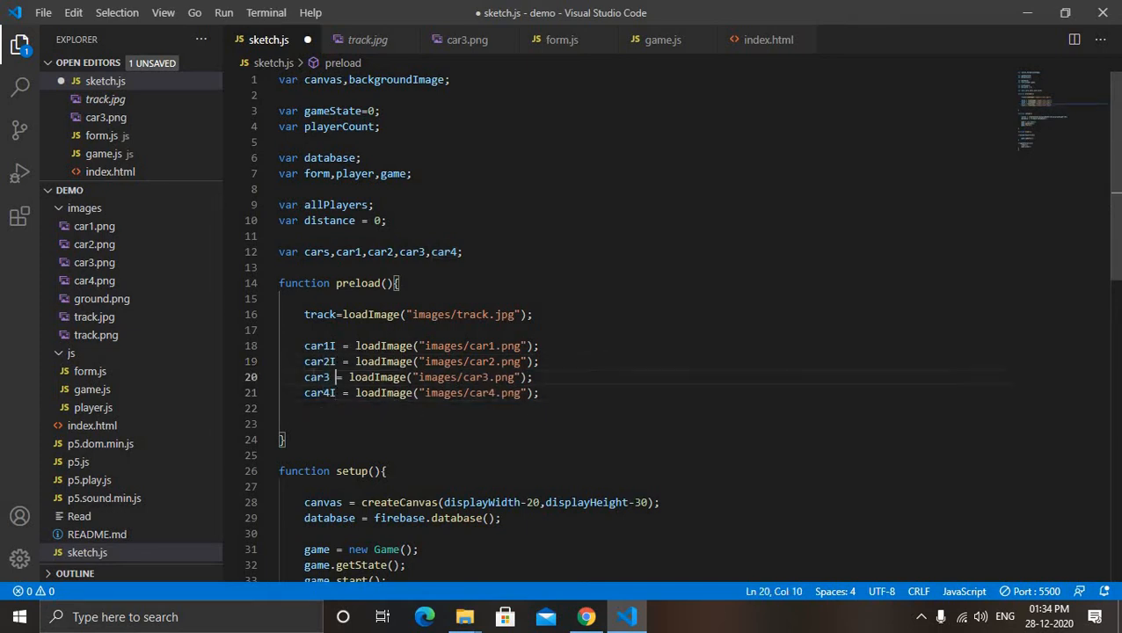
{"action": "type", "text": "I"}
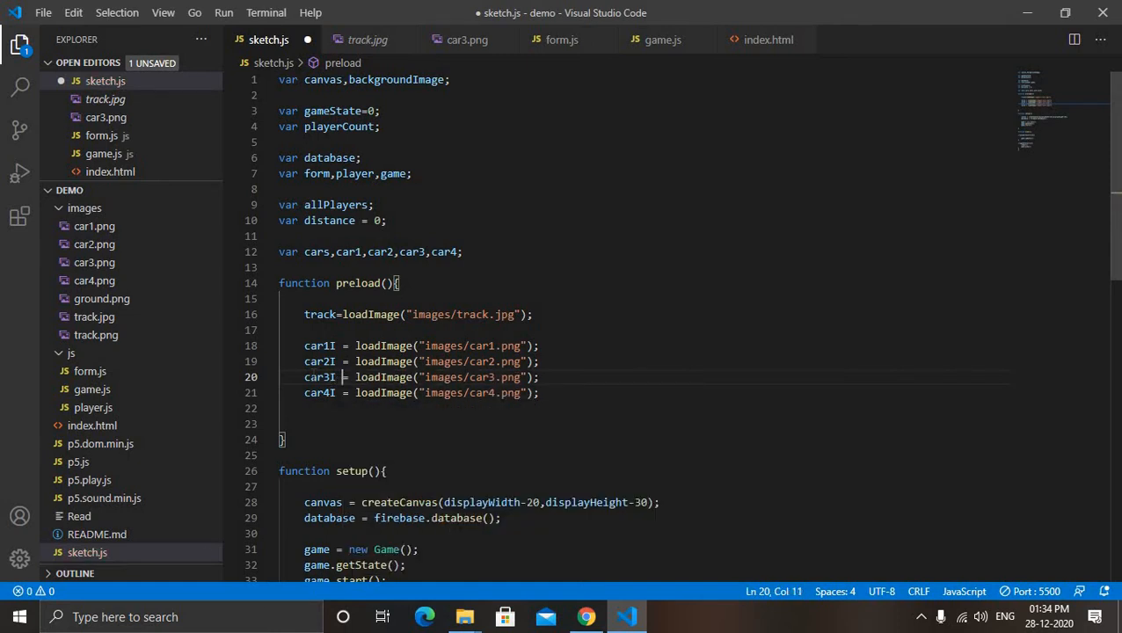
{"action": "left_click", "coordinate": [539, 393]}
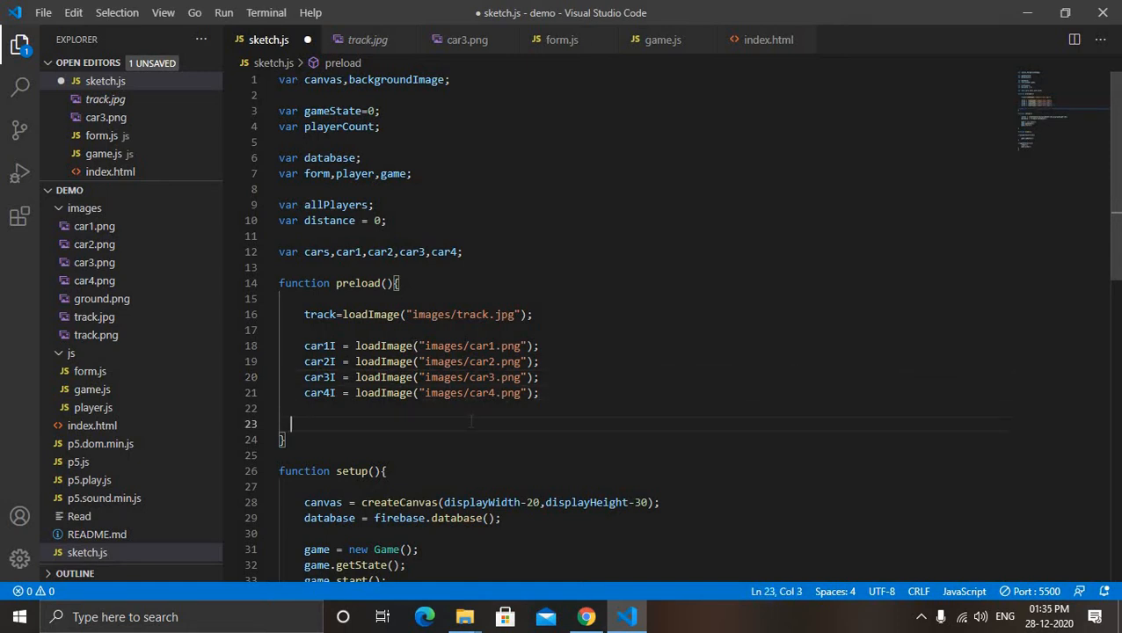
Add ground = loadImage("images/ground.png") to preload in sketch.js
{"action": "type", "text": "ground ="}
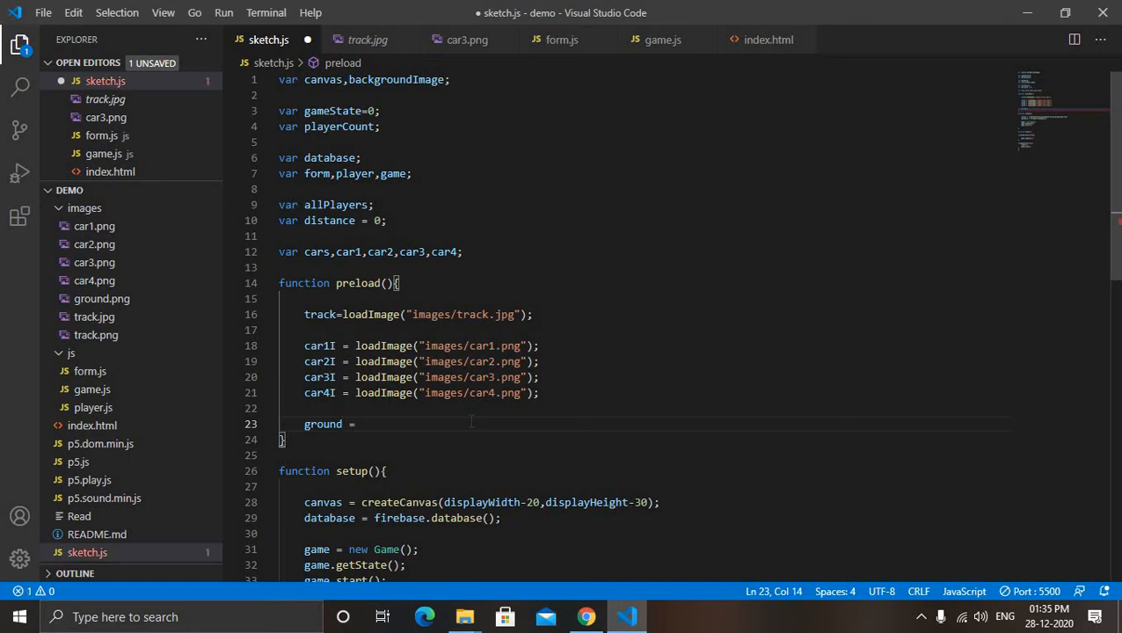
{"action": "type", "text": "loadIm"}
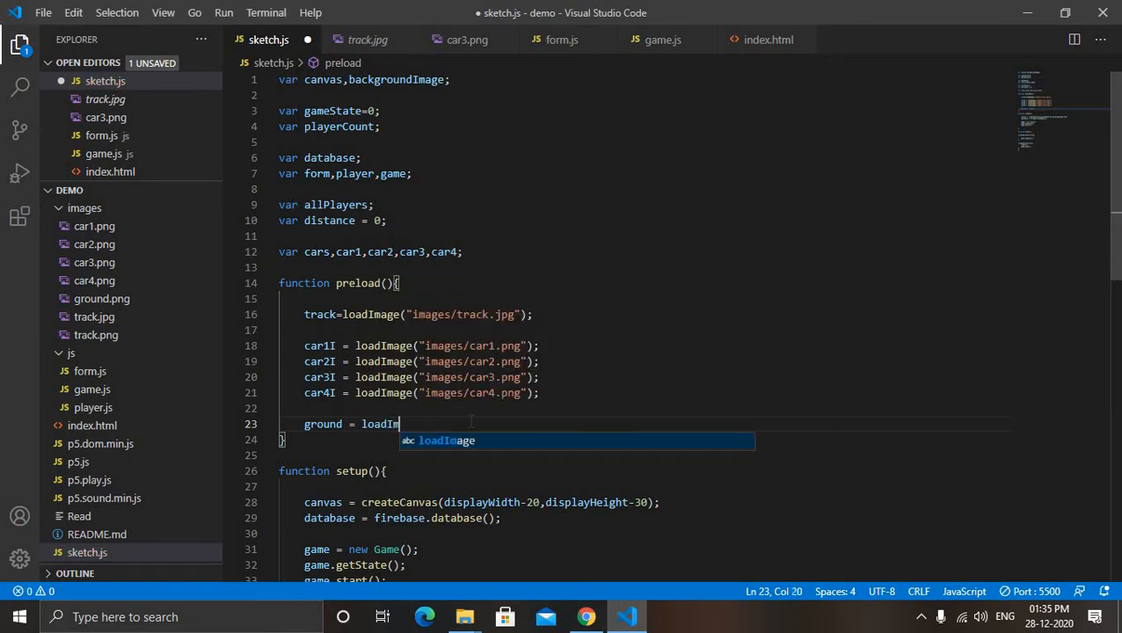
{"action": "key", "text": "Tab"}
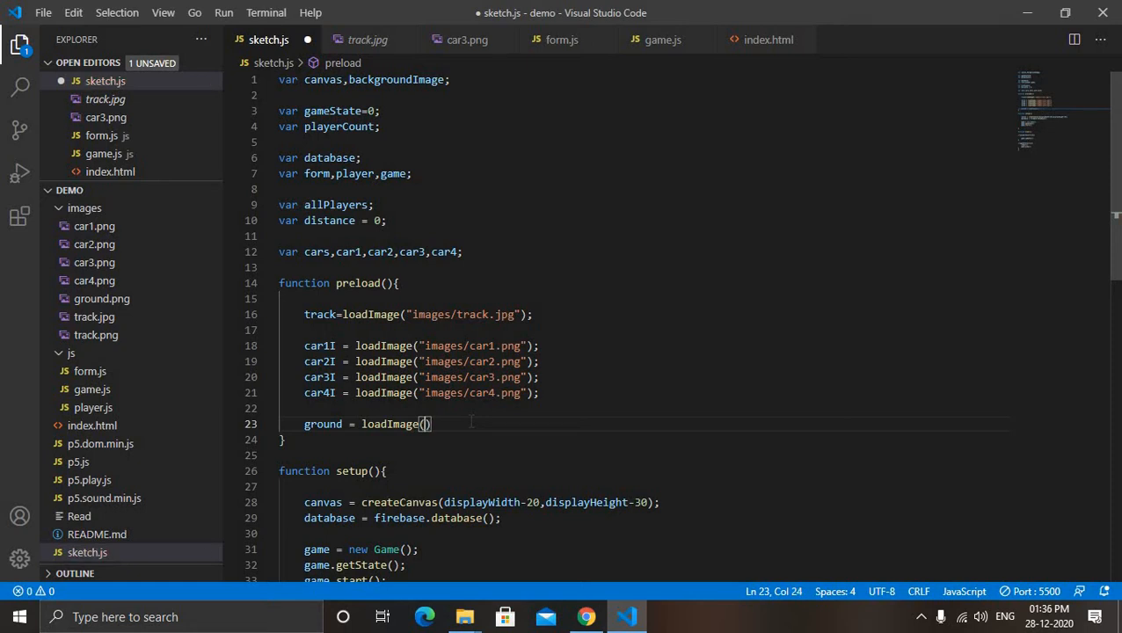
{"action": "type", "text": "images/\""}
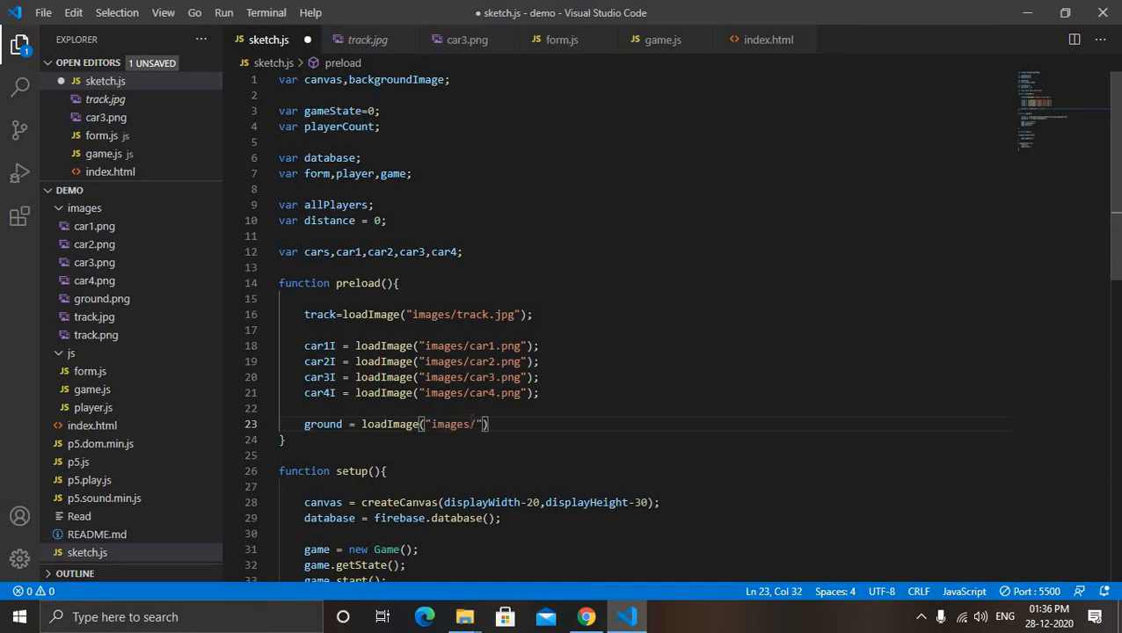
{"action": "type", "text": "grou"}
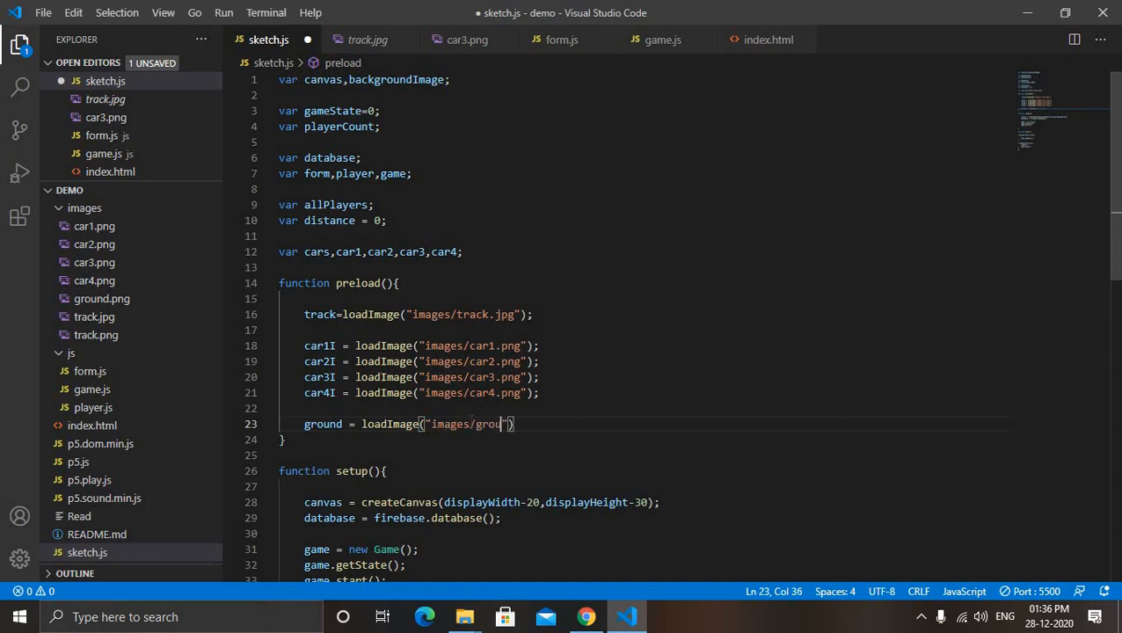
{"action": "type", "text": "nd.p"}
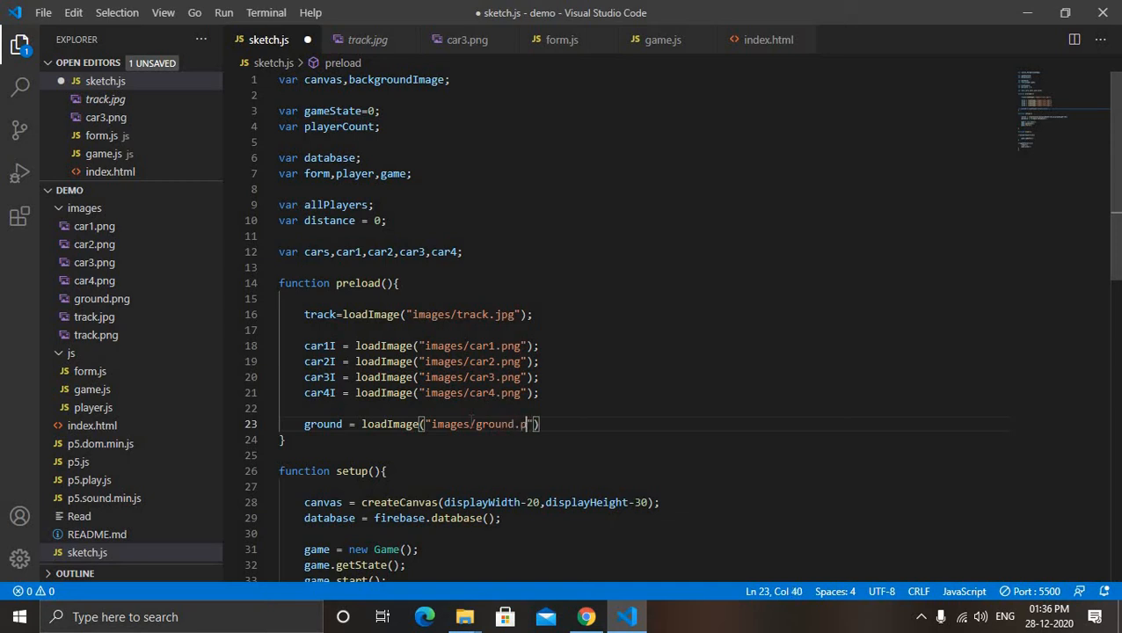
{"action": "type", "text": "ng"}
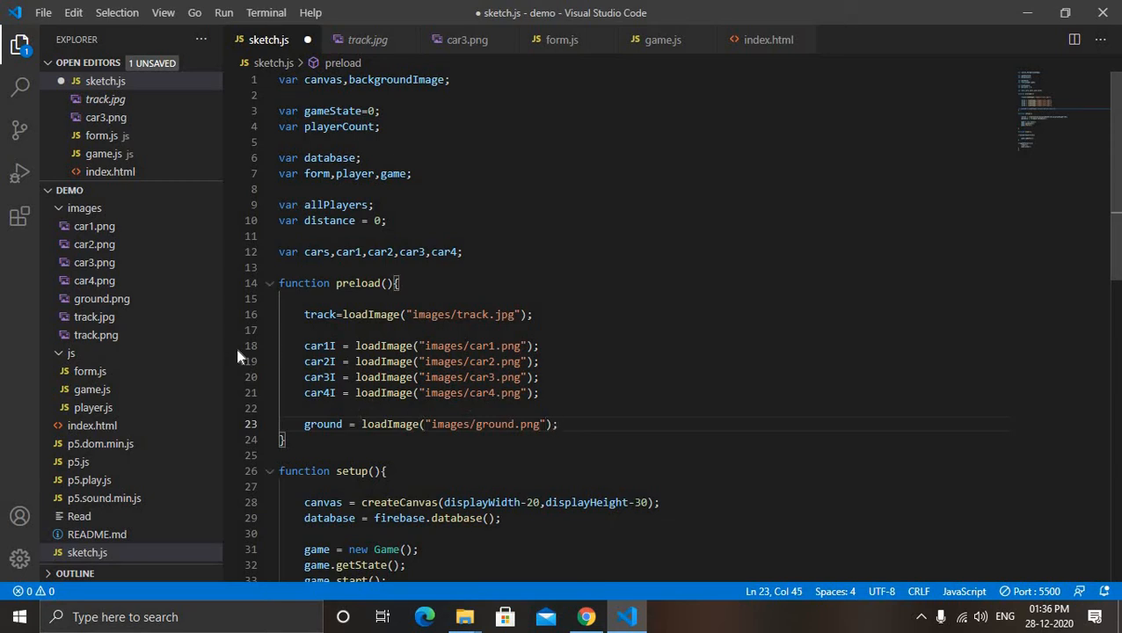
{"action": "mouse_move", "coordinate": [92, 388]}
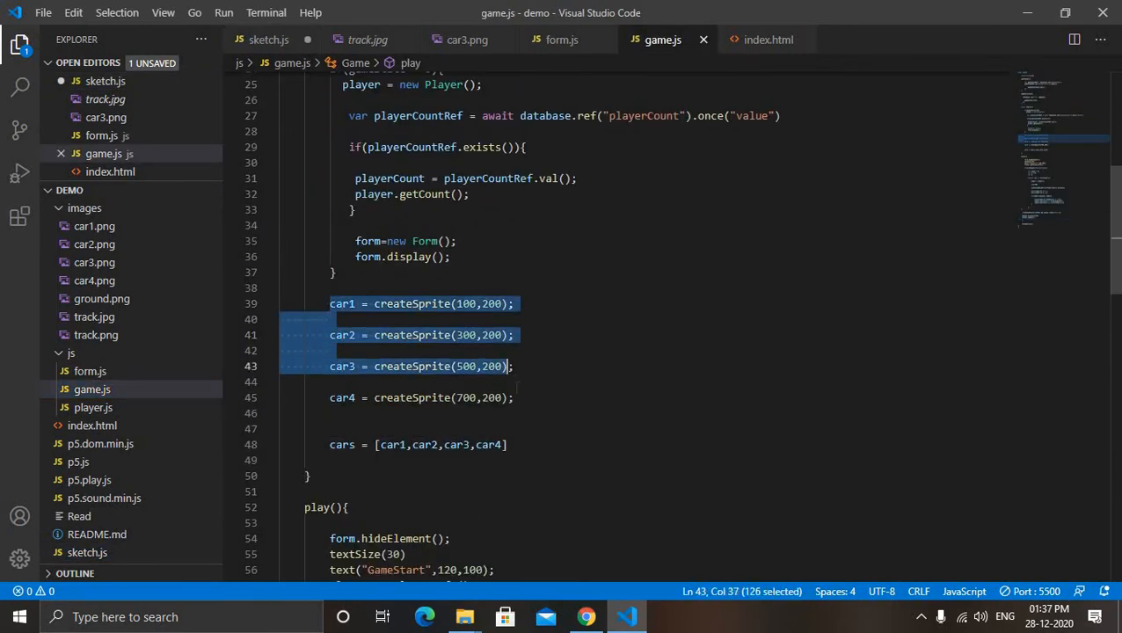
Add carN.addImage("carNI", carNI) after each createSprite line for car1 through car4
{"action": "left_click", "coordinate": [543, 318]}
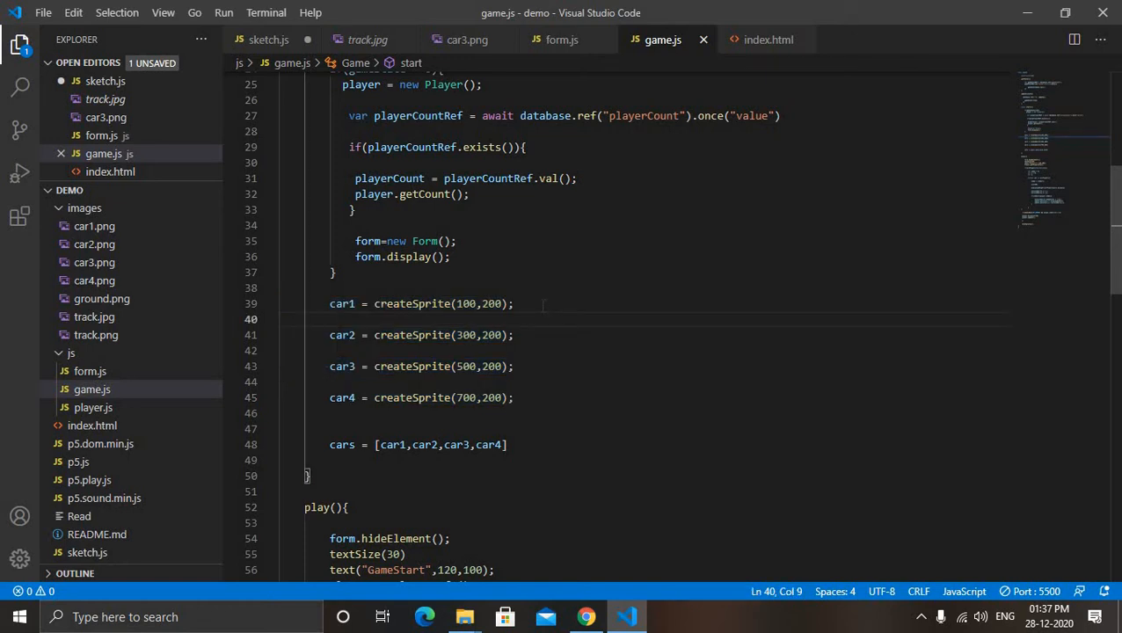
{"action": "type", "text": "ca"}
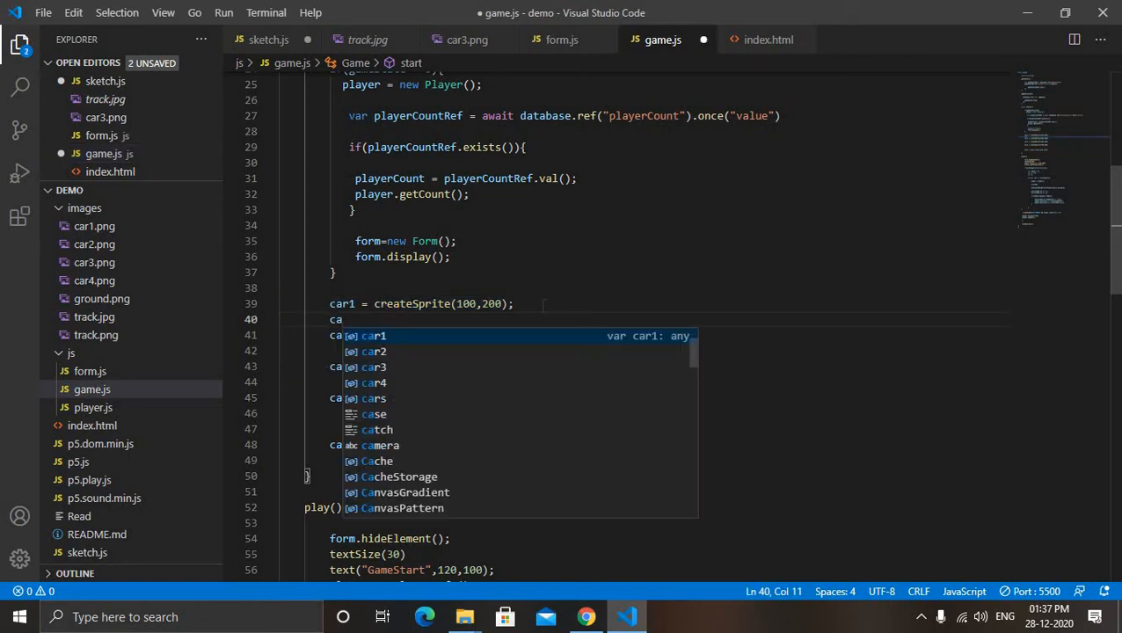
{"action": "type", "text": ".a"}
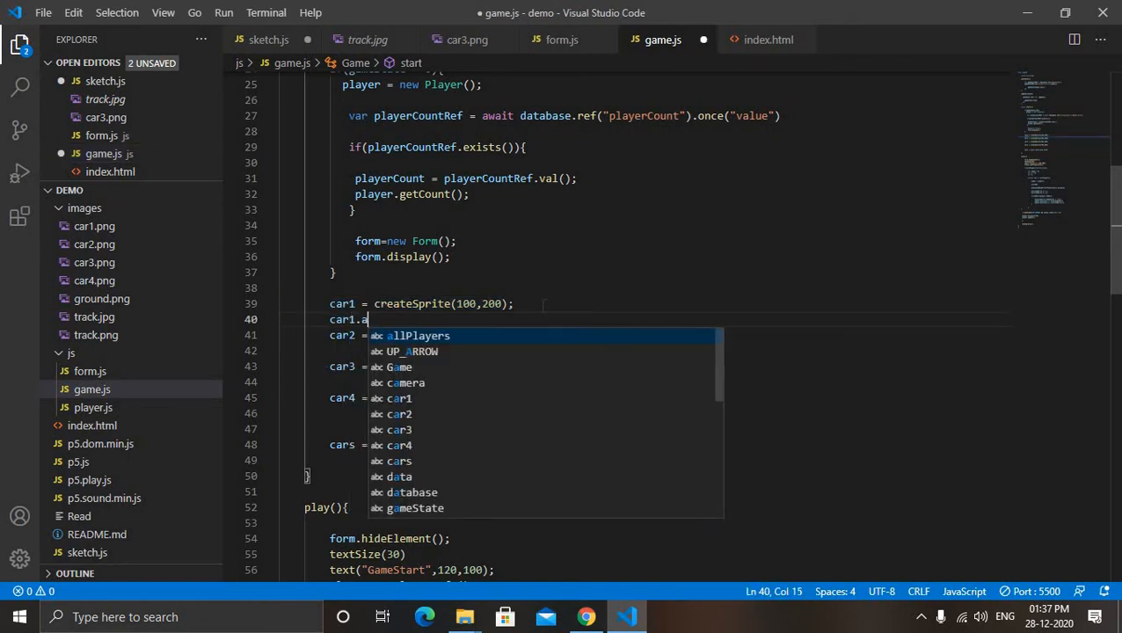
{"action": "type", "text": "ddImage("}
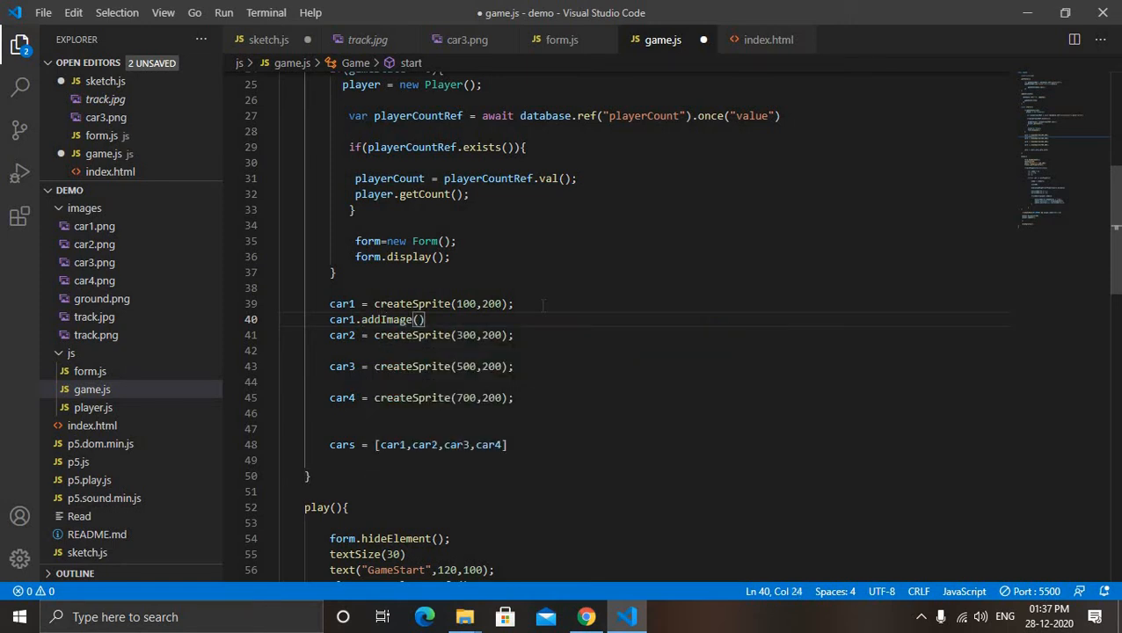
{"action": "type", "text": "\"\""}
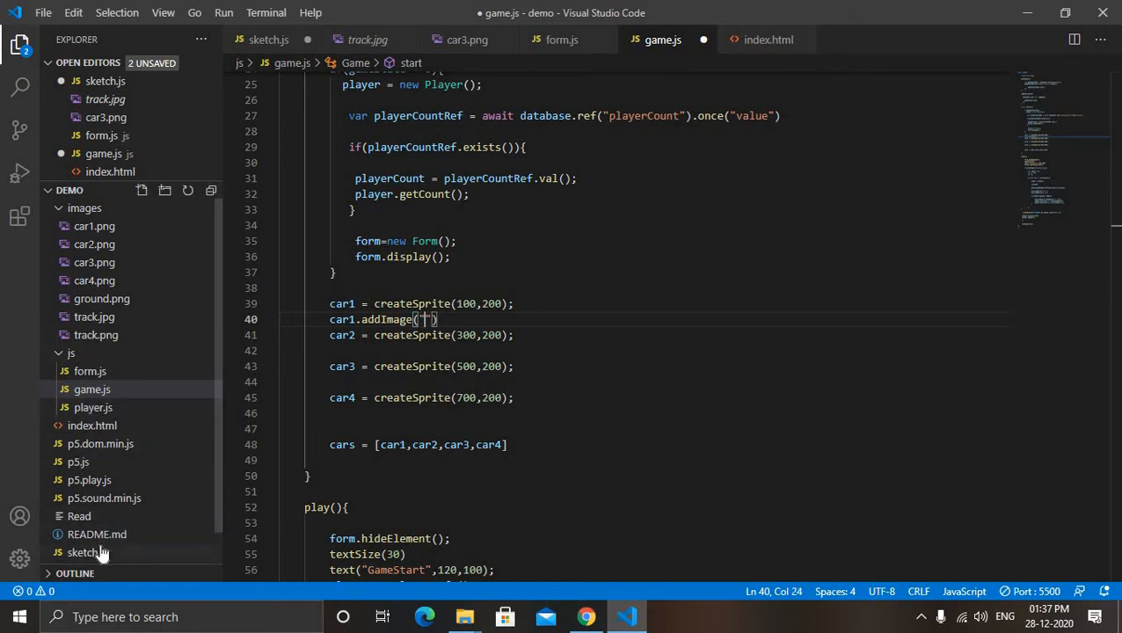
{"action": "left_click", "coordinate": [269, 40]}
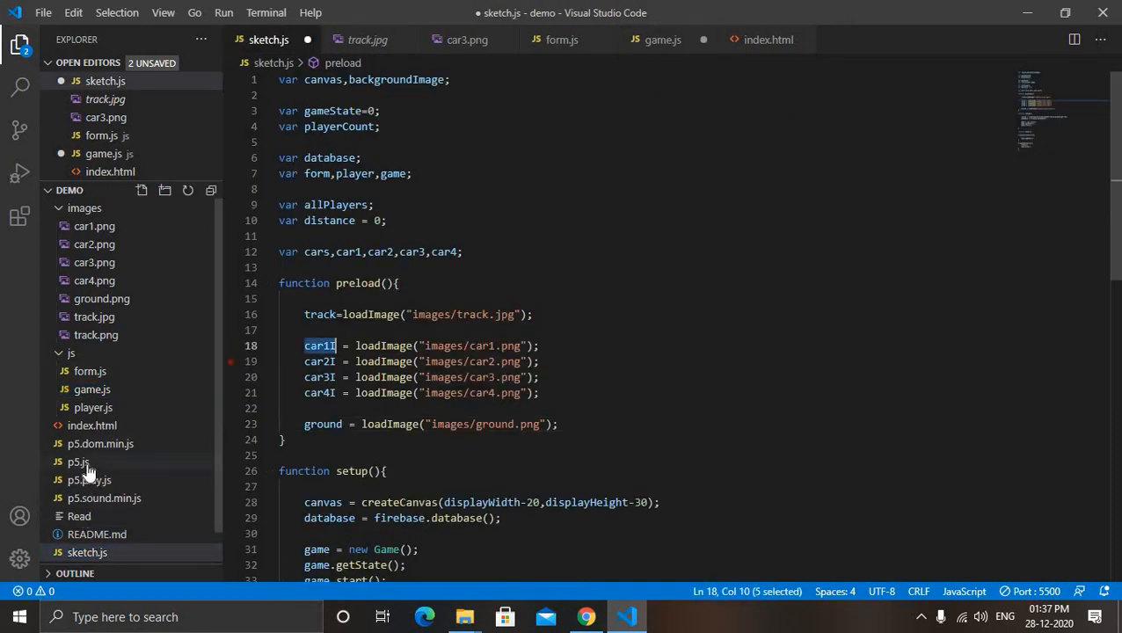
{"action": "left_click", "coordinate": [662, 39]}
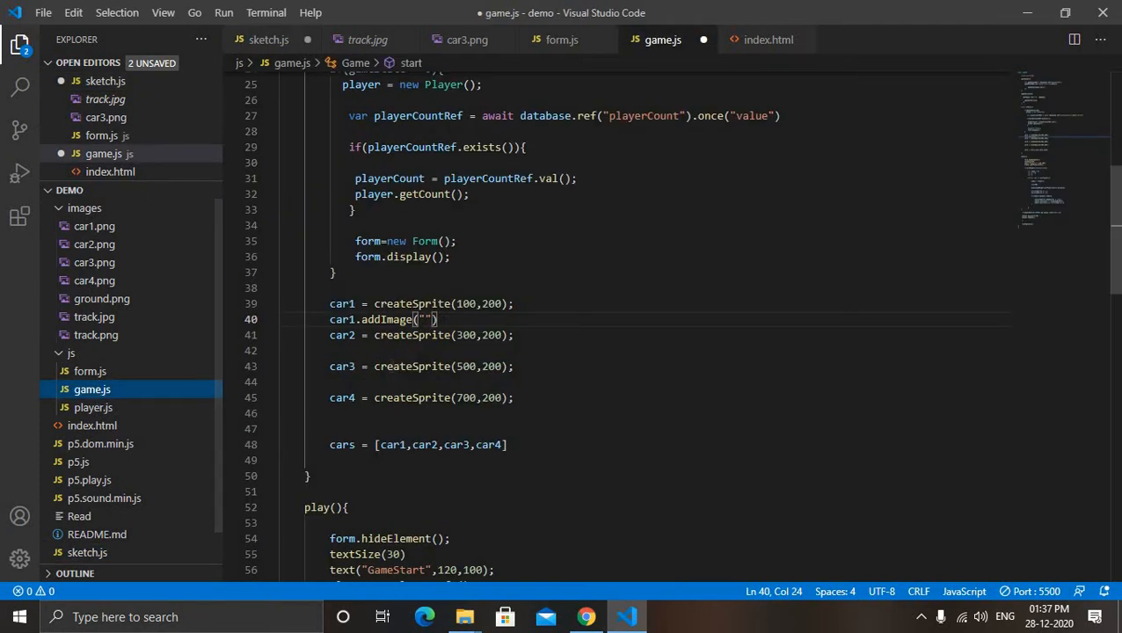
{"action": "type", "text": "car1"}
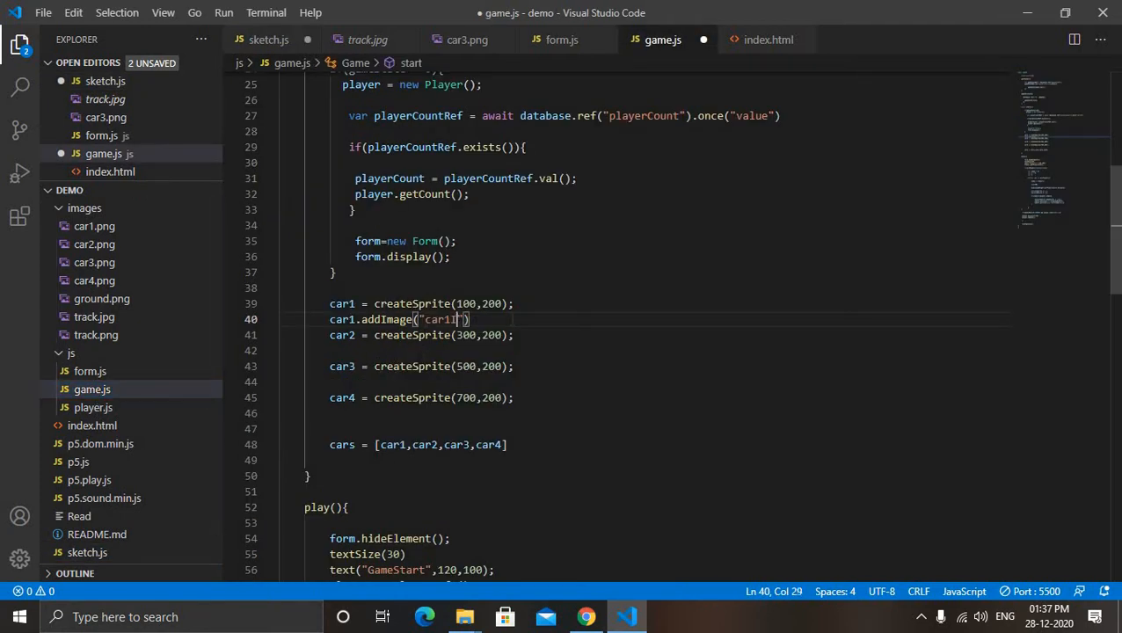
{"action": "type", "text": ",car1I"}
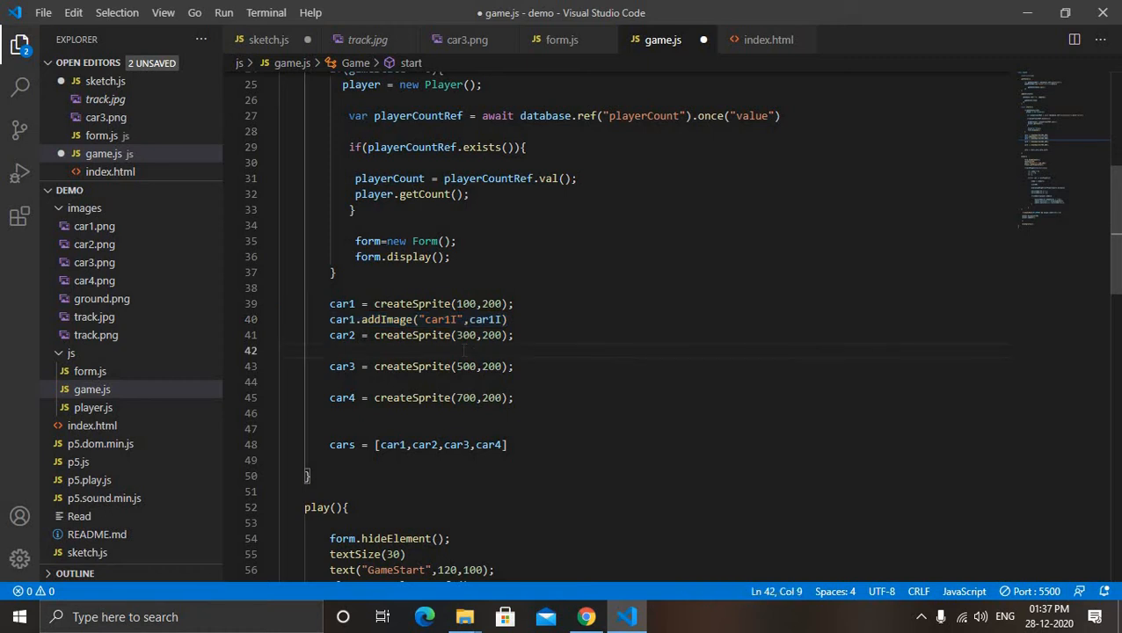
{"action": "type", "text": "car1.addImage(\"car1I\",car1I)"}
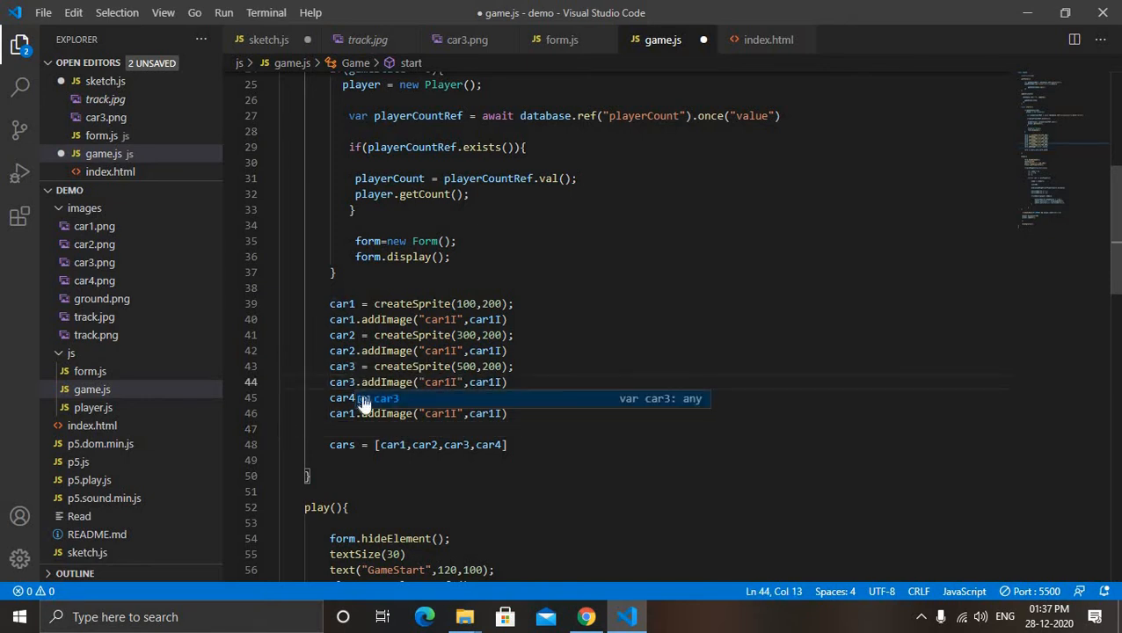
{"action": "type", "text": "car4 = createSprite(700,200);"}
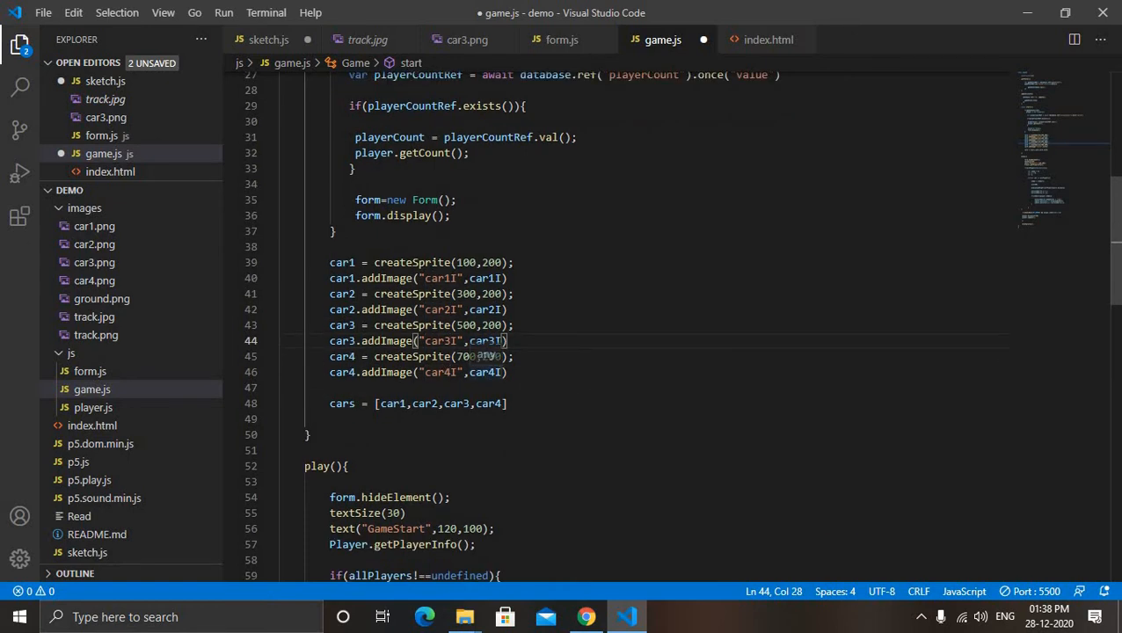
Add background("cyan") on a new line inside play()'s allPlayers check
{"action": "scroll", "scroll_direction": "down", "scroll_amount": 3}
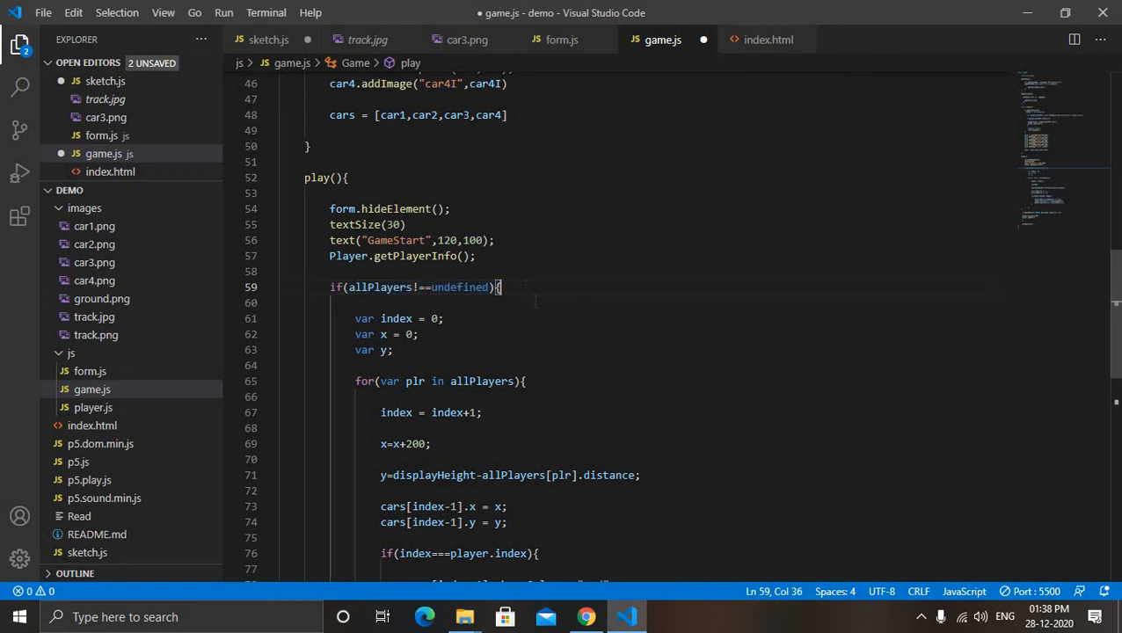
{"action": "key", "text": "Enter"}
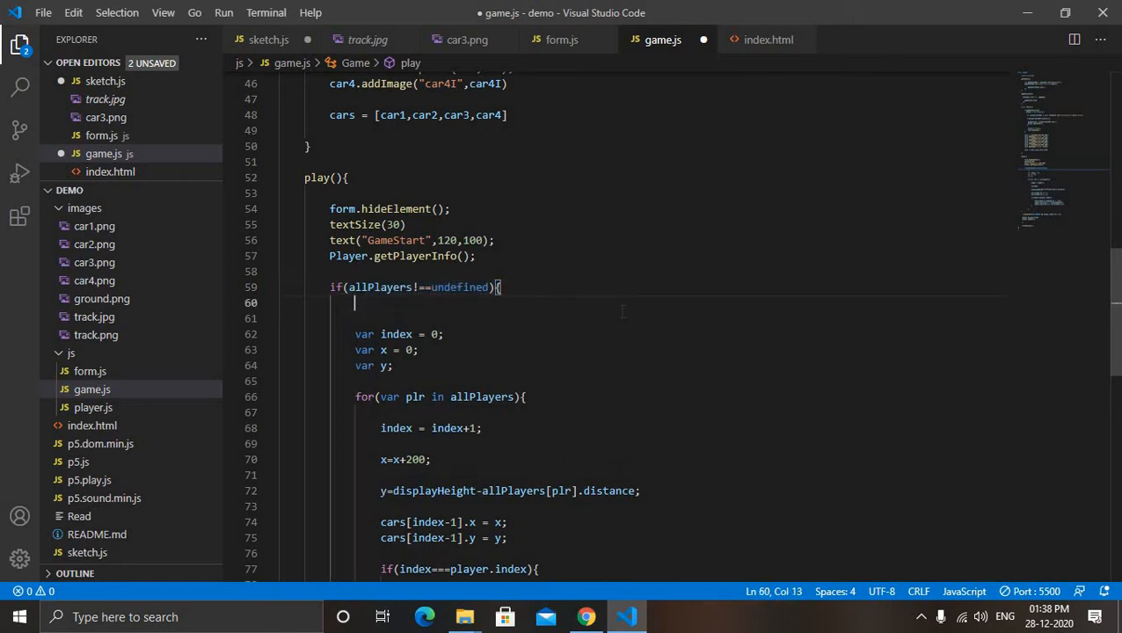
{"action": "type", "text": "back"}
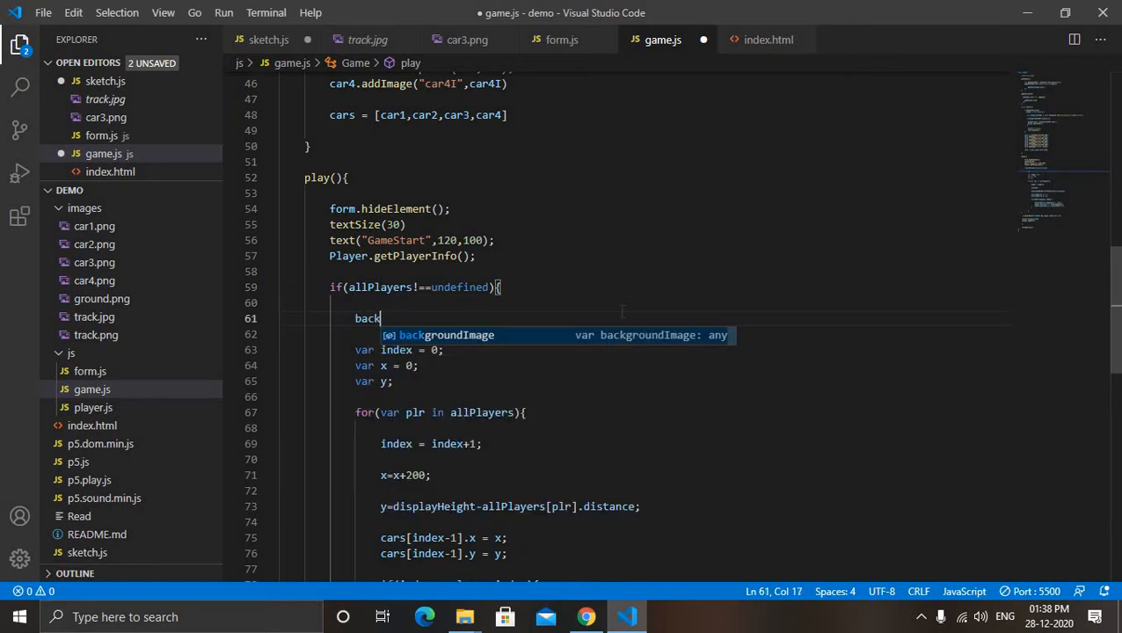
{"action": "type", "text": "roundImage("}
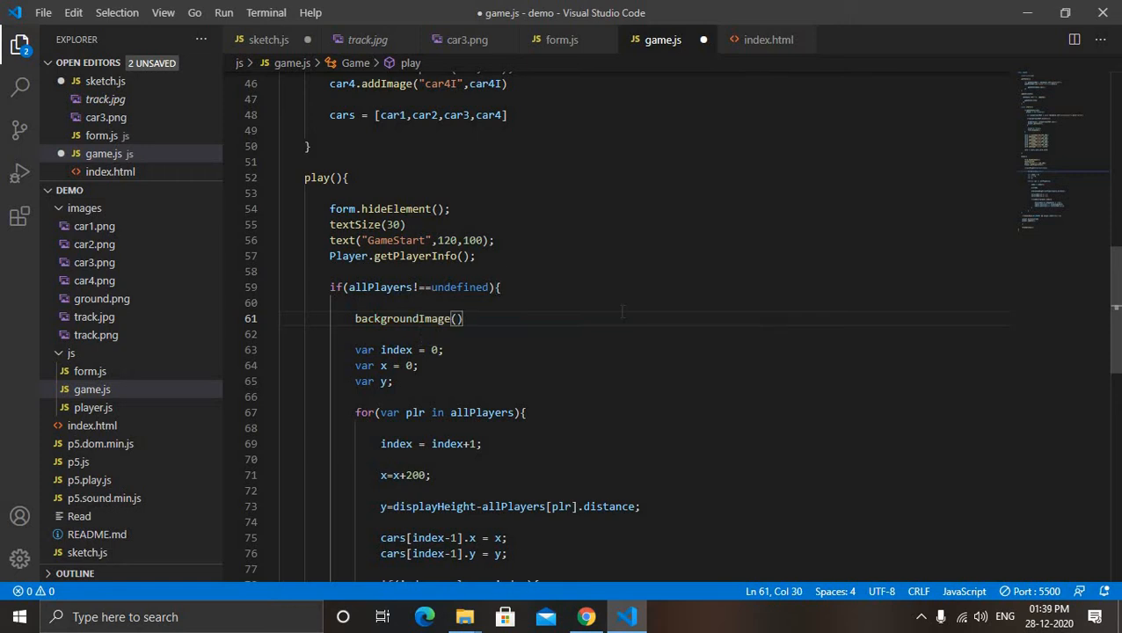
{"action": "type", "text": "cya\""}
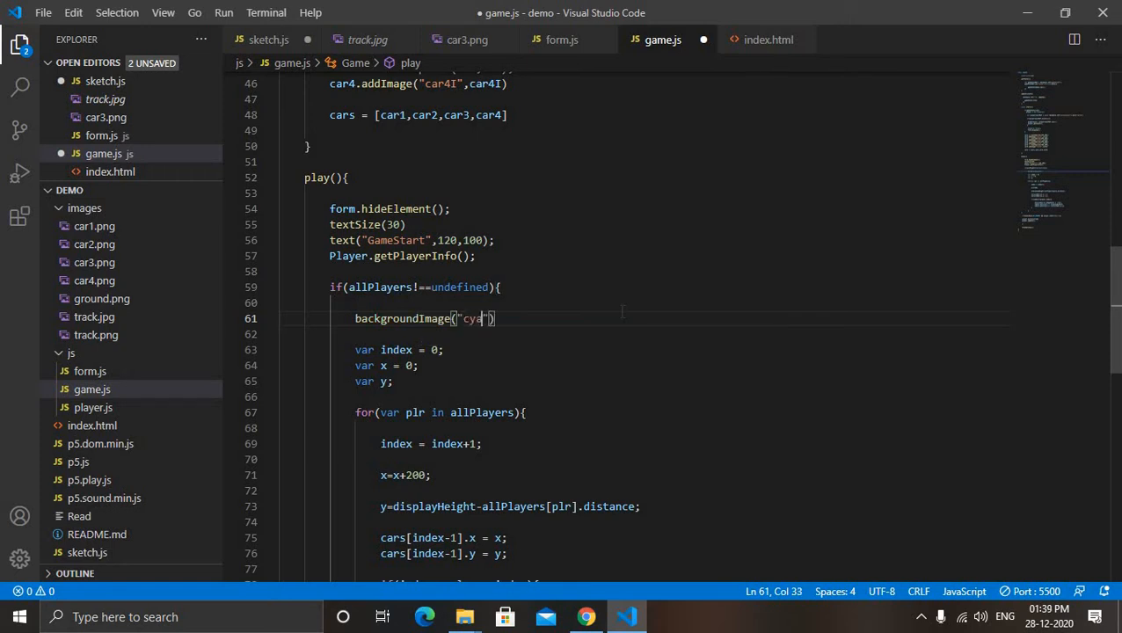
{"action": "type", "text": "n"}
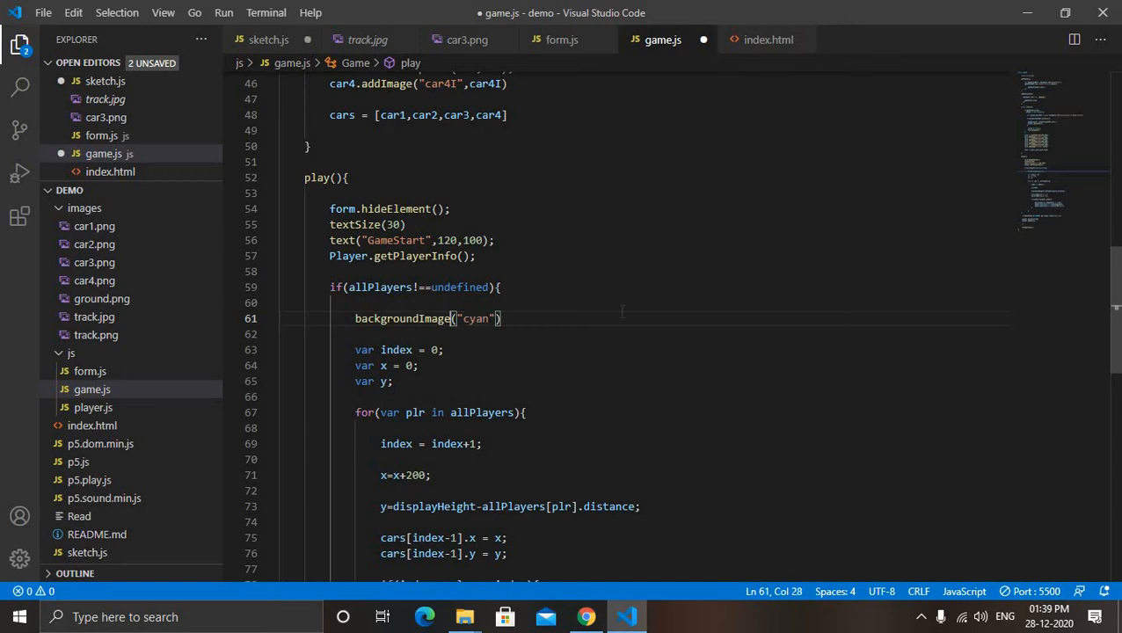
{"action": "key", "text": "Backspace"}
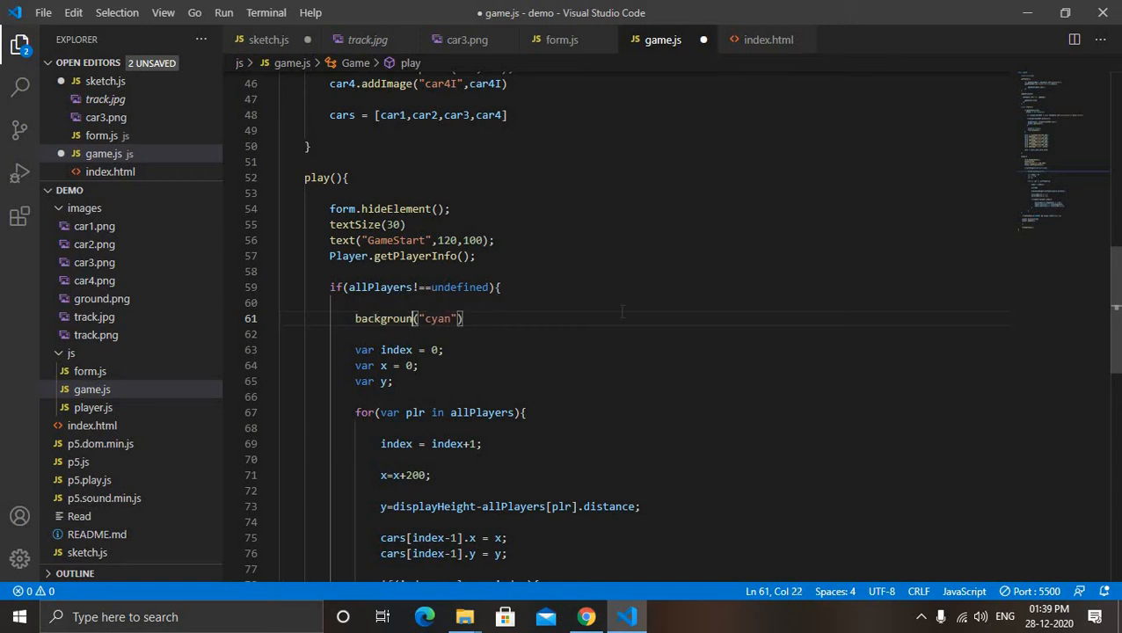
{"action": "mouse_move", "coordinate": [462, 412]}
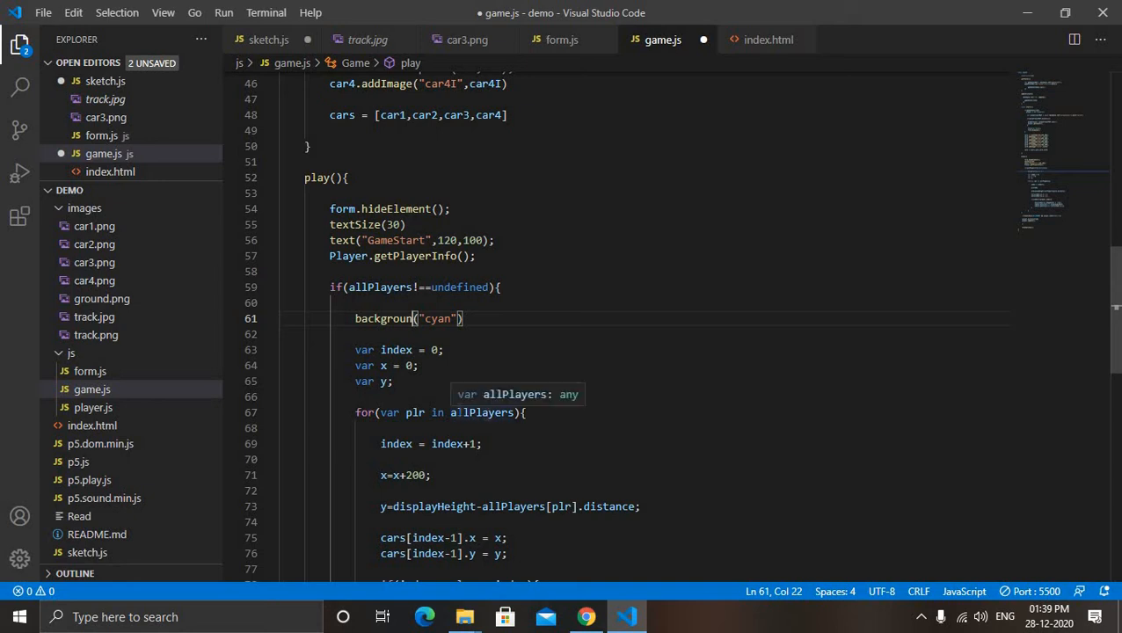
{"action": "mouse_move", "coordinate": [512, 358]}
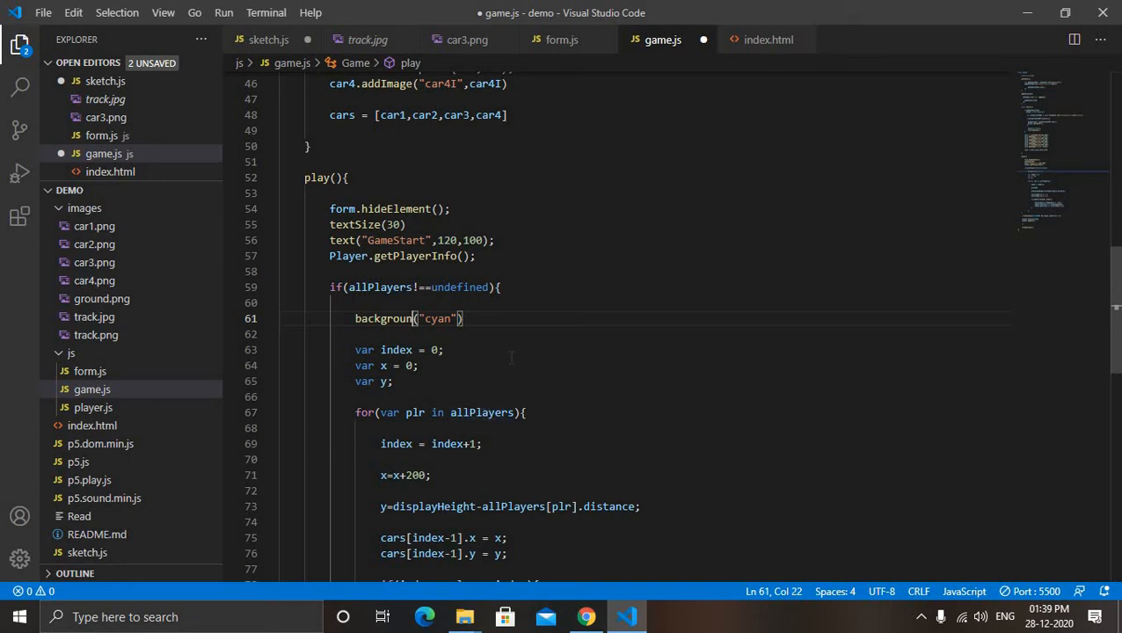
{"action": "type", "text": "Image"}
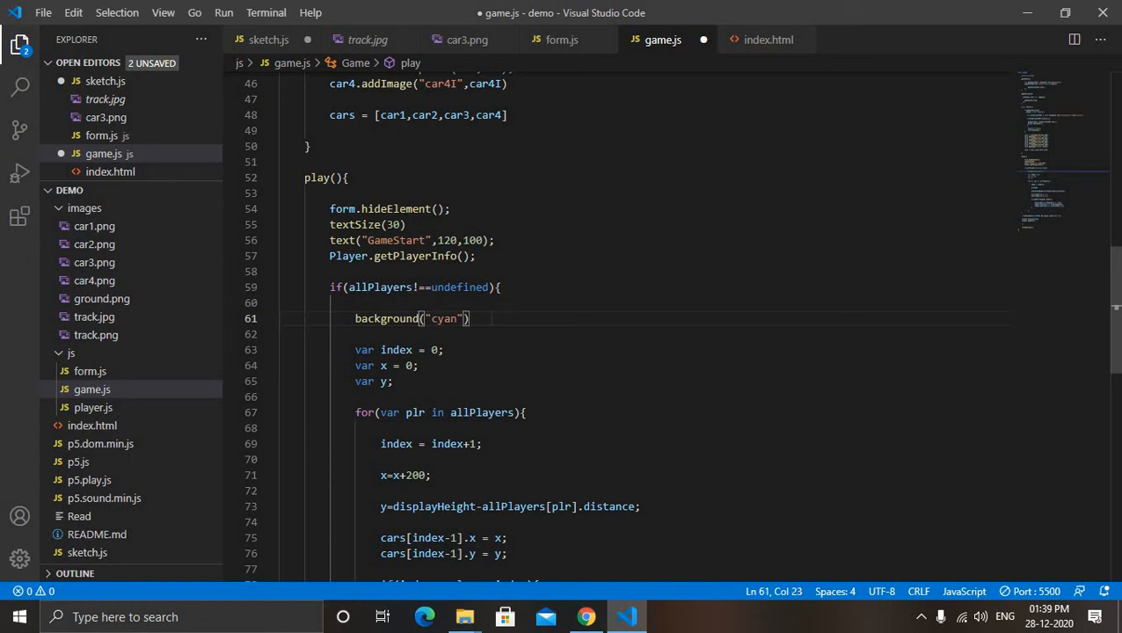
{"action": "type", "text": ";"}
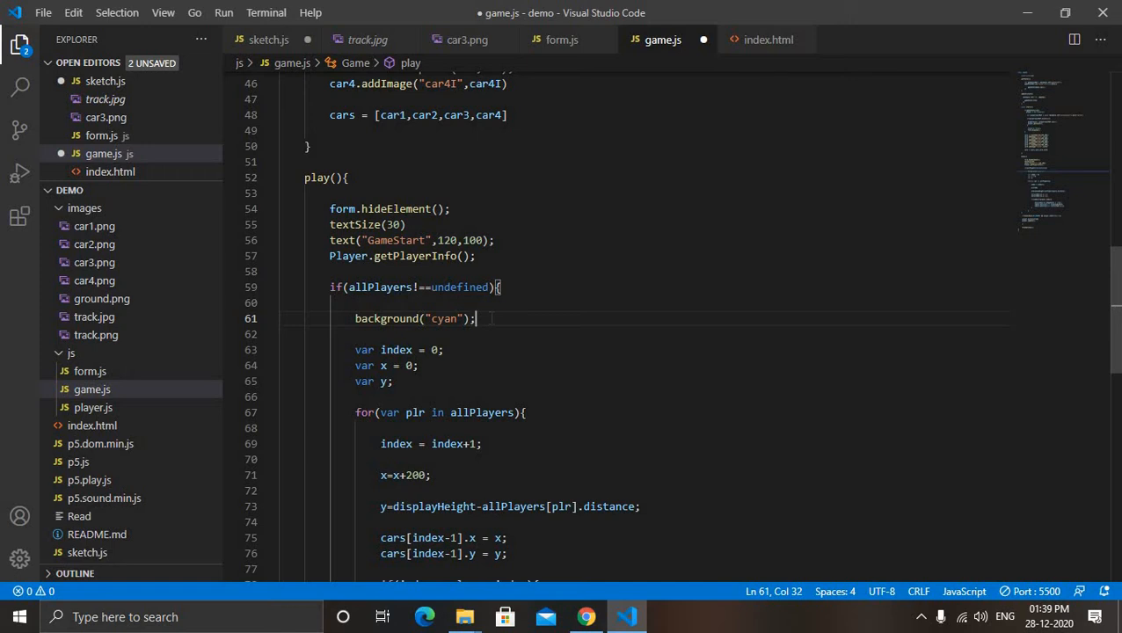
Draw the track image at (0, -displayHeight*4), sized displayWidth by displayHeight*5
{"action": "type", "text": "iamge"}
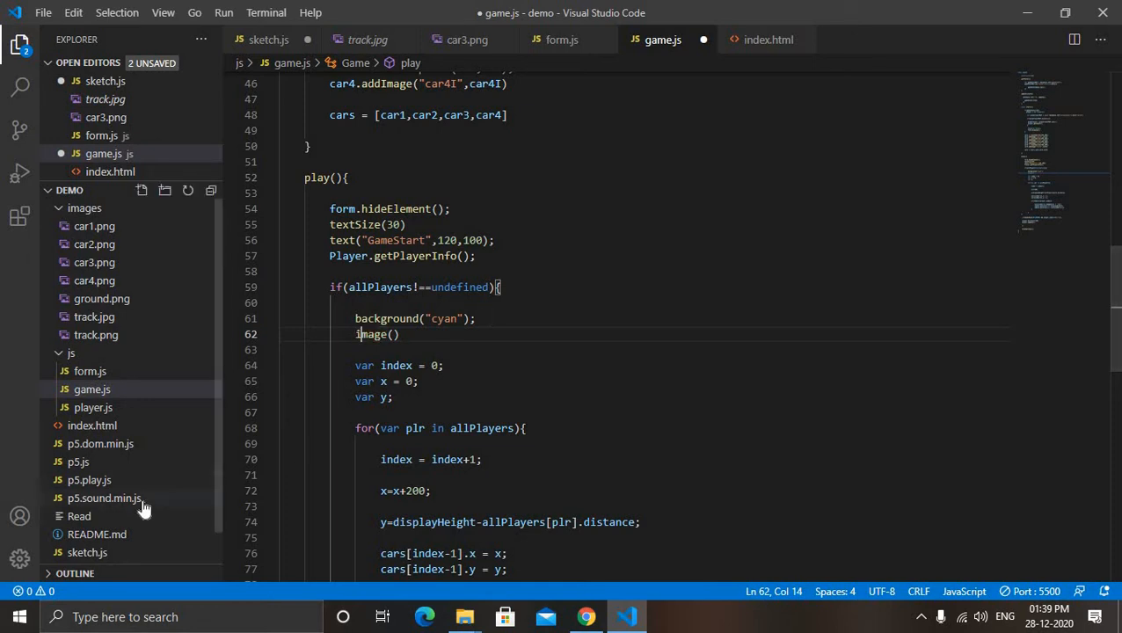
{"action": "left_click", "coordinate": [269, 40]}
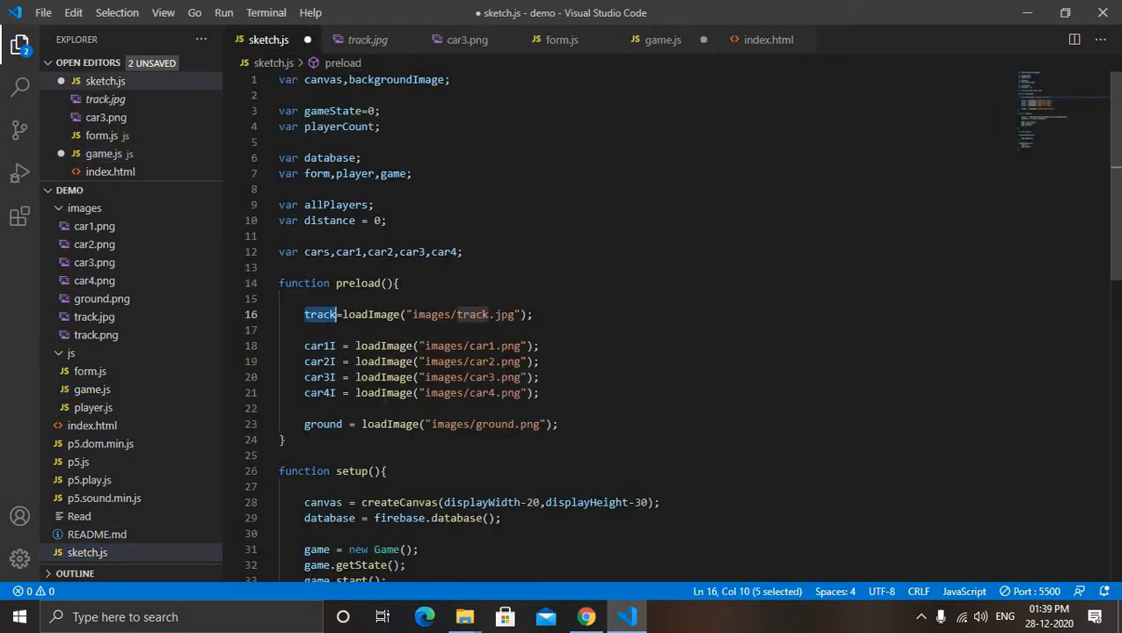
{"action": "left_click", "coordinate": [663, 40]}
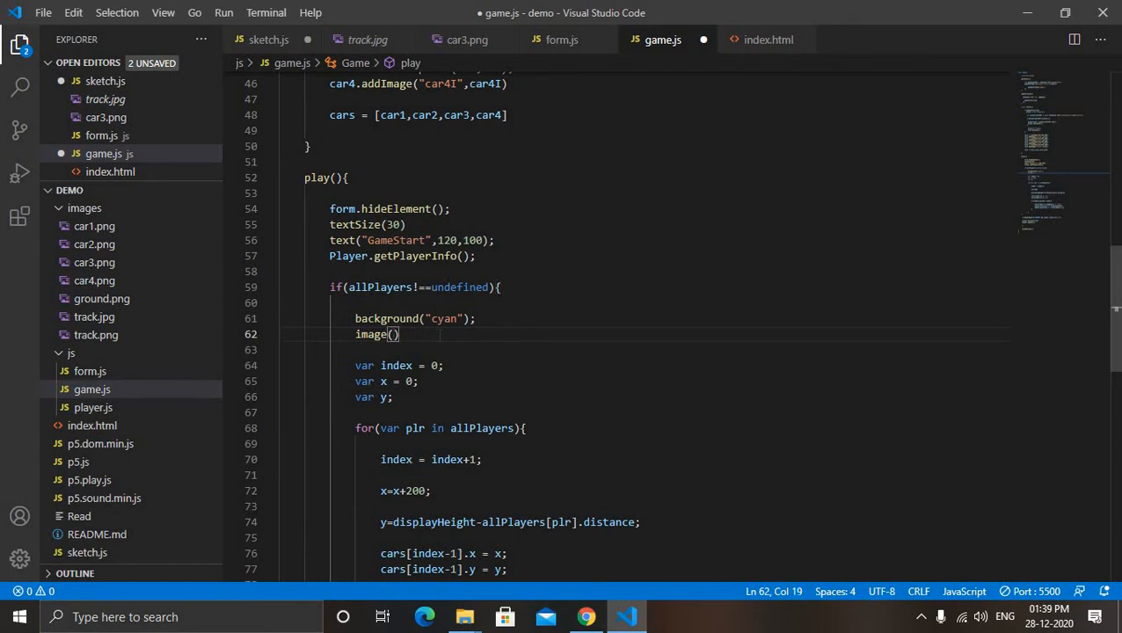
{"action": "type", "text": "track,"}
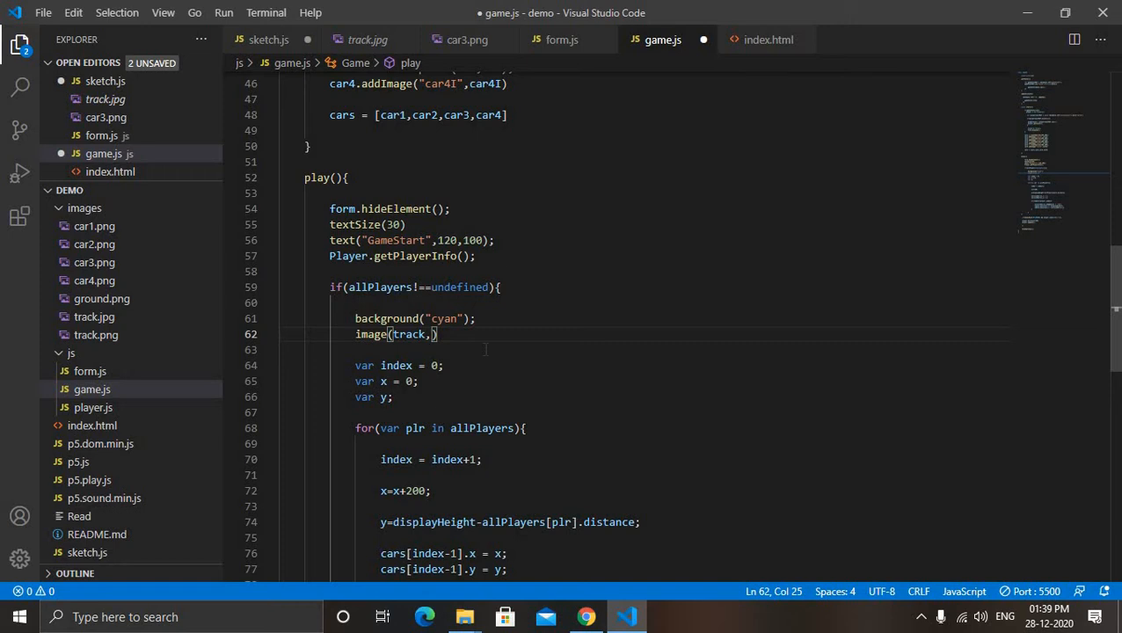
{"action": "type", "text": "0,"}
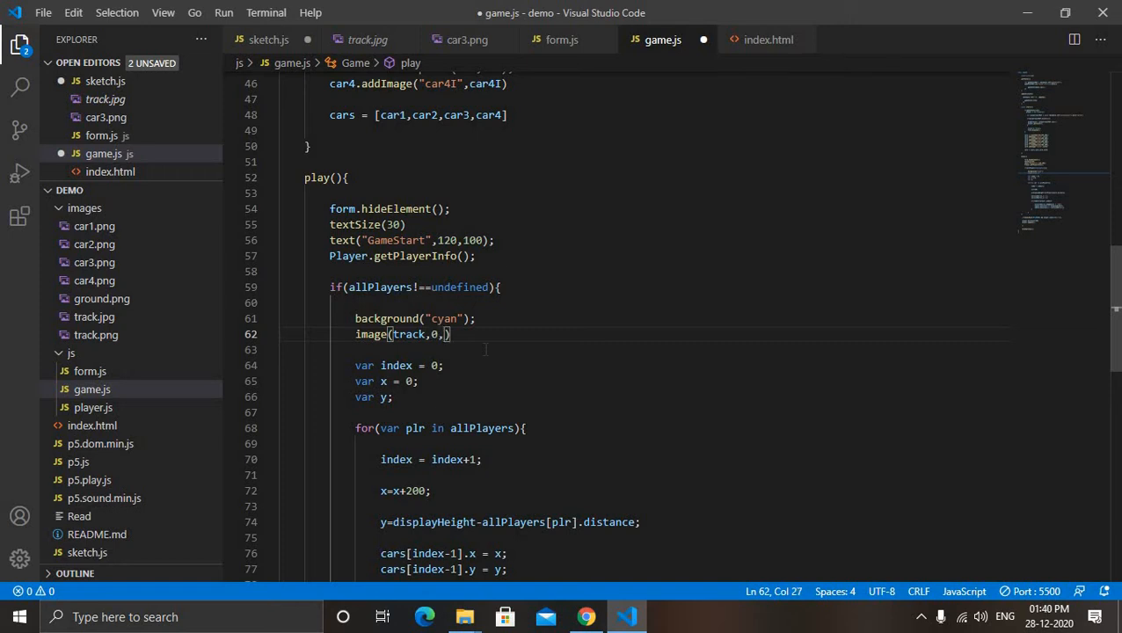
{"action": "type", "text": "-"}
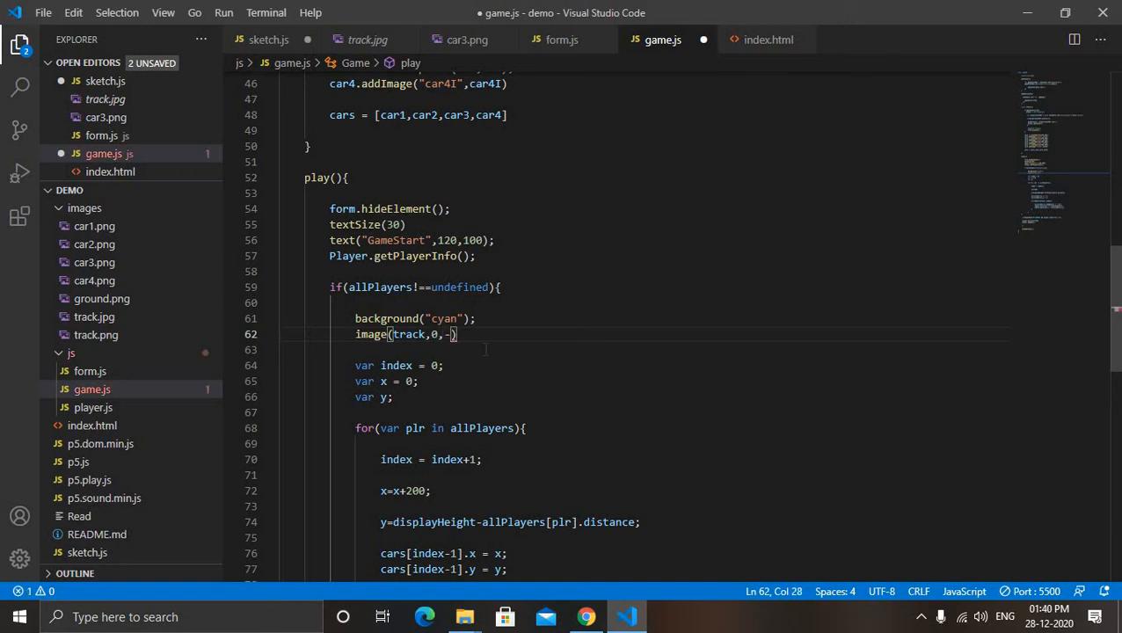
{"action": "type", "text": "display"}
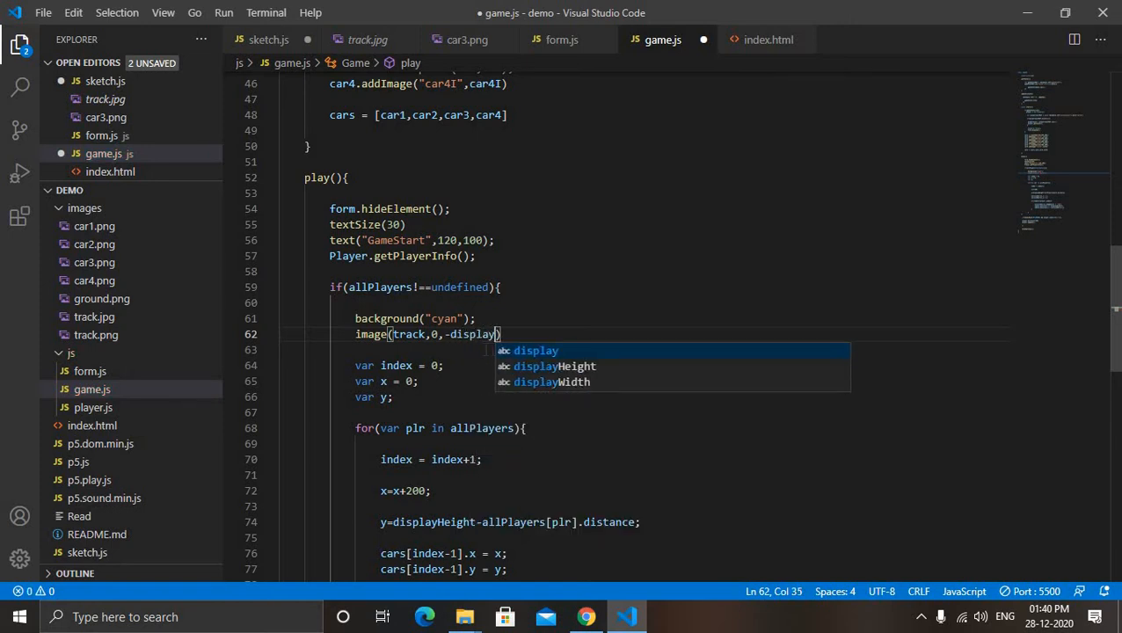
{"action": "type", "text": "Height"}
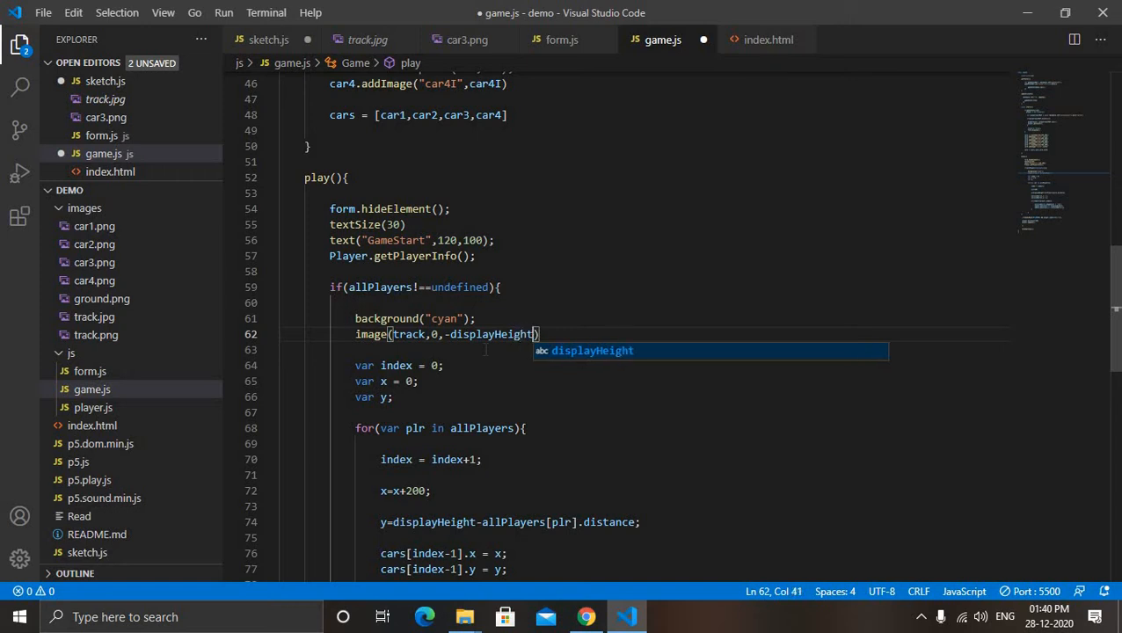
{"action": "type", "text": "*4"}
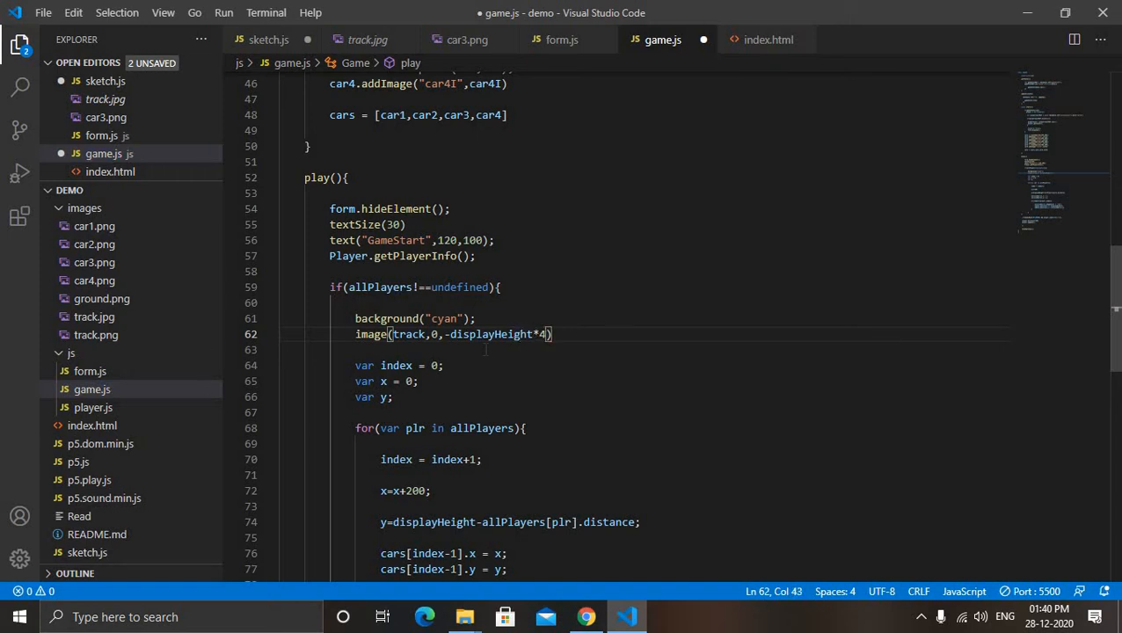
{"action": "type", "text": ","}
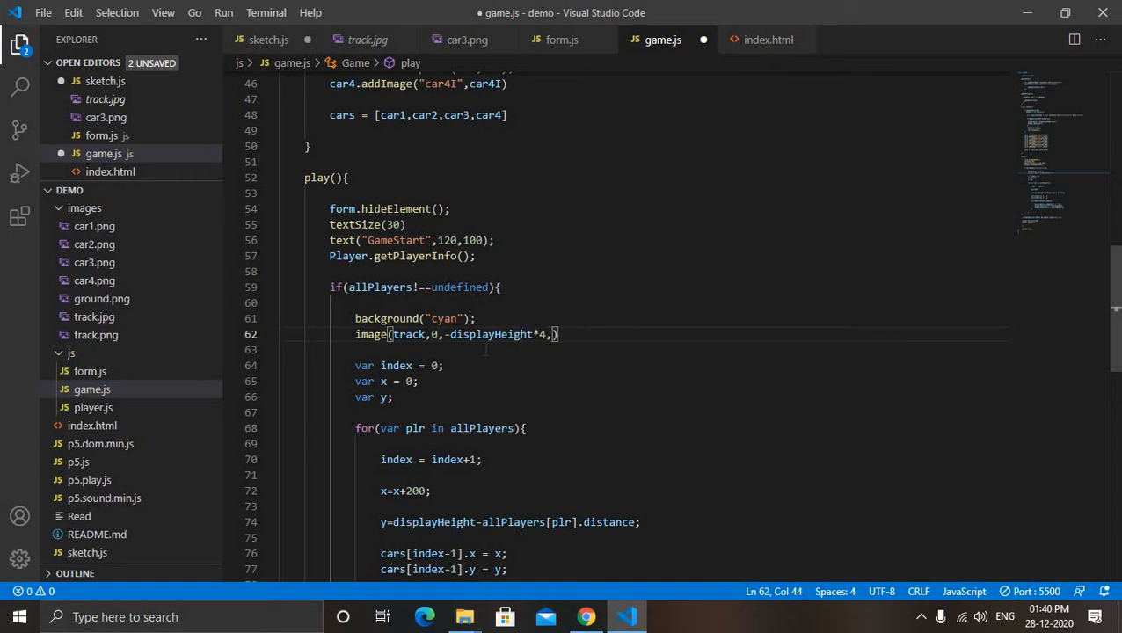
{"action": "type", "text": "displa"}
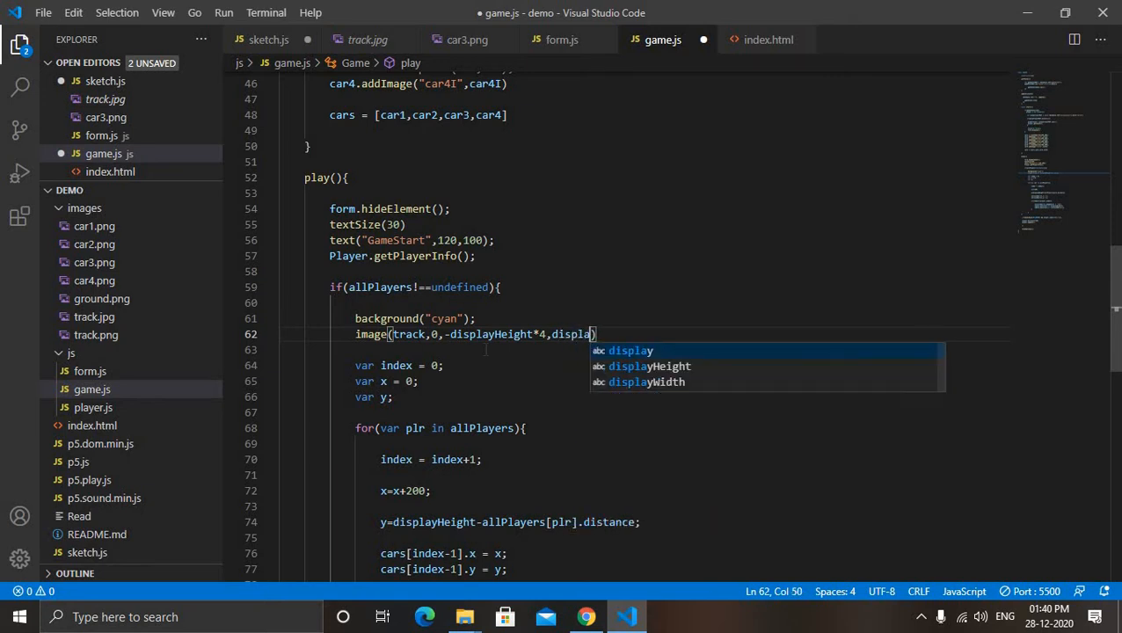
{"action": "type", "text": "yWi"}
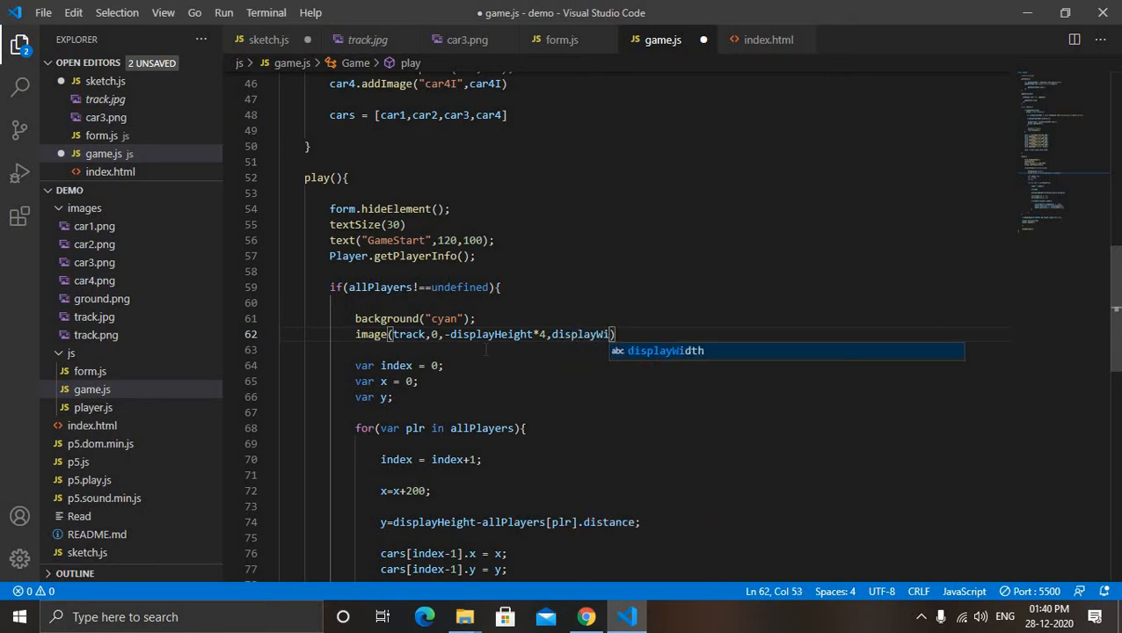
{"action": "type", "text": "dth"}
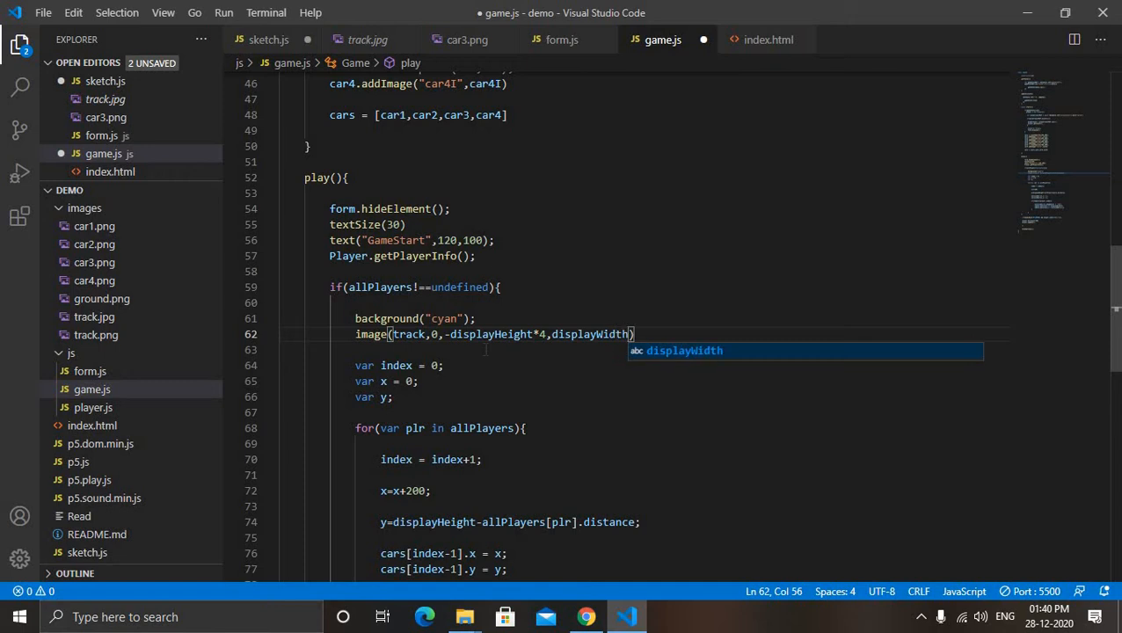
{"action": "type", "text": ","}
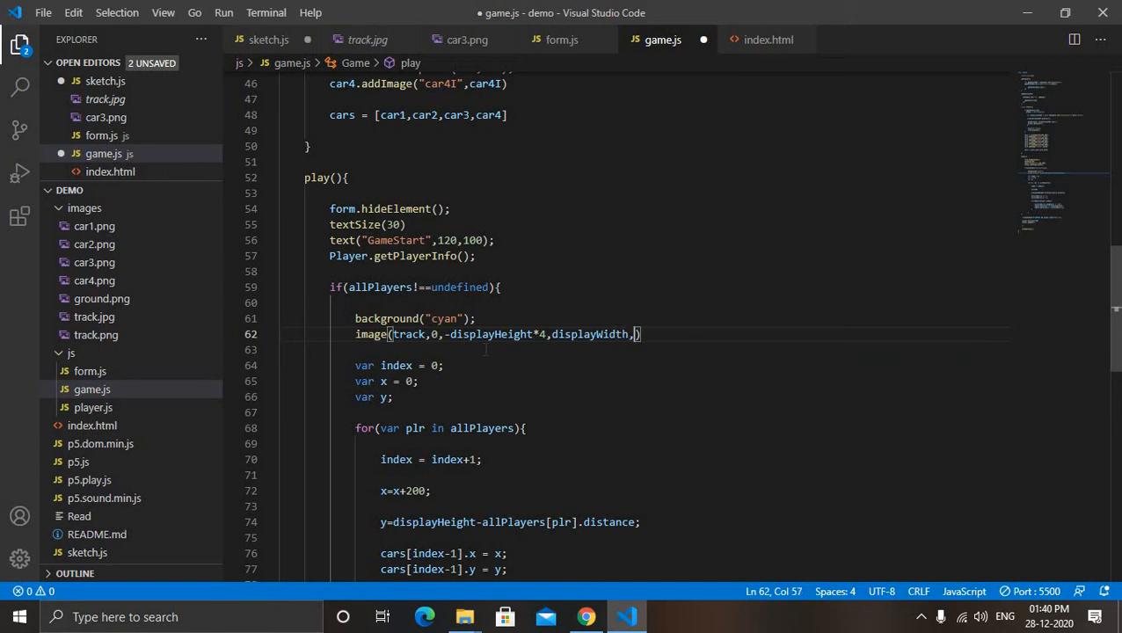
{"action": "type", "text": "displ"}
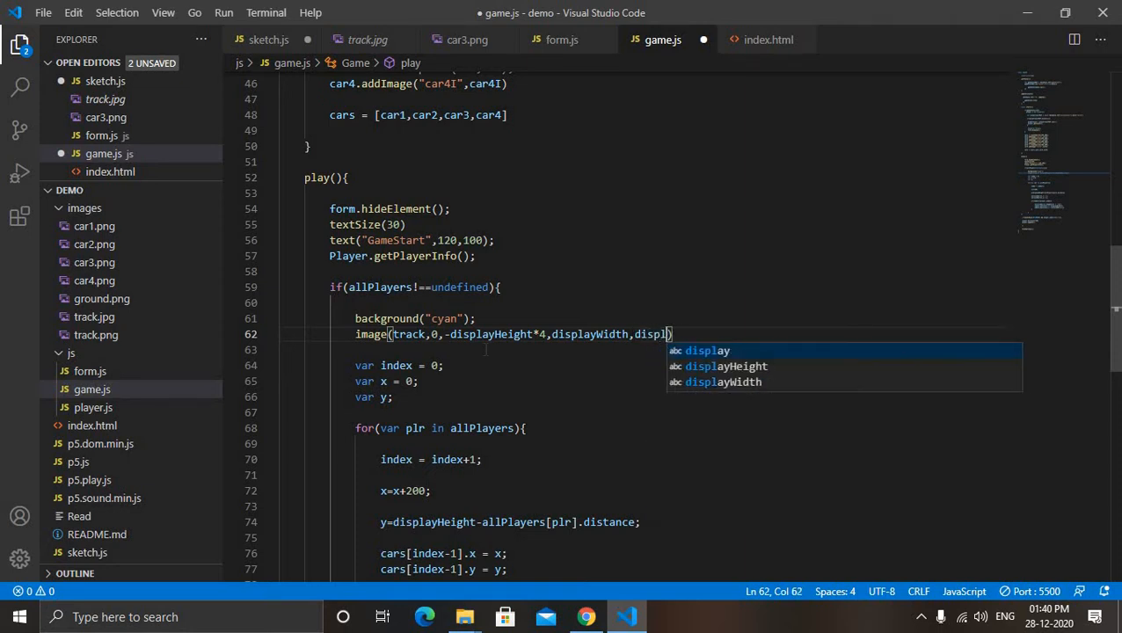
{"action": "type", "text": "a"}
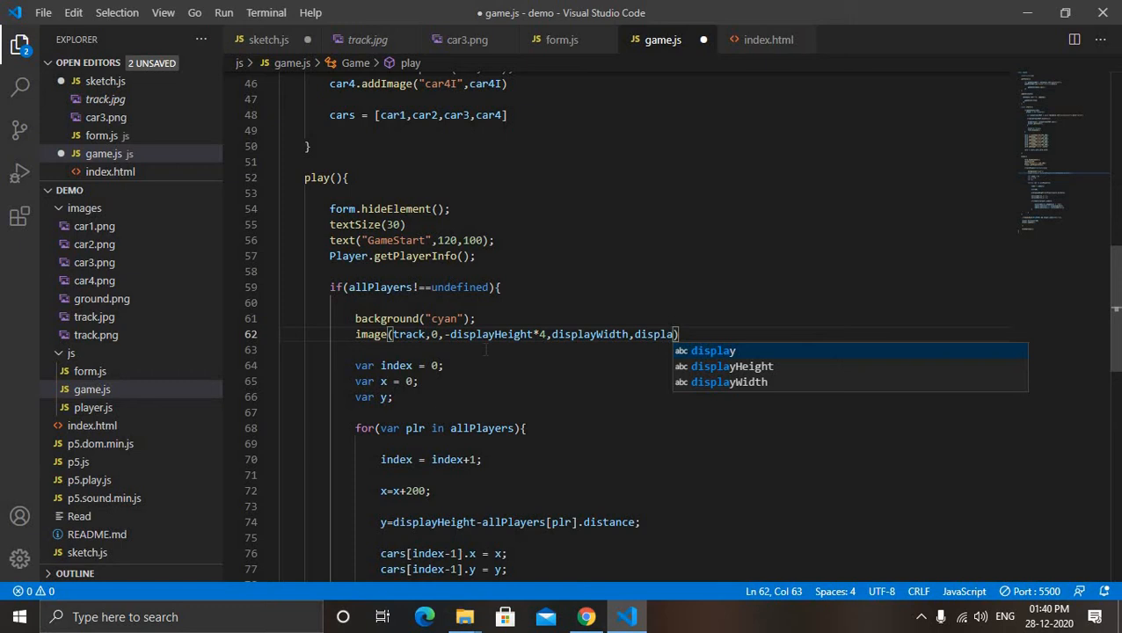
{"action": "mouse_move", "coordinate": [734, 366]}
{"action": "type", "text": "yHeight"}
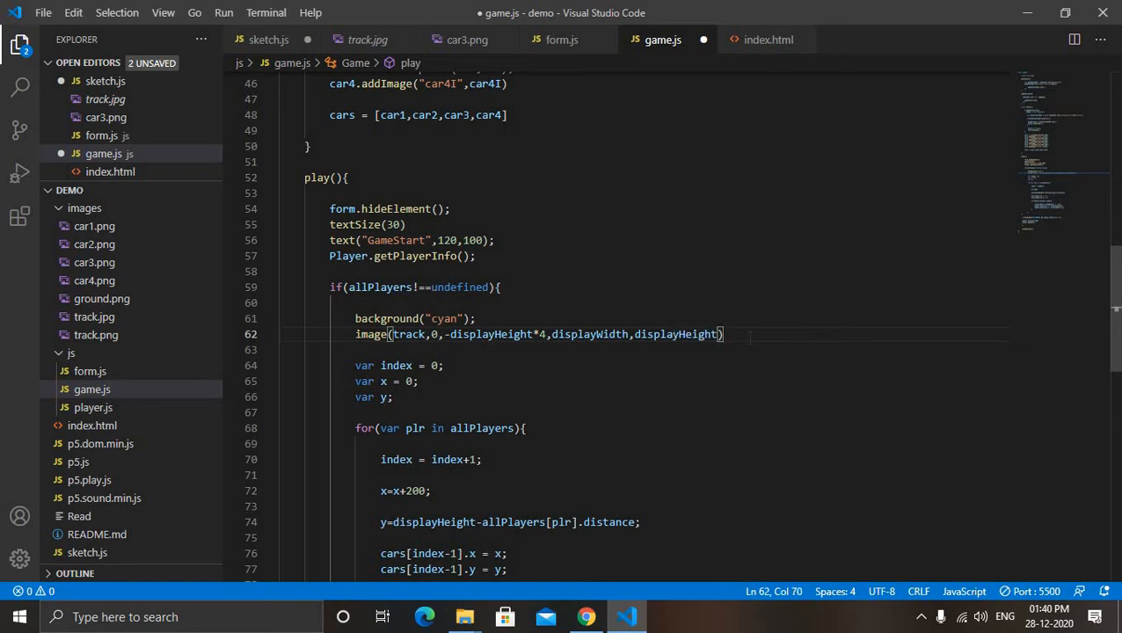
{"action": "type", "text": "*5"}
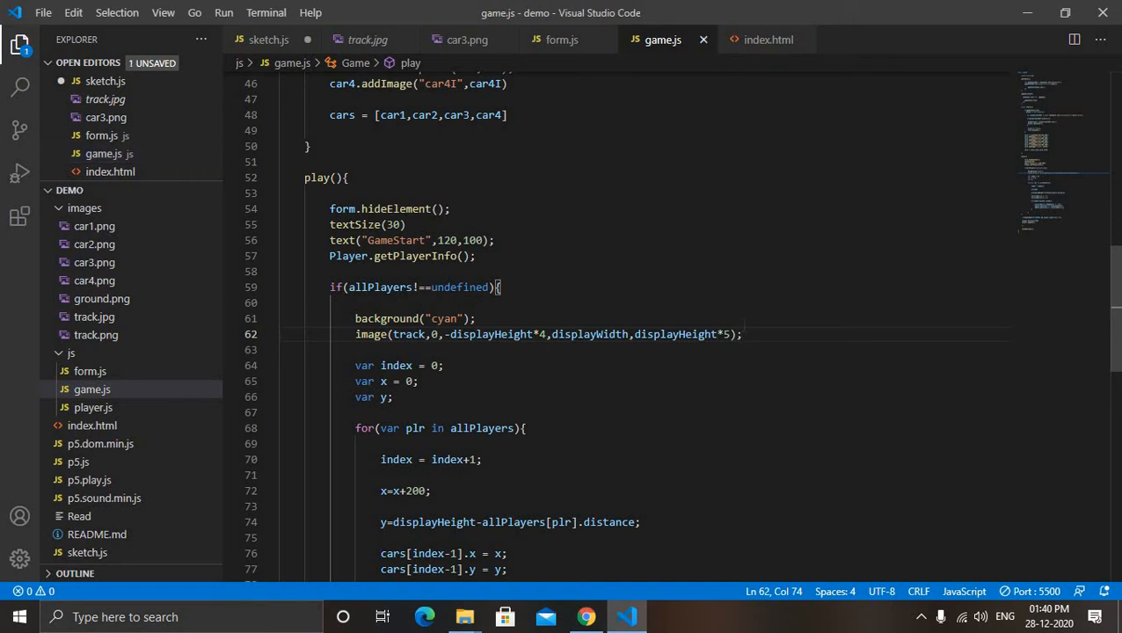
Below the arrow-key movement code, add an if block: player.distance above 3860 sets gameState to 2
{"action": "scroll", "scroll_direction": "down", "scroll_amount": 3}
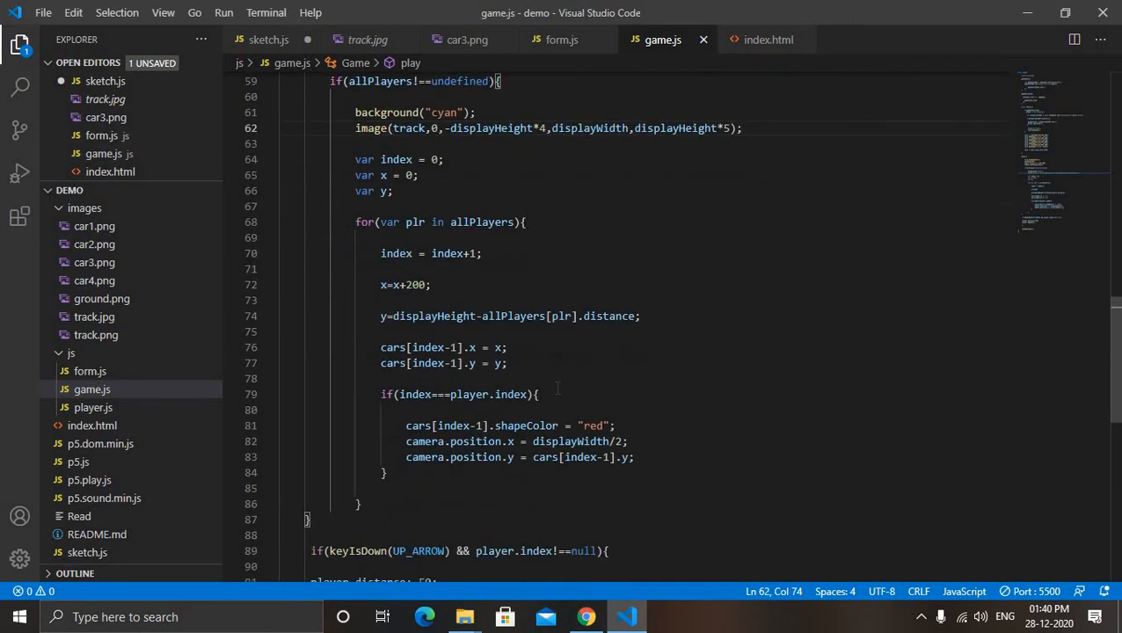
{"action": "scroll", "scroll_direction": "down", "scroll_amount": 3}
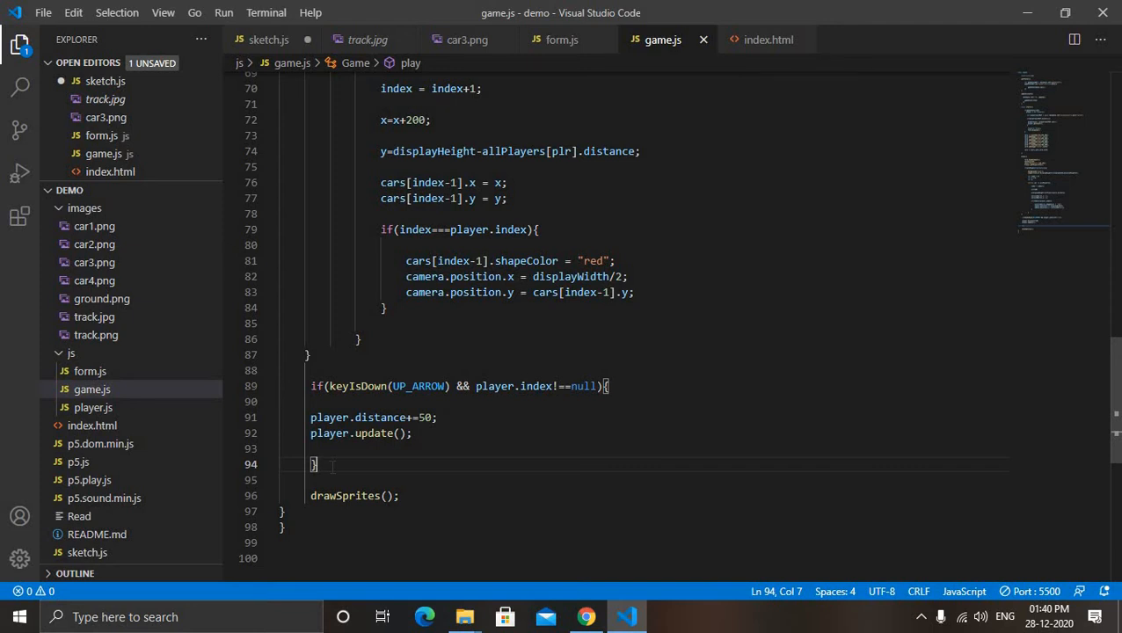
{"action": "key", "text": "Enter"}
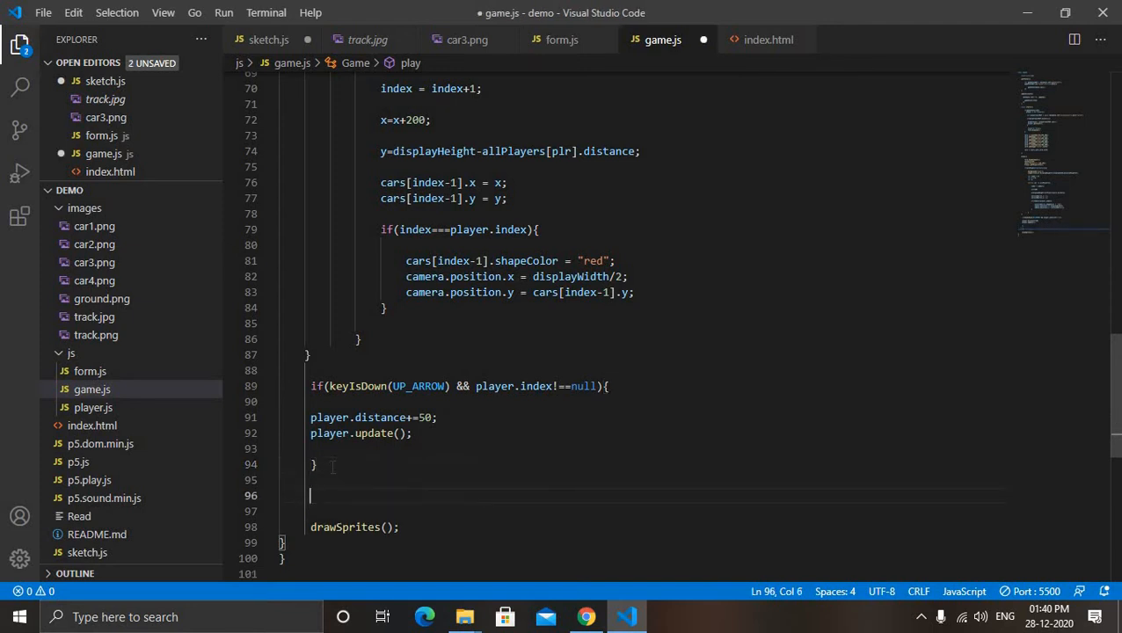
{"action": "type", "text": "if("}
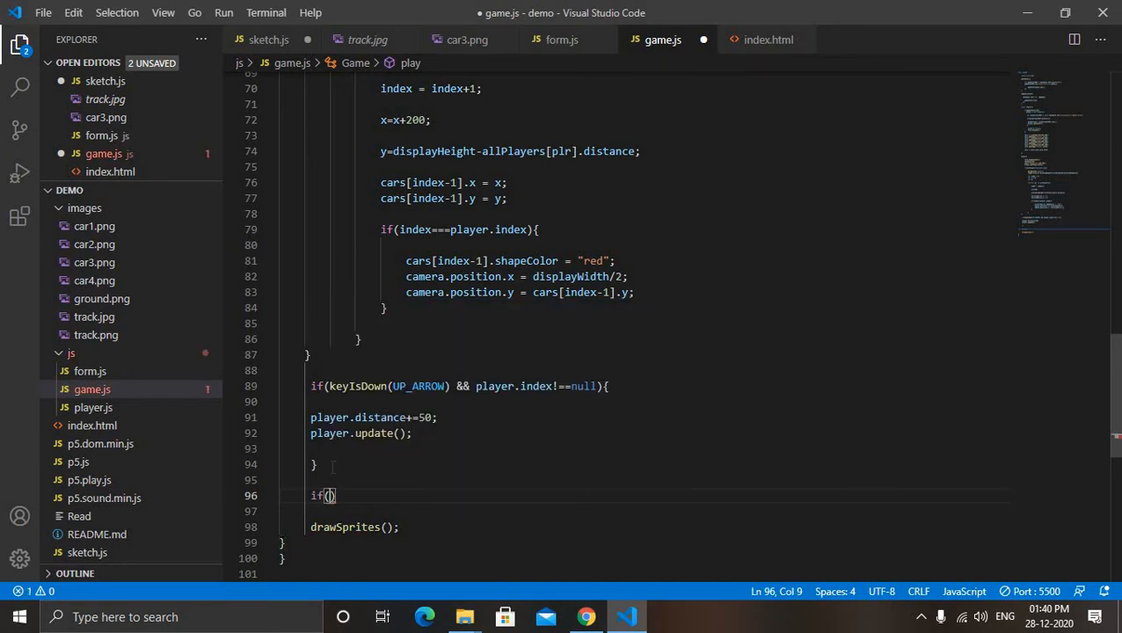
{"action": "type", "text": "player.dista"}
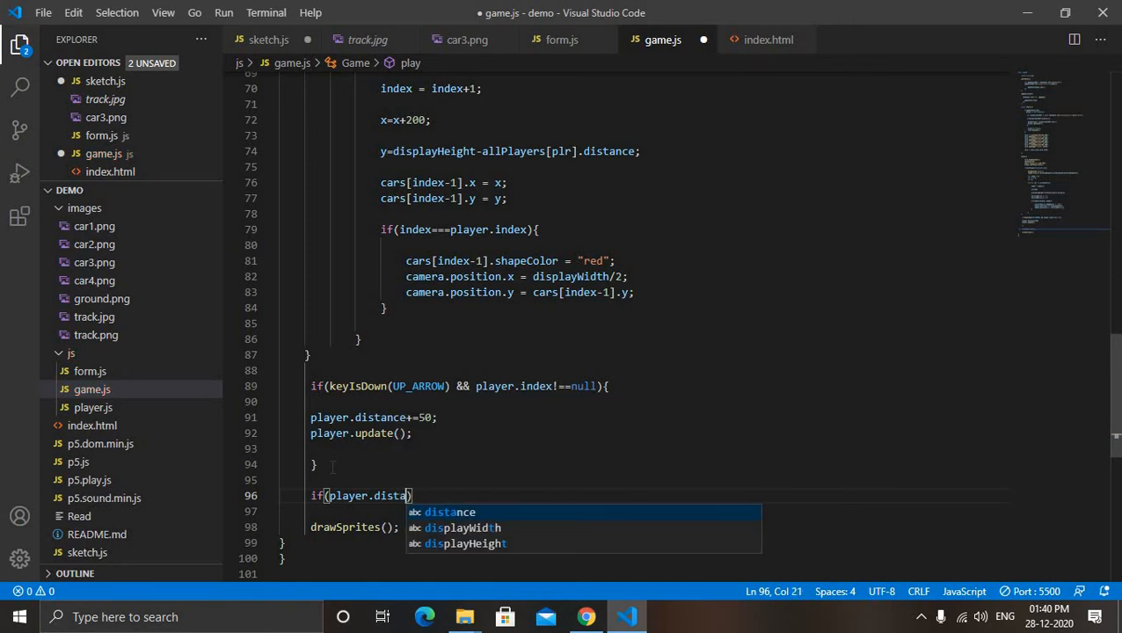
{"action": "type", "text": "nce"}
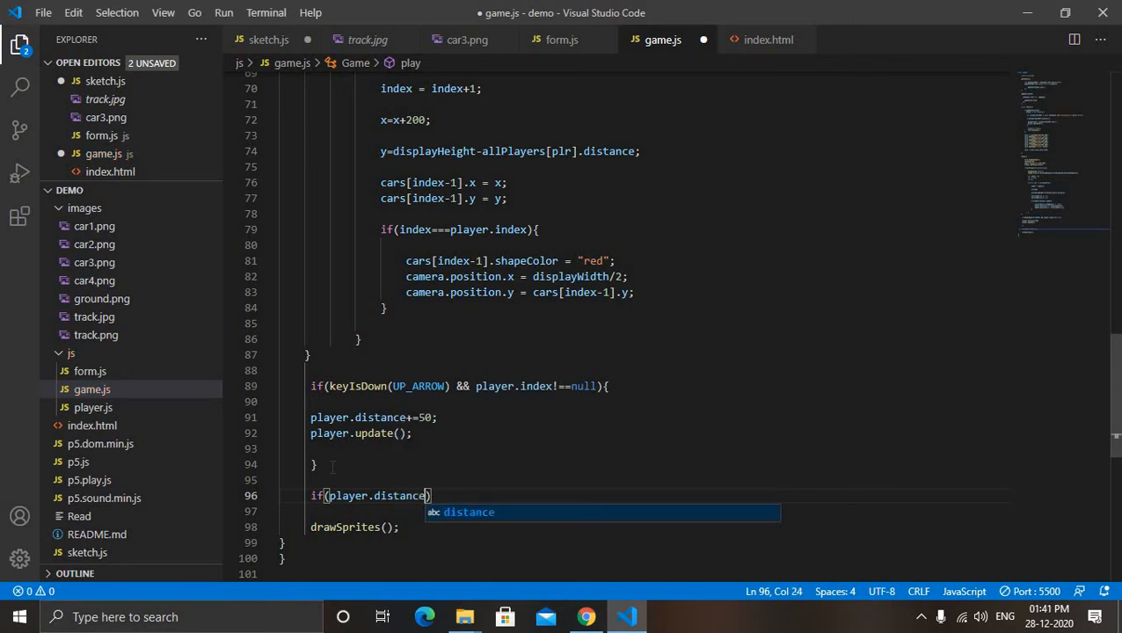
{"action": "type", "text": ">"}
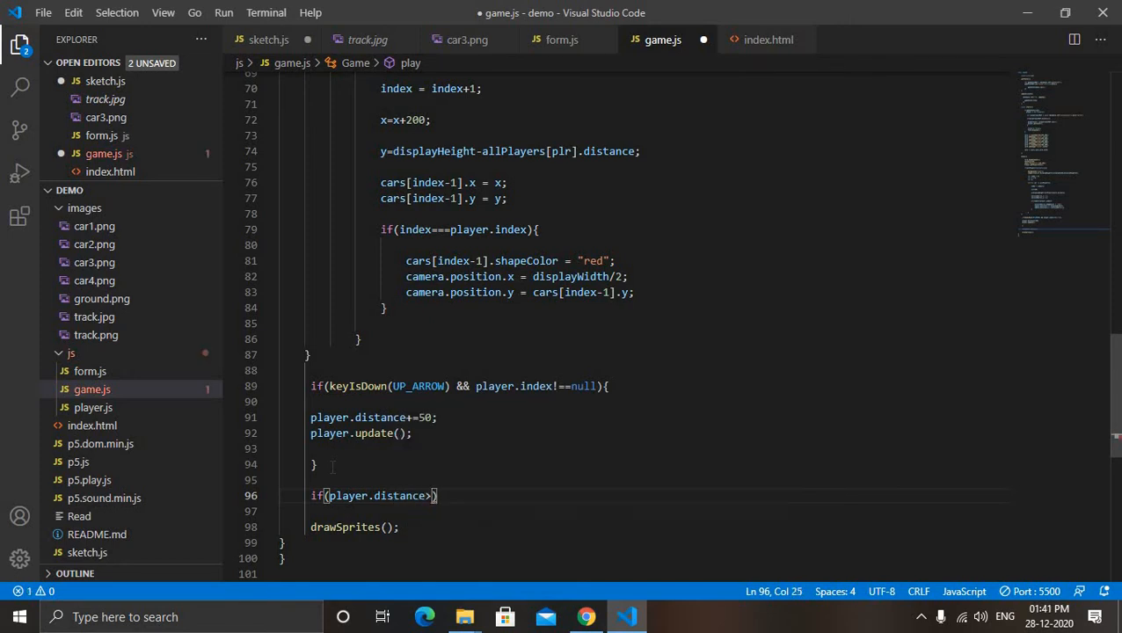
{"action": "type", "text": "36"}
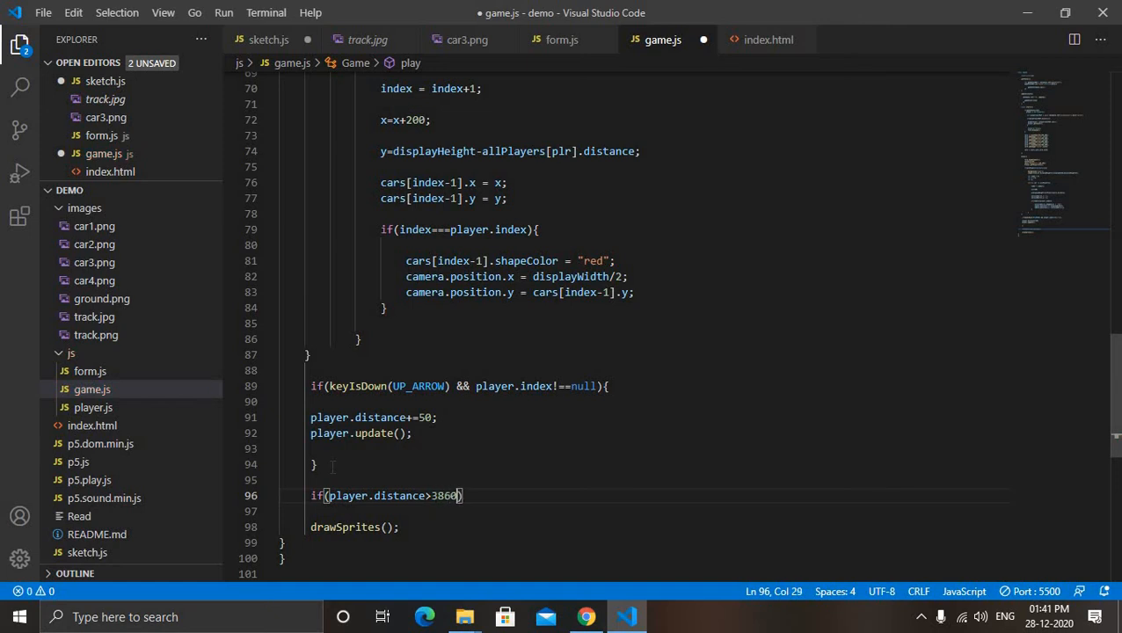
{"action": "type", "text": "{"}
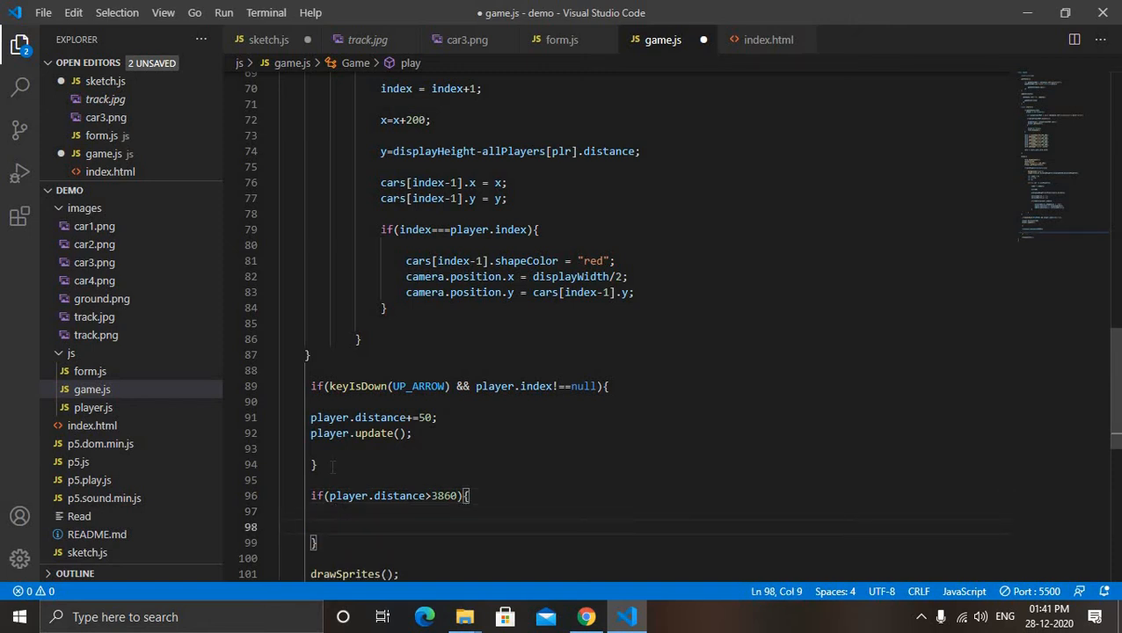
{"action": "type", "text": "game"}
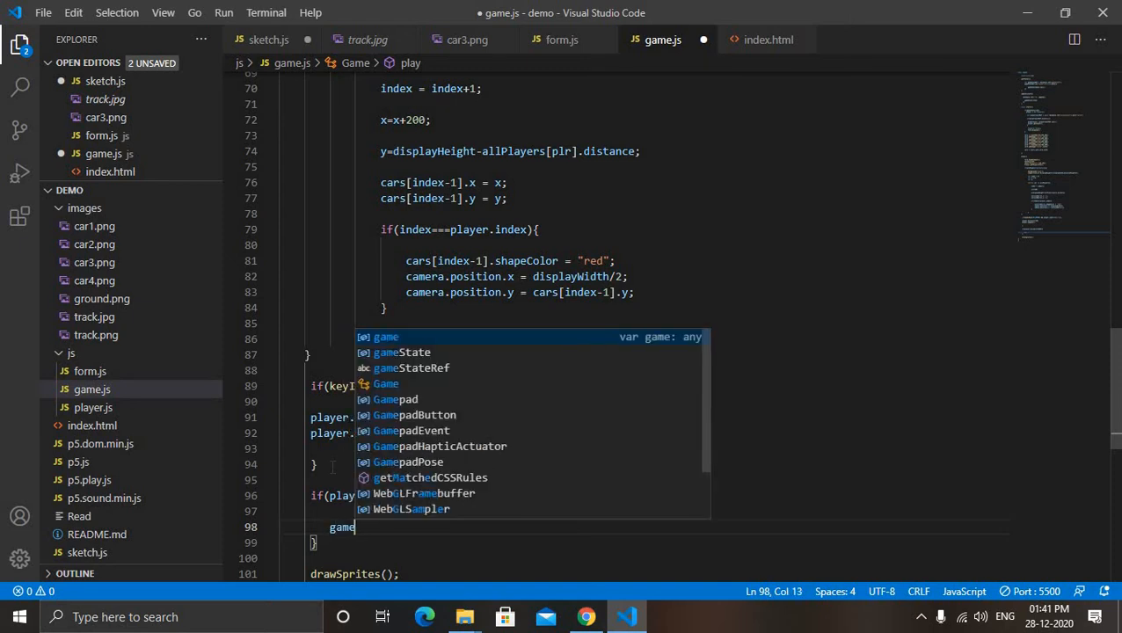
{"action": "type", "text": "State"}
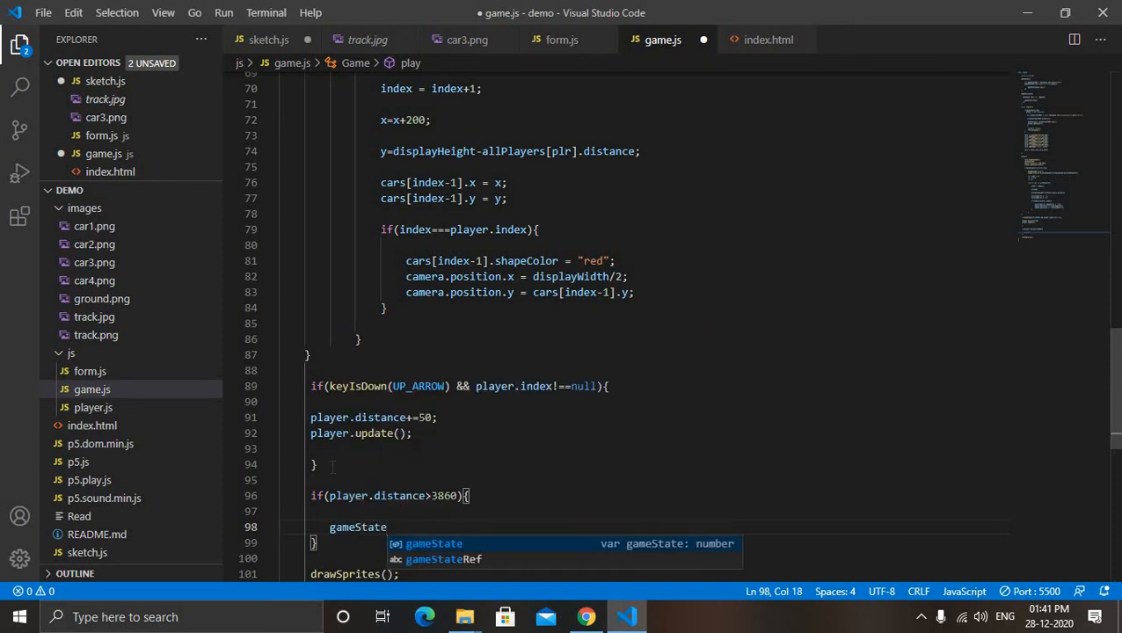
{"action": "type", "text": "=2"}
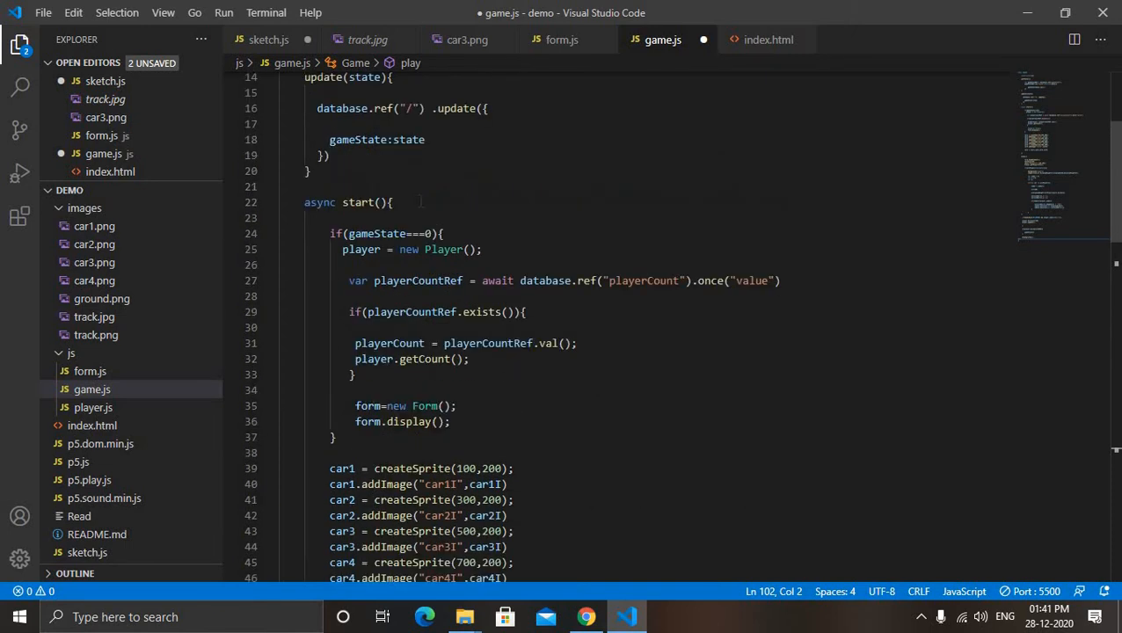
{"action": "scroll", "scroll_direction": "down", "scroll_amount": 3}
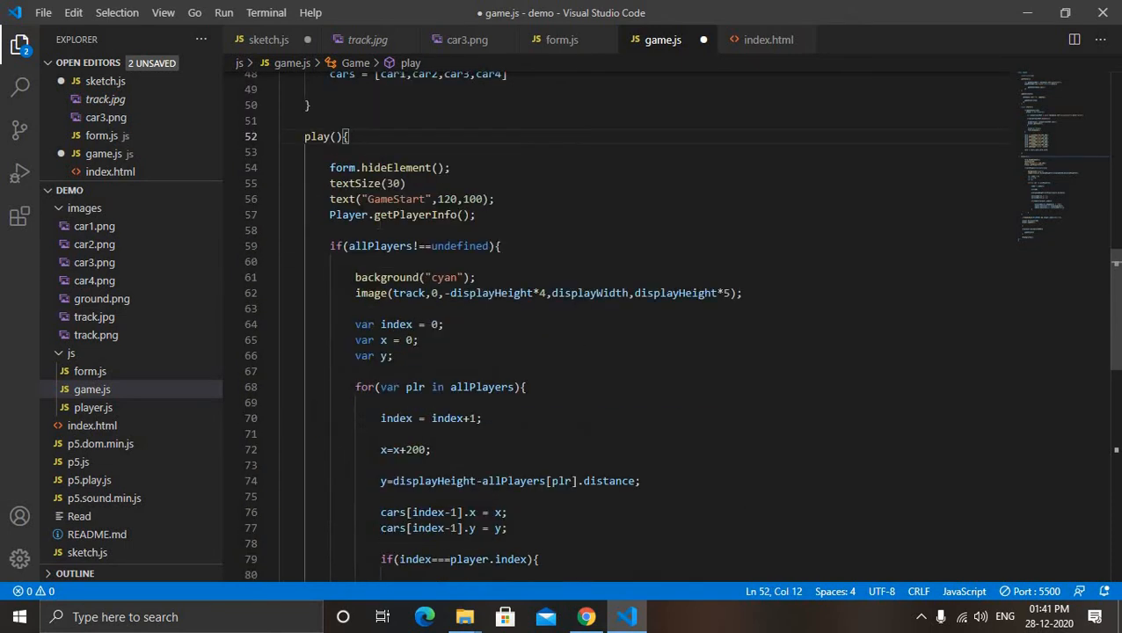
{"action": "scroll", "scroll_direction": "down", "scroll_amount": 3}
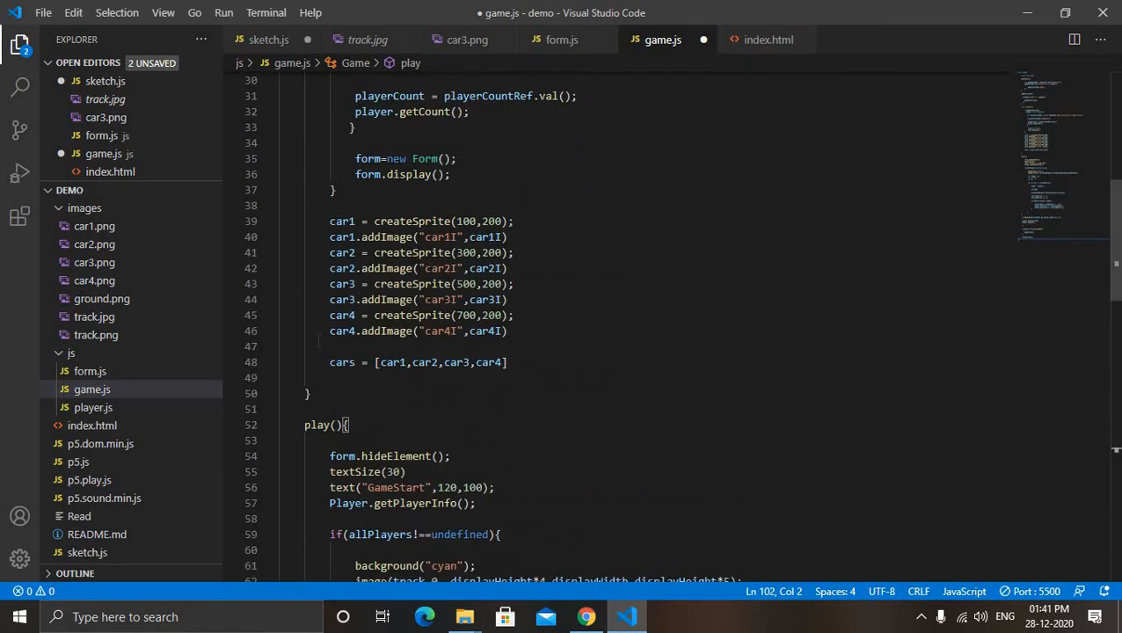
{"action": "scroll", "scroll_direction": "down", "scroll_amount": 3}
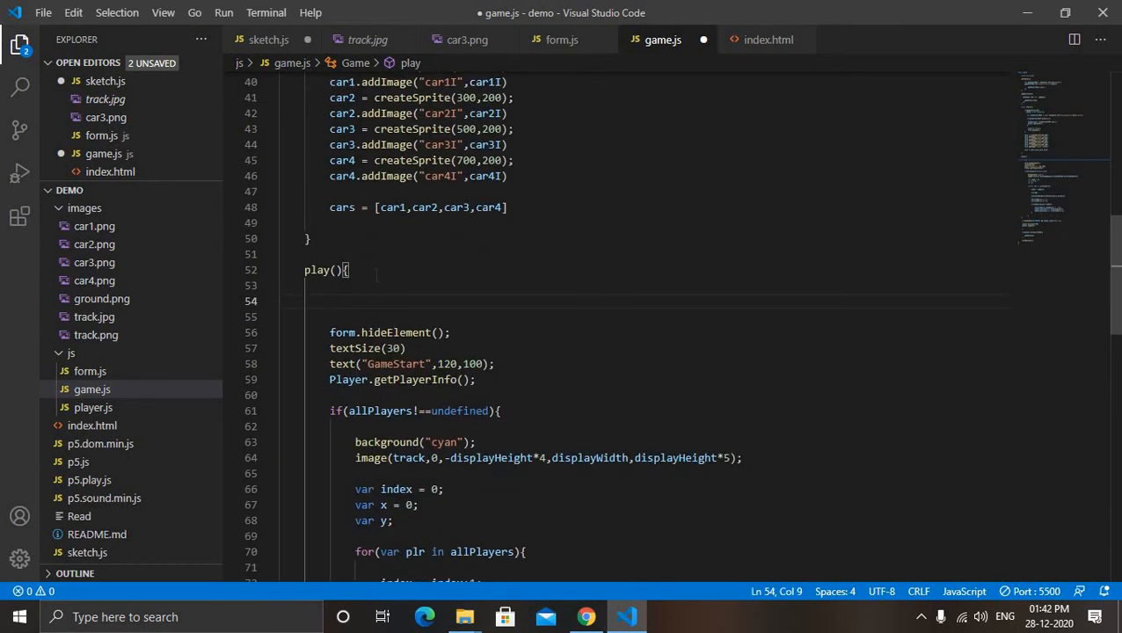
{"action": "scroll", "scroll_direction": "down", "scroll_amount": 3}
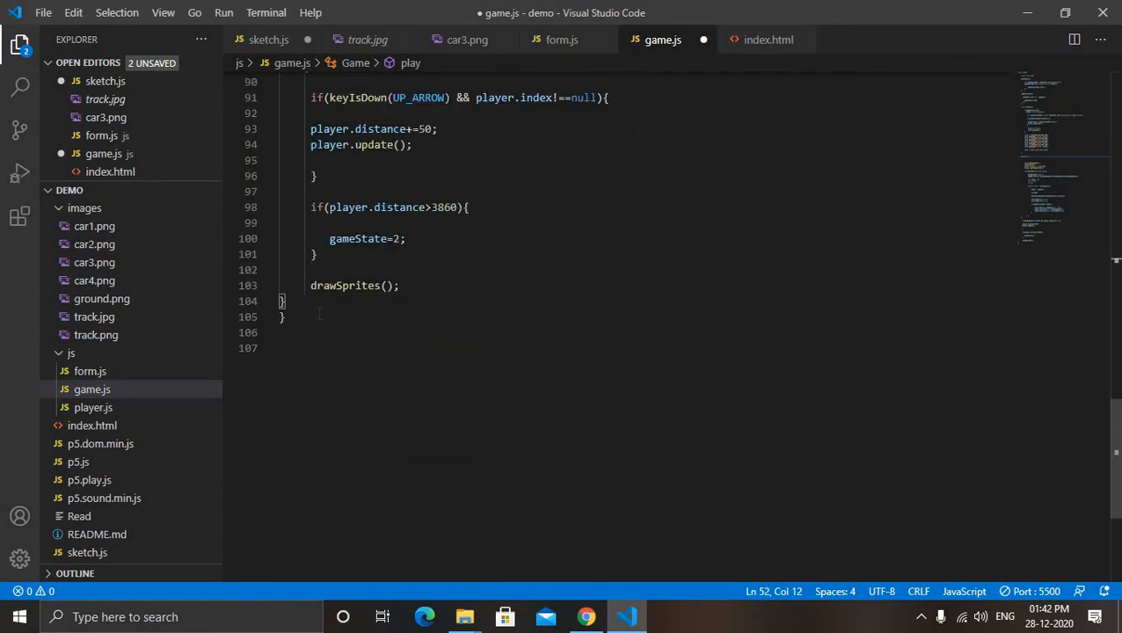
Below play(), write end() calling game.update(2) and console.log("Game Ended")
{"action": "key", "text": "Enter"}
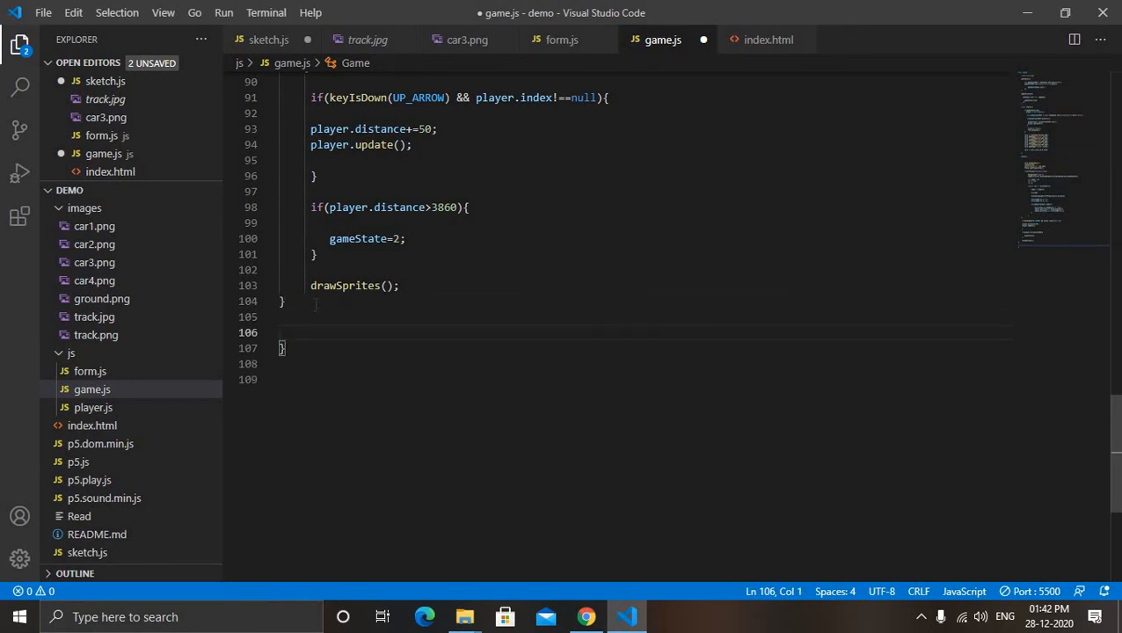
{"action": "type", "text": "end(){"}
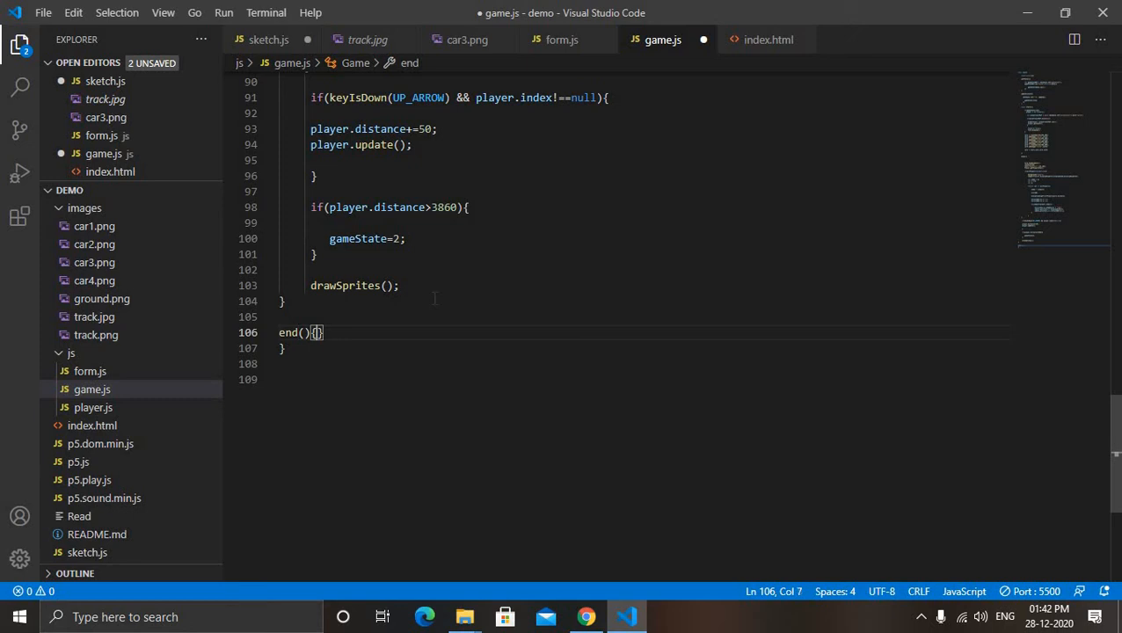
{"action": "key", "text": "Enter"}
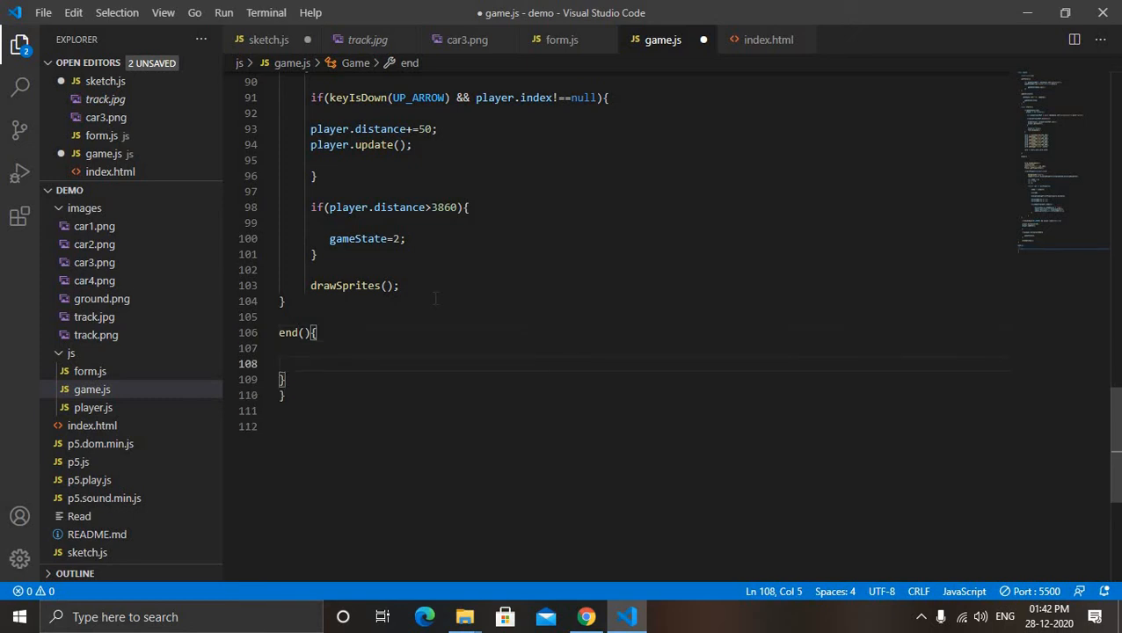
{"action": "type", "text": "game.upda"}
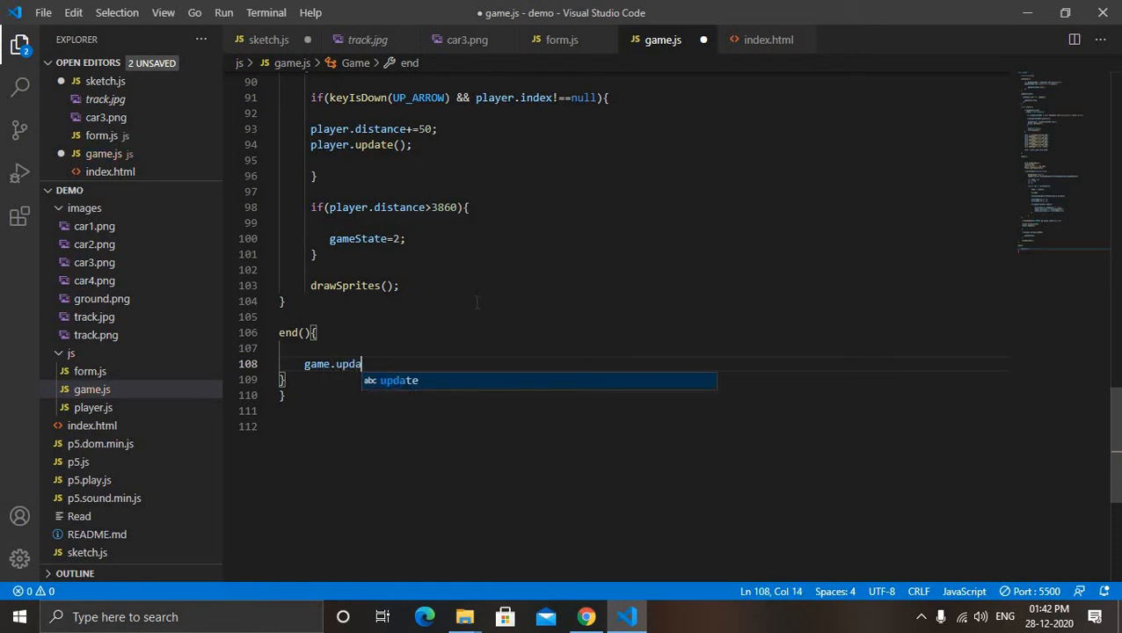
{"action": "key", "text": "Tab"}
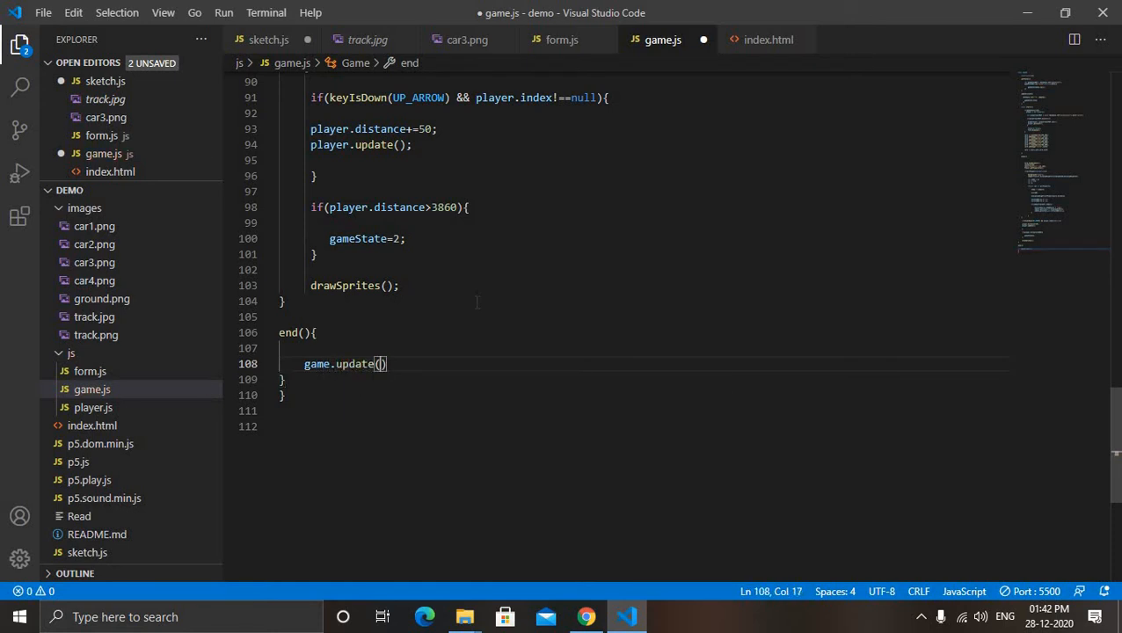
{"action": "type", "text": "2"}
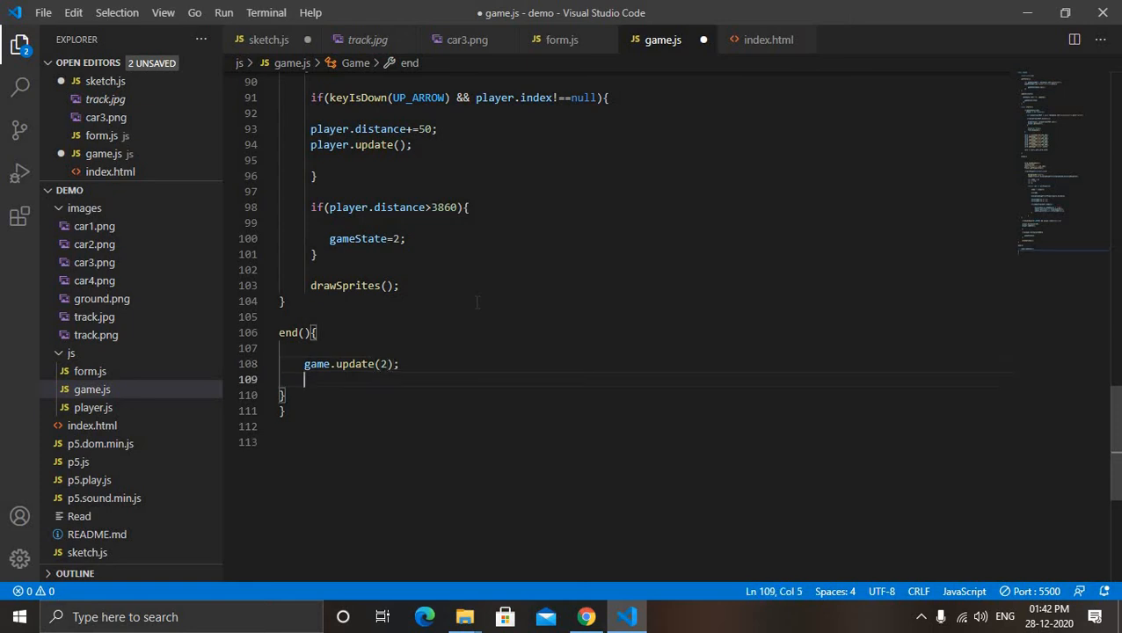
{"action": "type", "text": "con"}
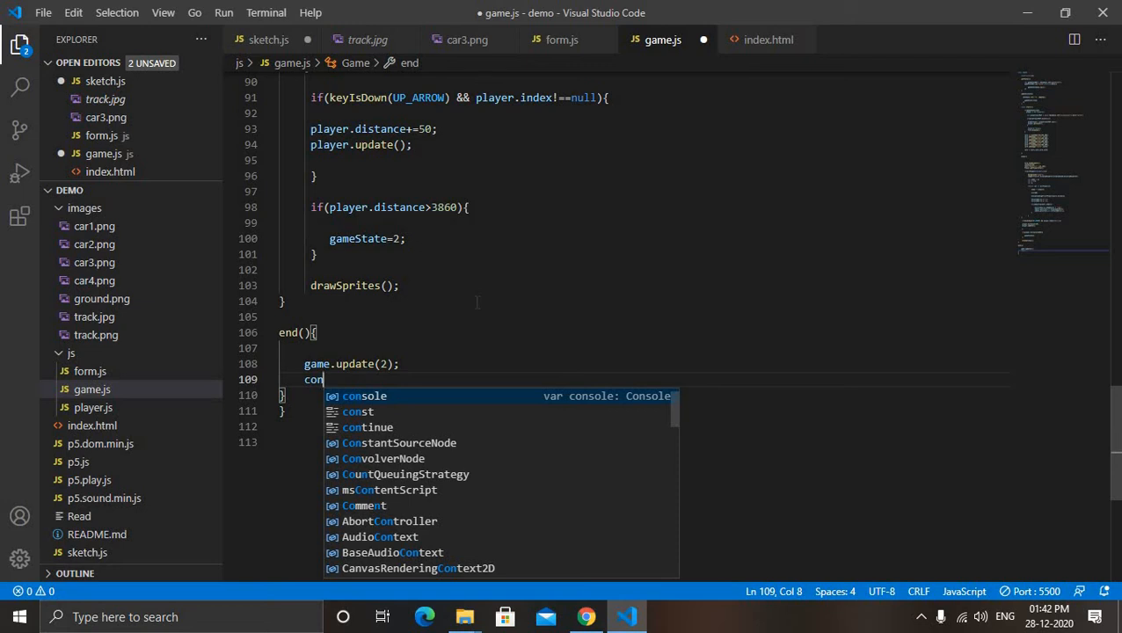
{"action": "type", "text": "sole.log(\""}
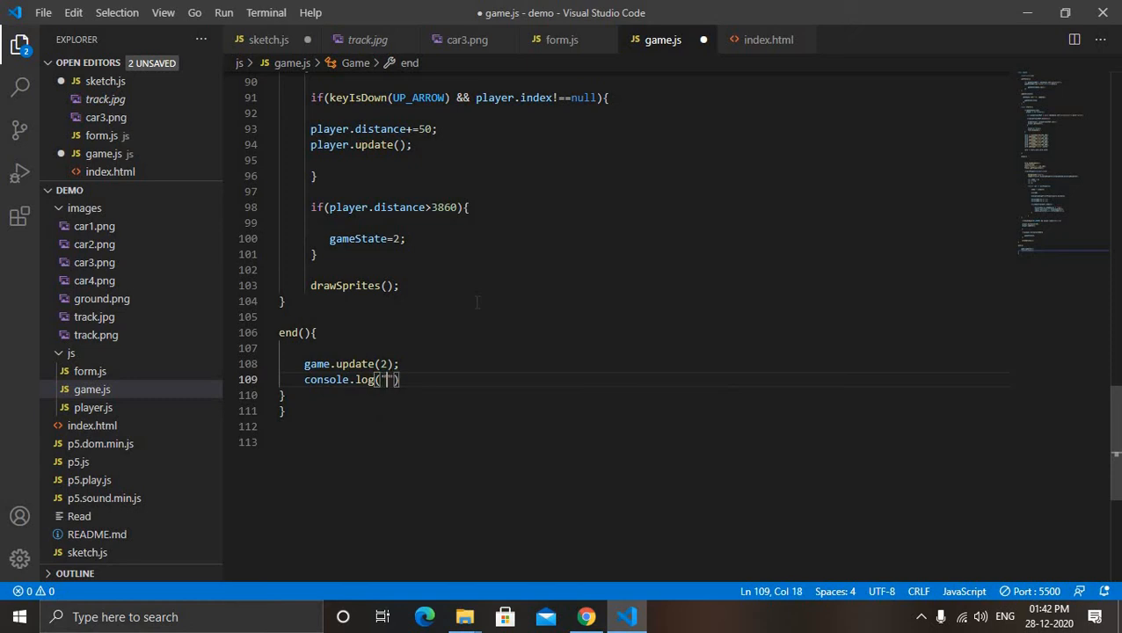
{"action": "type", "text": "Game"}
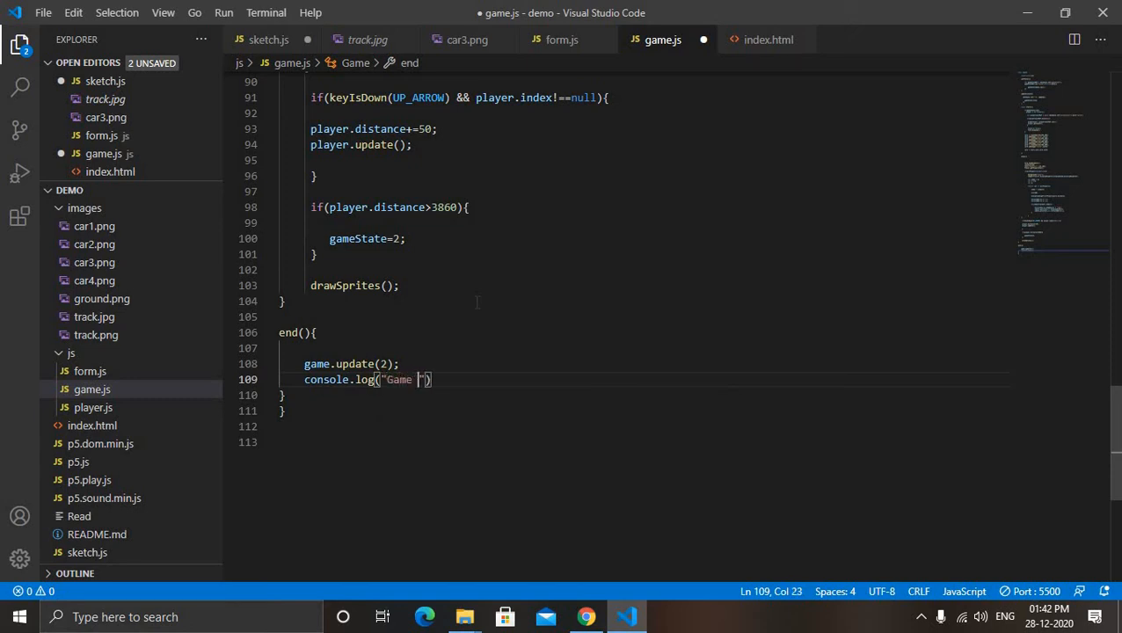
{"action": "type", "text": "Ended"}
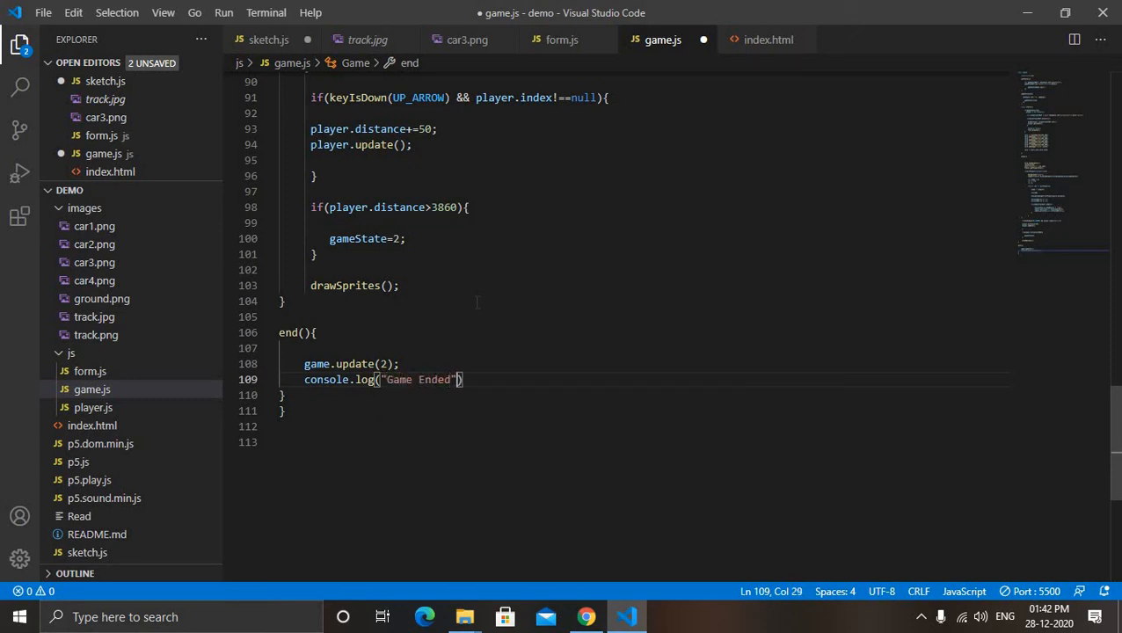
{"action": "type", "text": ";"}
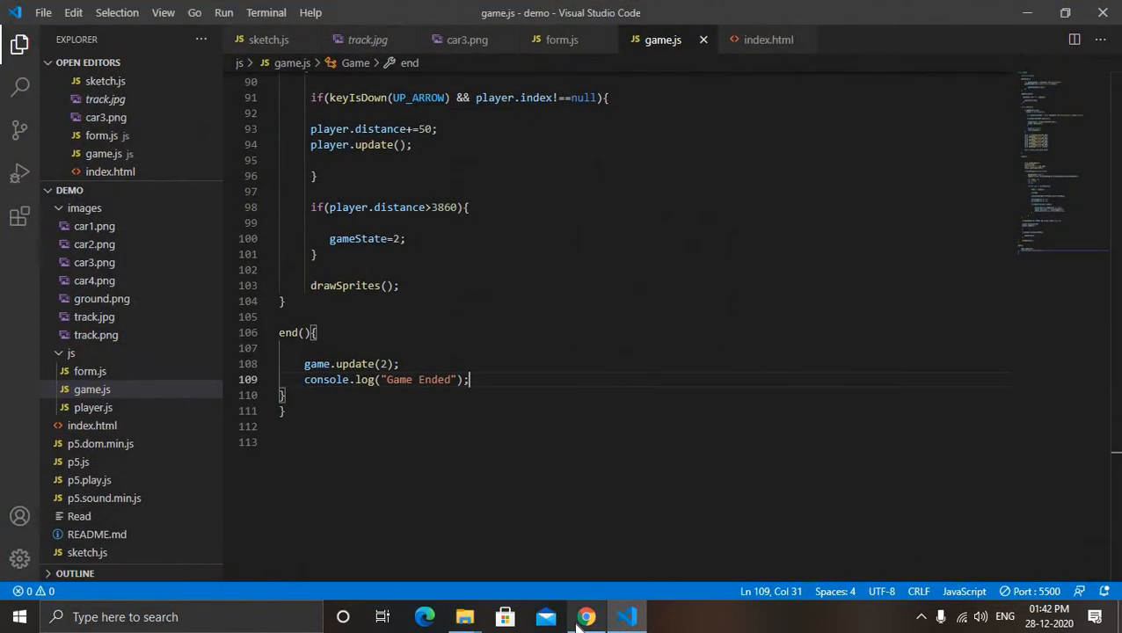
In Chrome, close the sprite download tabs and join the race from several 127.0.0.1:5500 tabs
{"action": "left_click", "coordinate": [586, 616]}
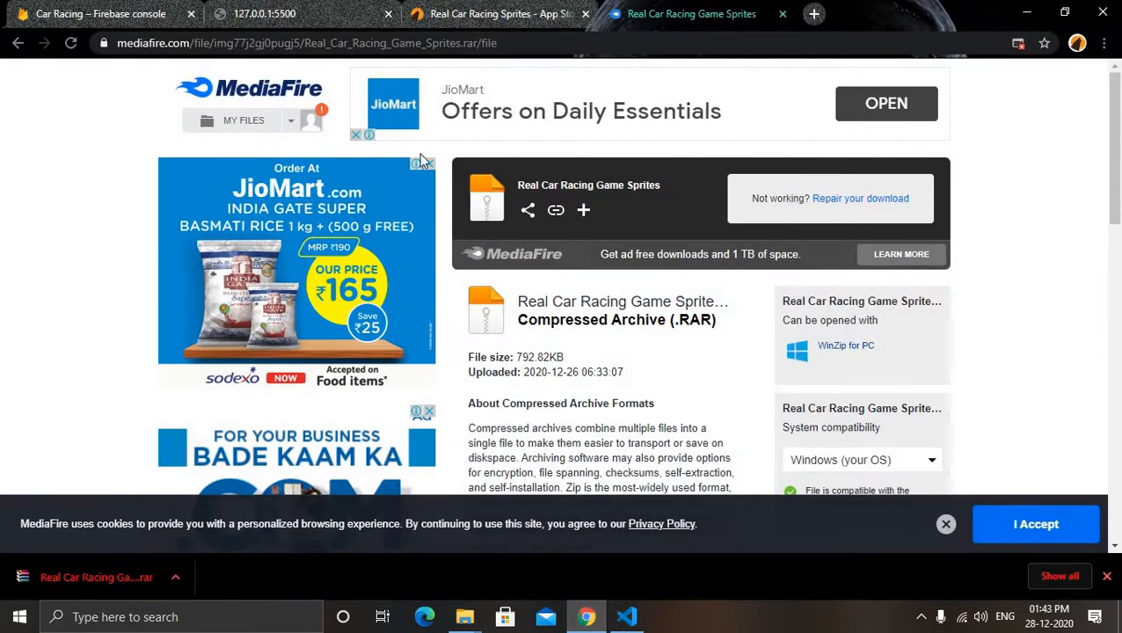
{"action": "left_click", "coordinate": [493, 13]}
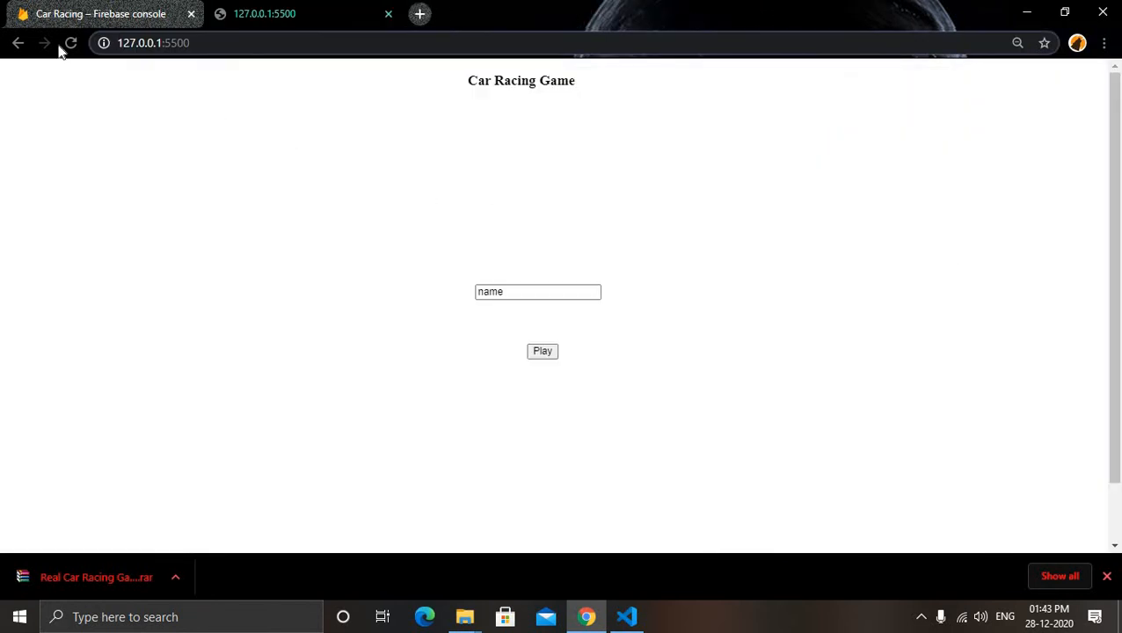
{"action": "left_click", "coordinate": [542, 351]}
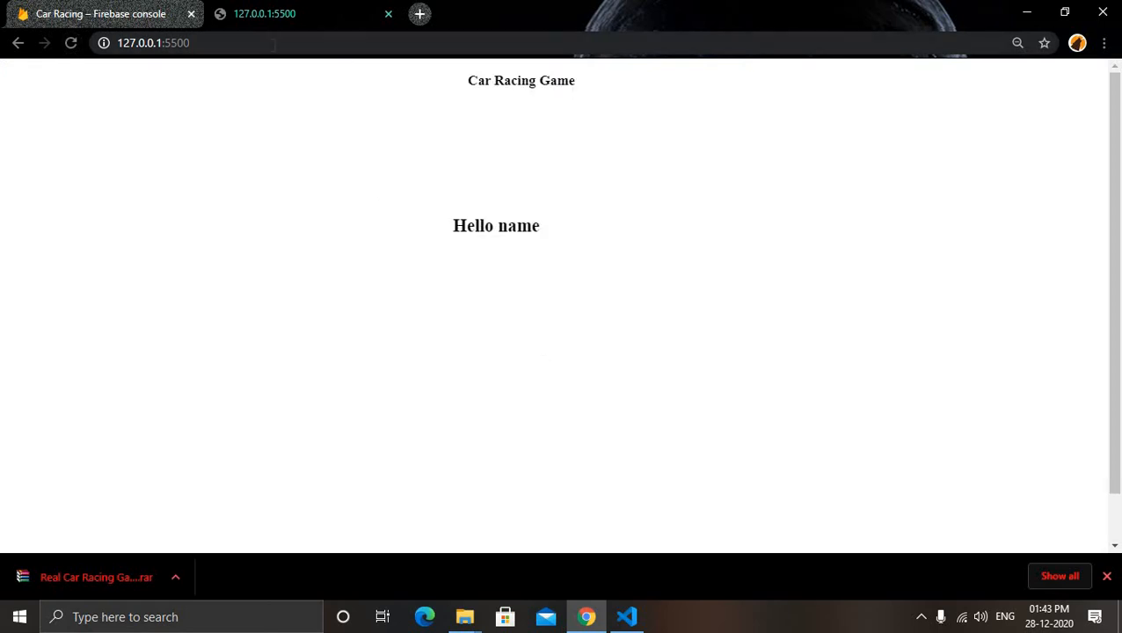
{"action": "left_click", "coordinate": [419, 13]}
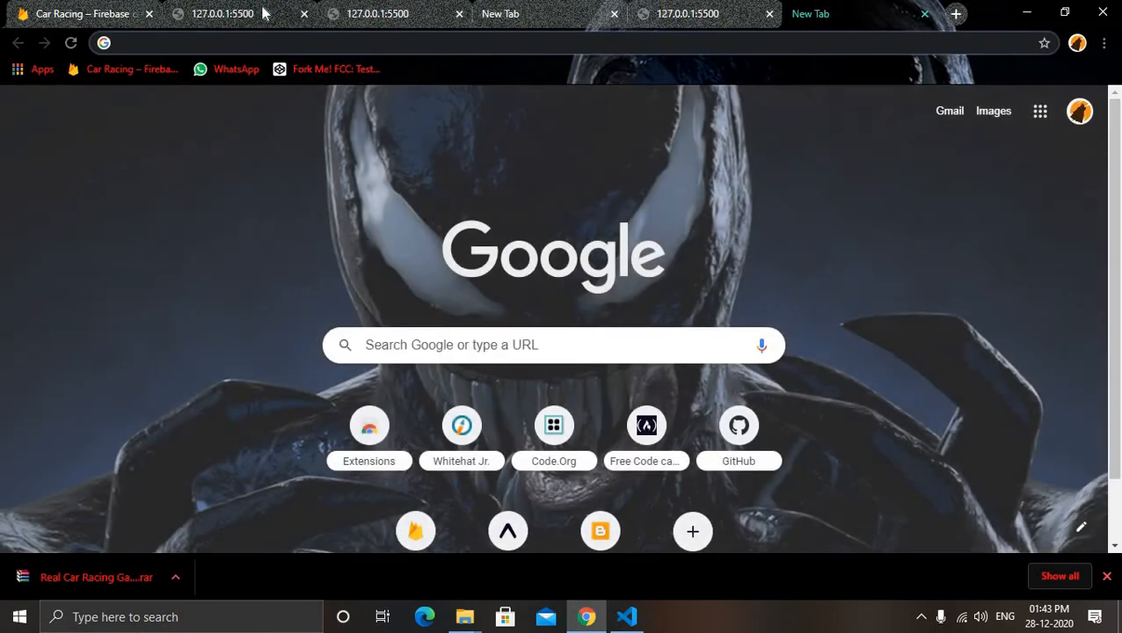
{"action": "left_click", "coordinate": [563, 43]}
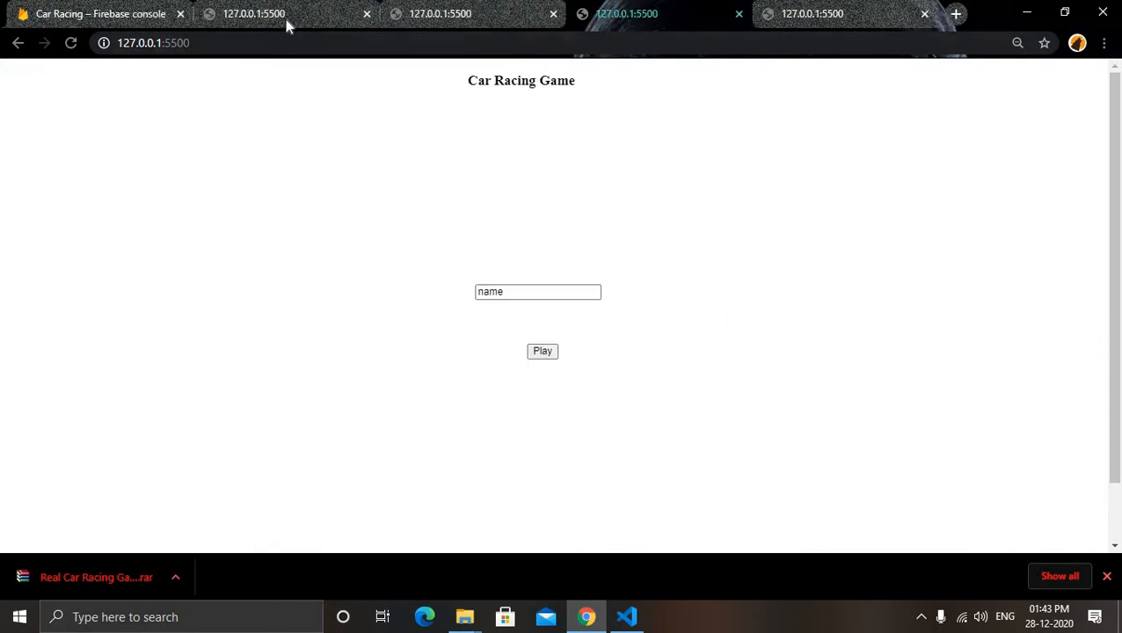
{"action": "left_click", "coordinate": [542, 351]}
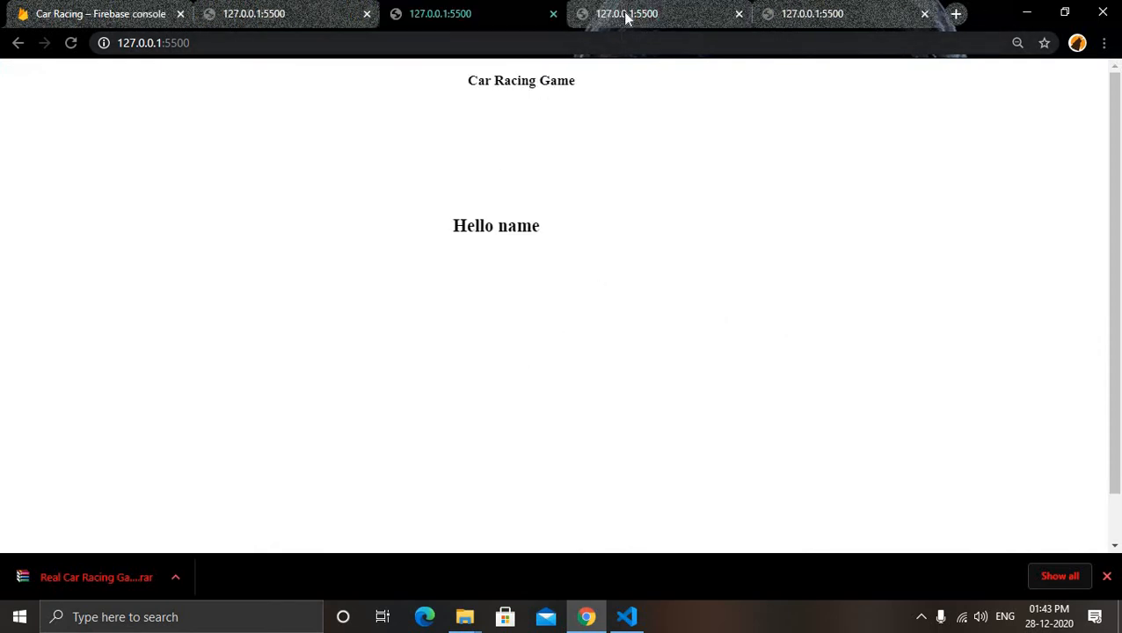
{"action": "left_click", "coordinate": [659, 14]}
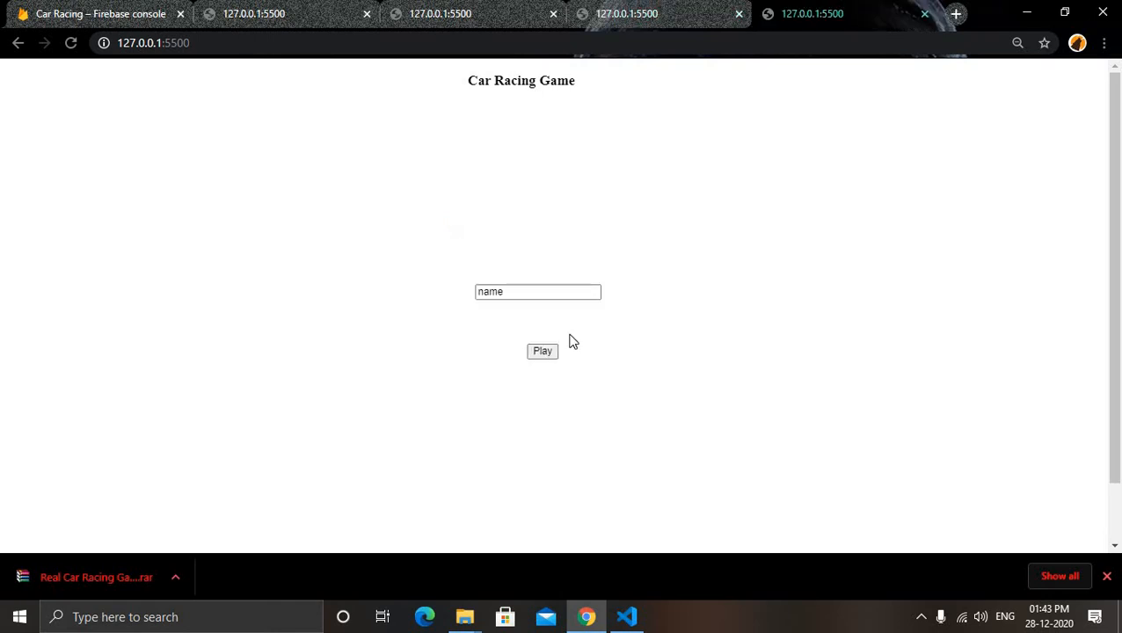
{"action": "left_click", "coordinate": [542, 351]}
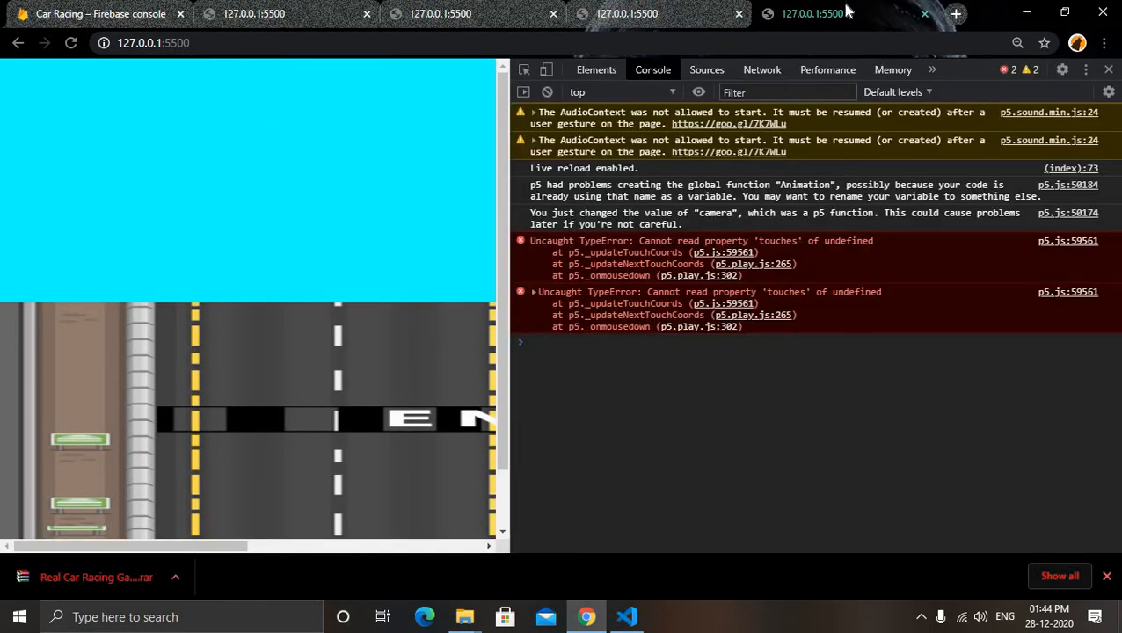
{"action": "mouse_move", "coordinate": [783, 315]}
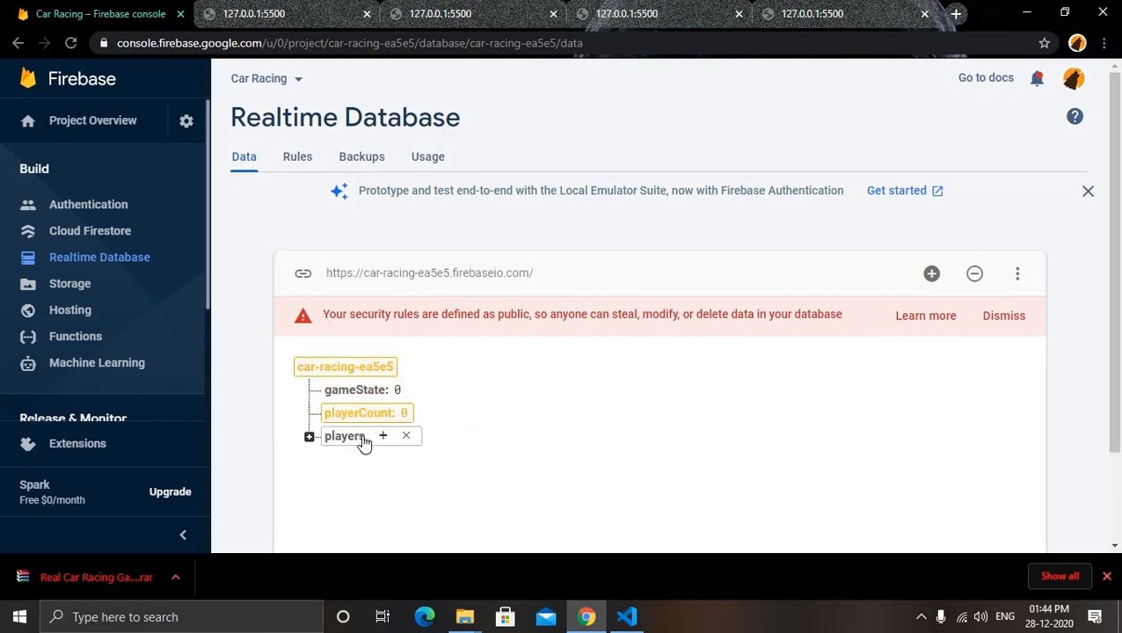
Delete the players node from the Firebase Realtime Database and confirm the deletion
{"action": "left_click", "coordinate": [405, 435]}
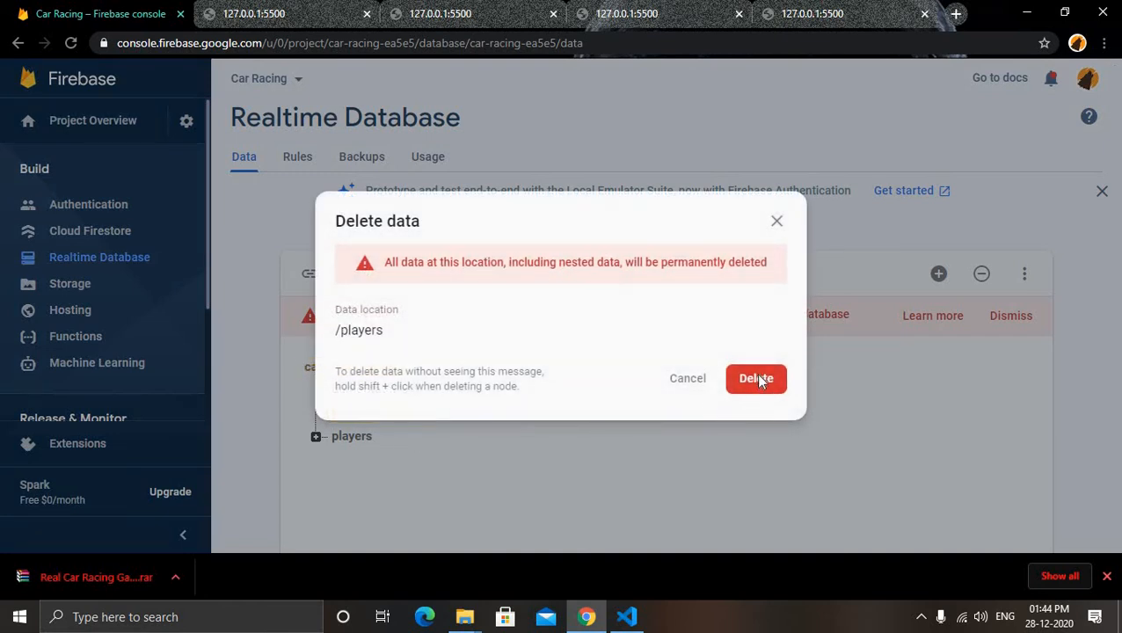
{"action": "left_click", "coordinate": [755, 378]}
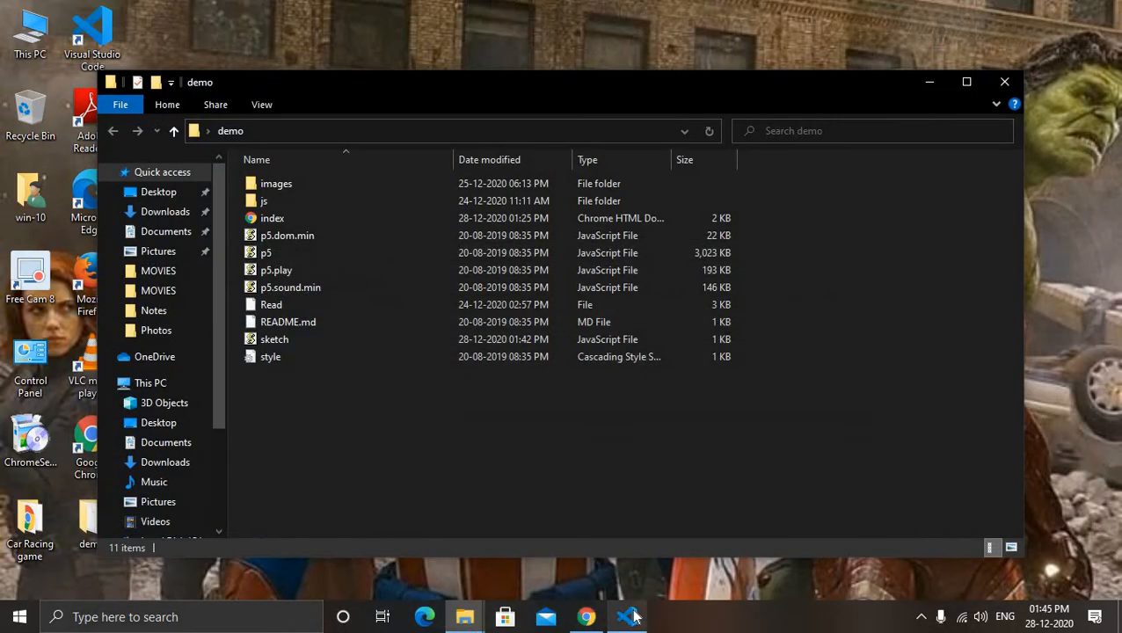
In VS Code, place console.log("Game Ended"); above game.update(2) in end(), then return to Chrome
{"action": "left_click", "coordinate": [627, 617]}
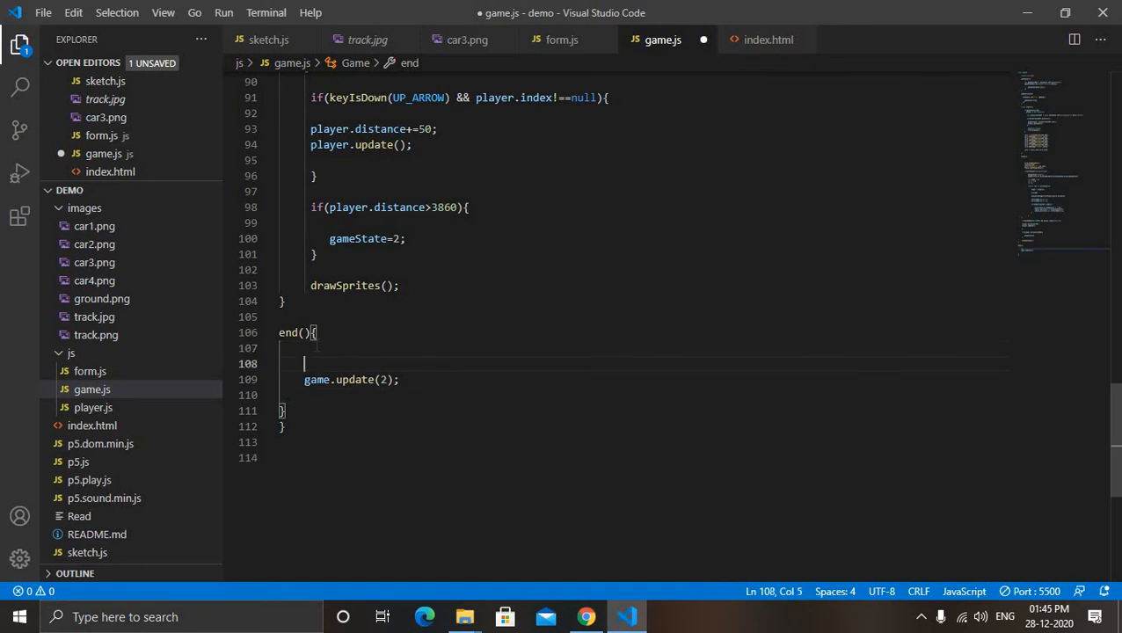
{"action": "type", "text": "console.log(\"Game Ended\");"}
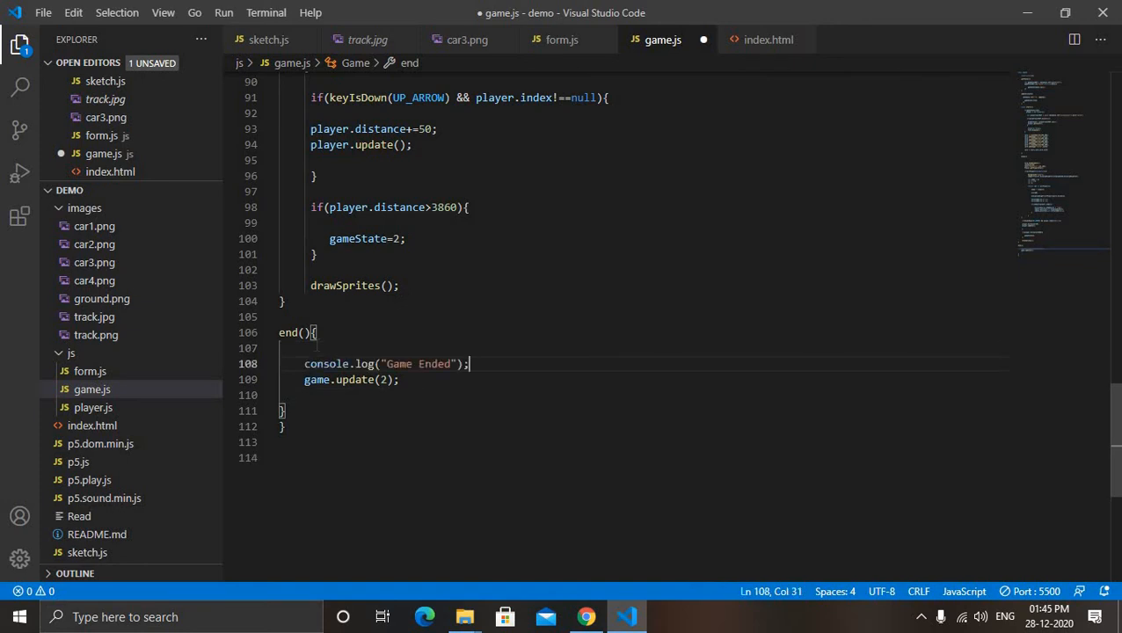
{"action": "left_click", "coordinate": [628, 617]}
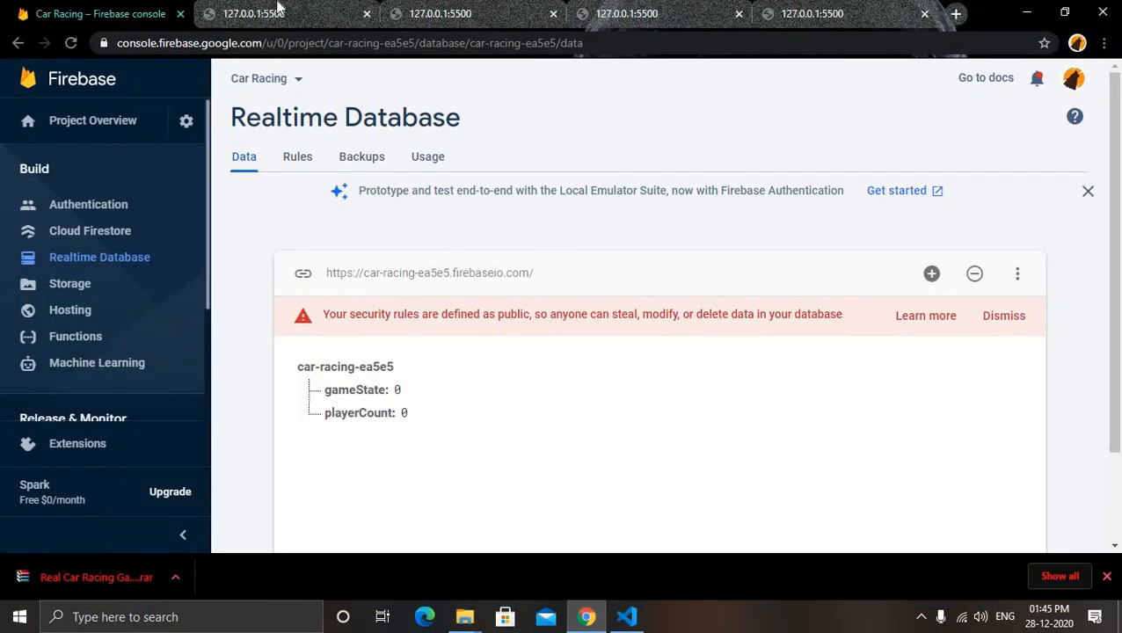
Check the first game tab showing the name form, then return to VS Code
{"action": "left_click", "coordinate": [254, 13]}
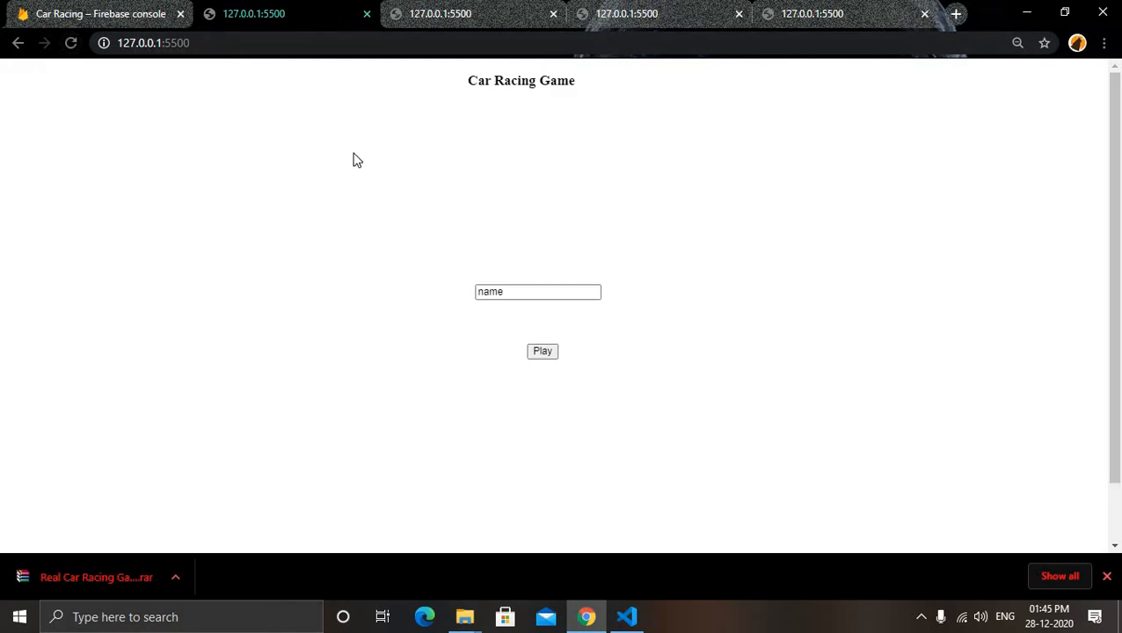
{"action": "left_click", "coordinate": [626, 616]}
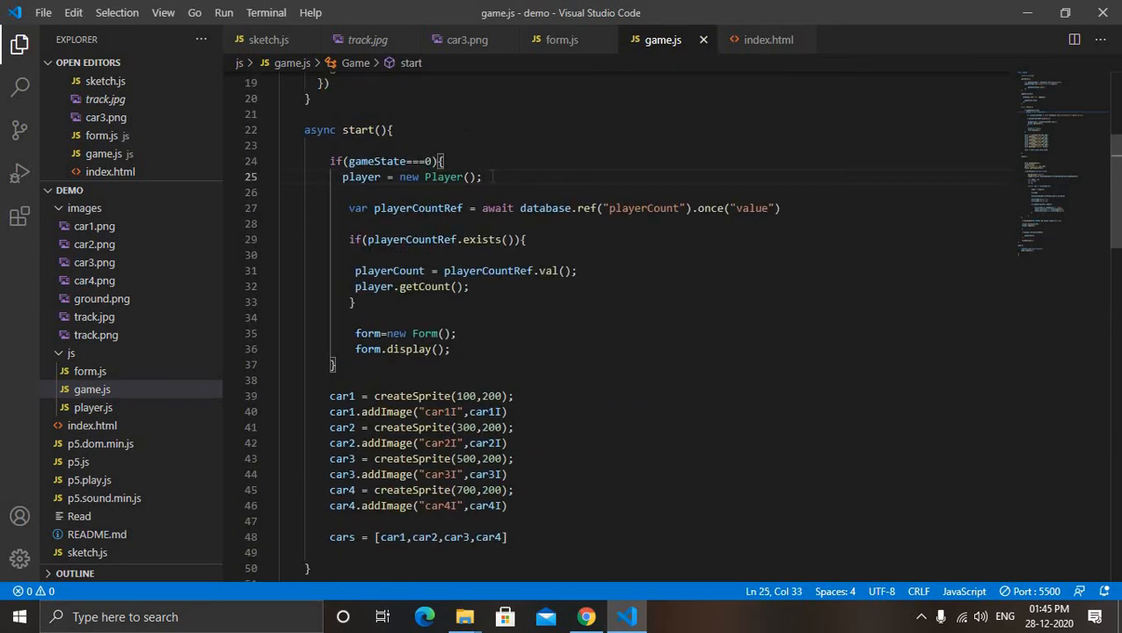
Above the player creation in start(), add background("cyan") and begin image(ground), confirming the variable name in sketch.js
{"action": "key", "text": "Enter"}
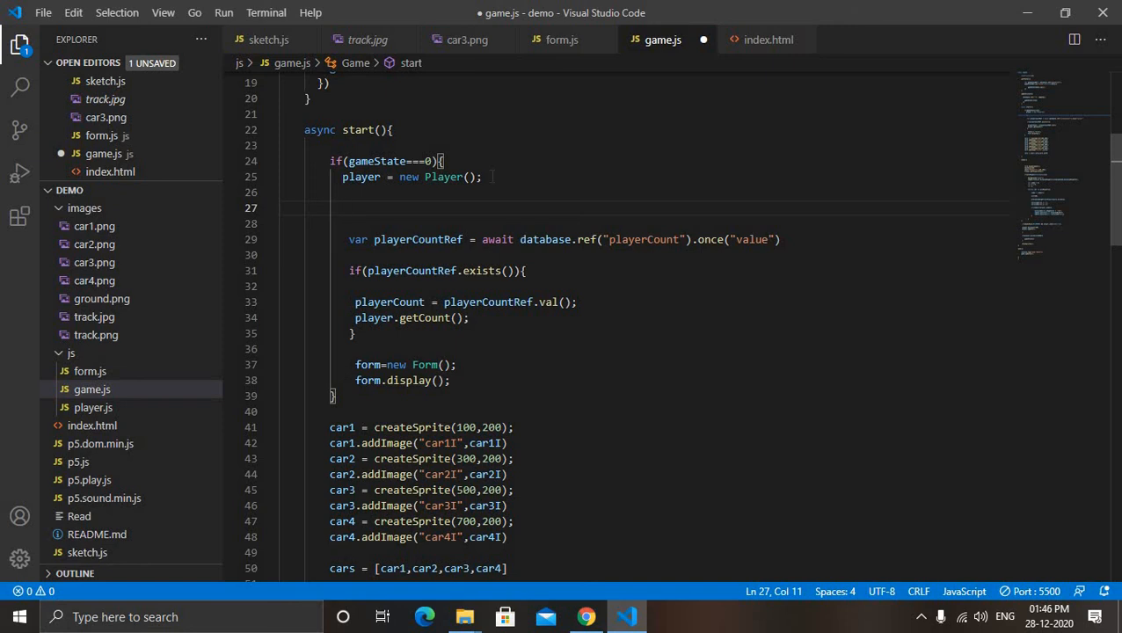
{"action": "scroll", "scroll_direction": "down", "scroll_amount": 3}
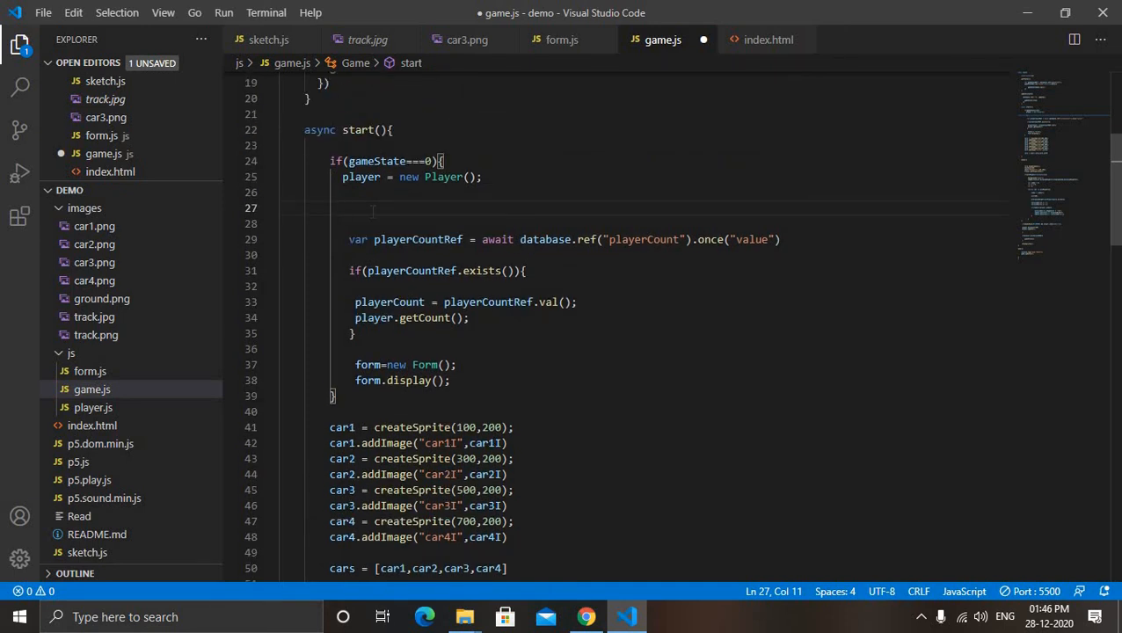
{"action": "mouse_move", "coordinate": [588, 204]}
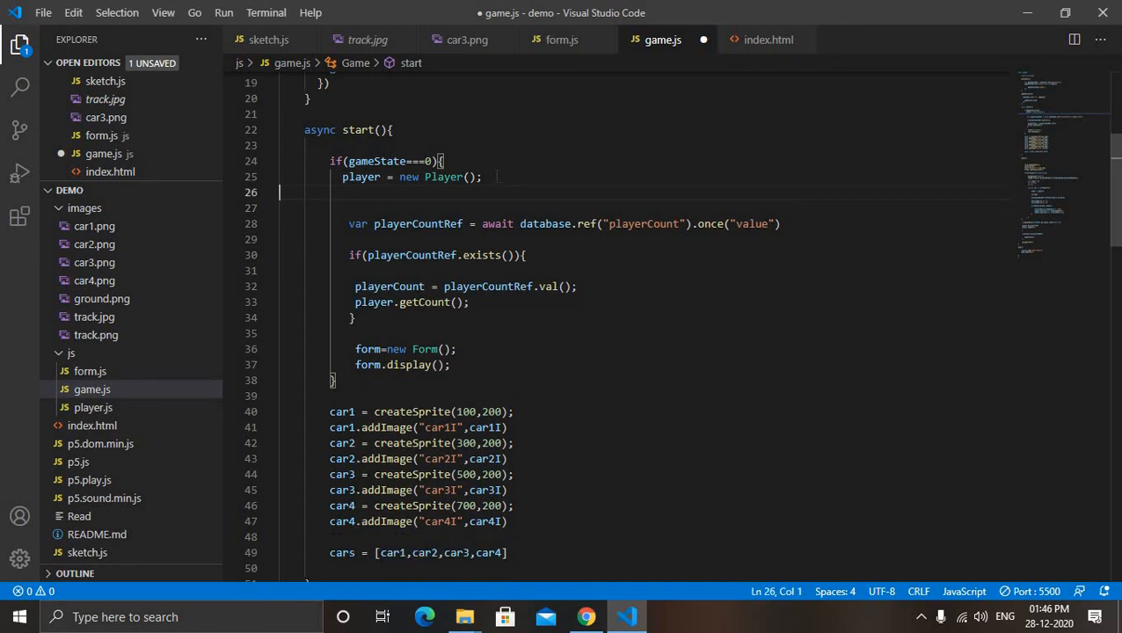
{"action": "key", "text": "Enter"}
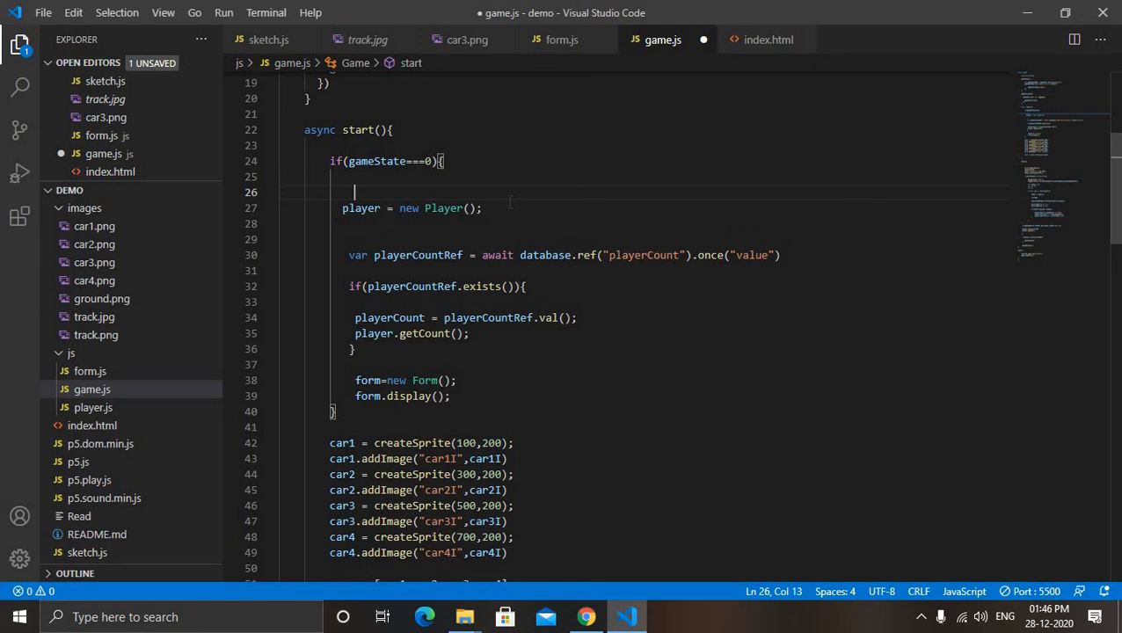
{"action": "type", "text": "backg"}
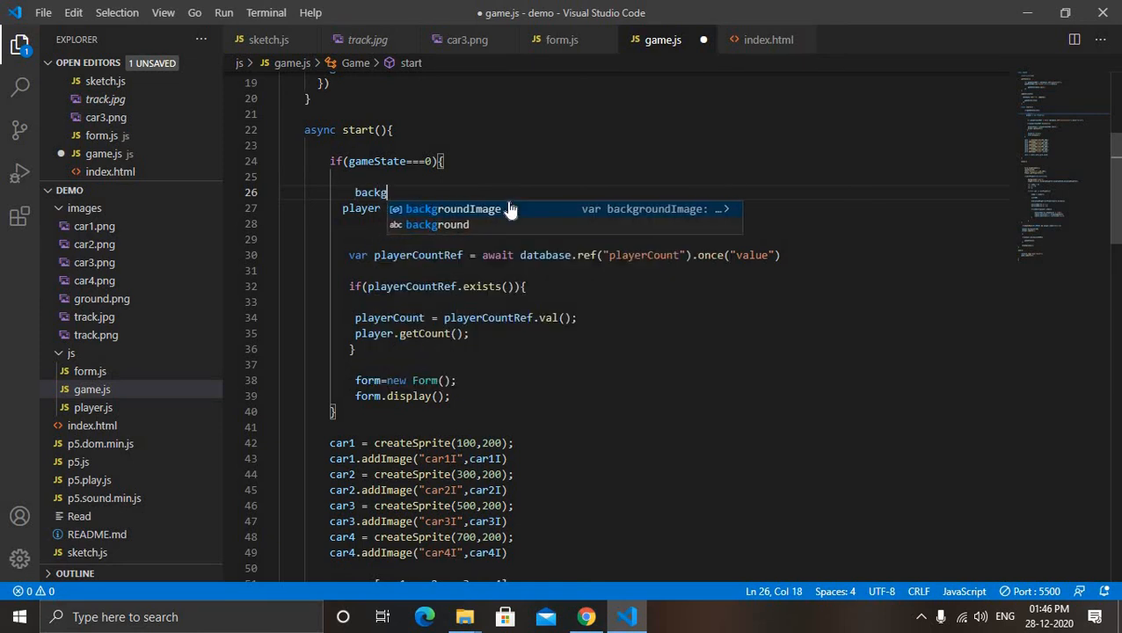
{"action": "type", "text": "round(\"cyan\");"}
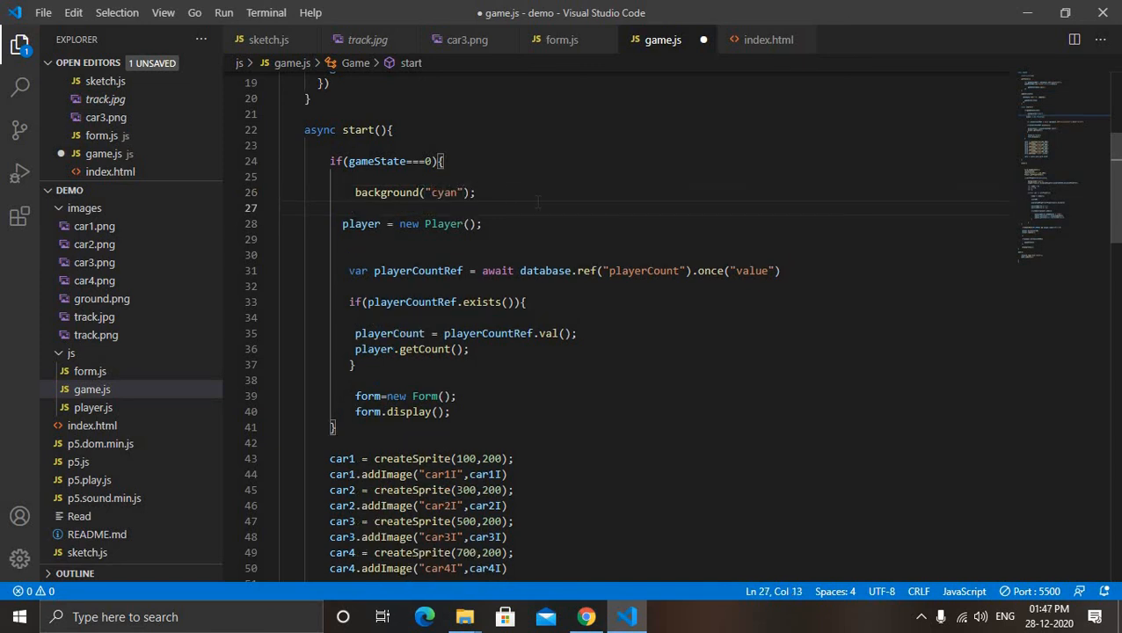
{"action": "type", "text": "image()"}
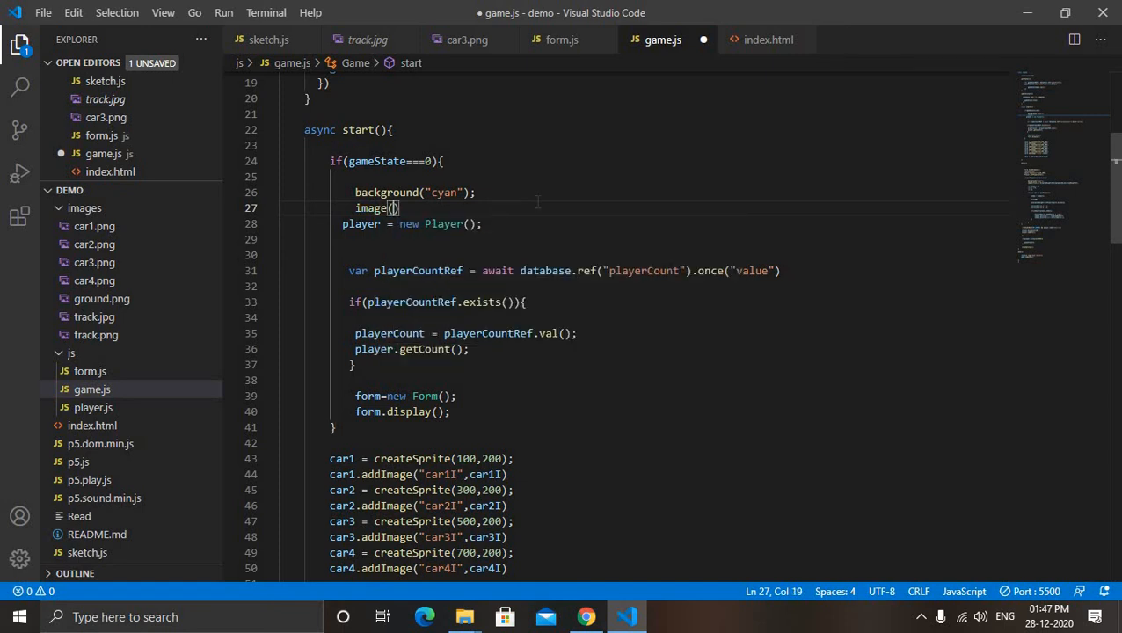
{"action": "type", "text": "ground"}
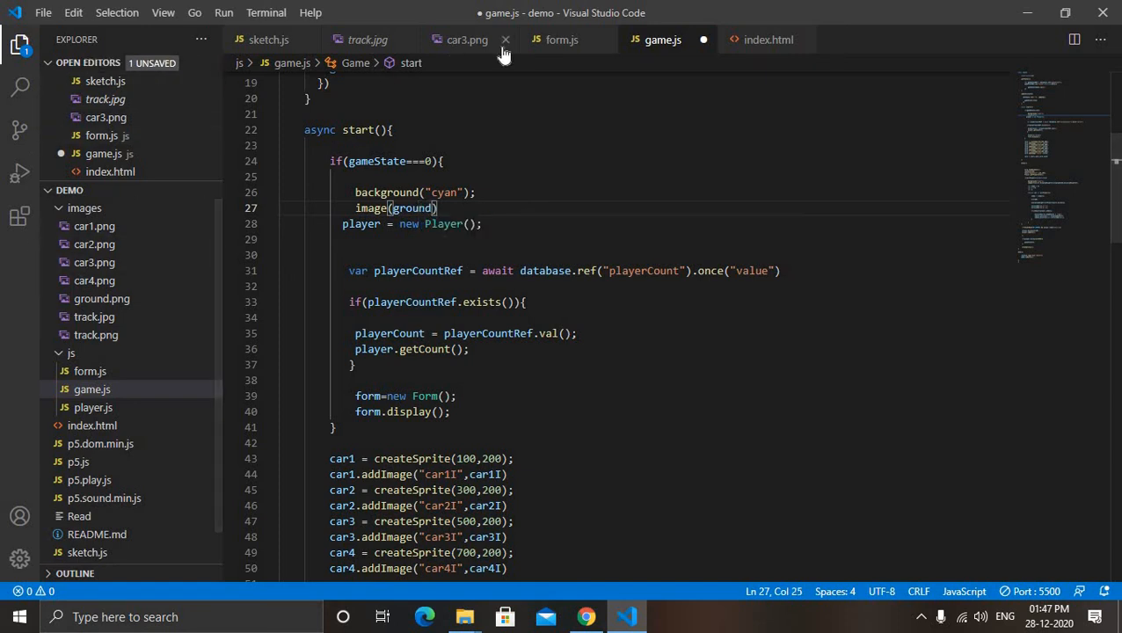
{"action": "mouse_move", "coordinate": [281, 55]}
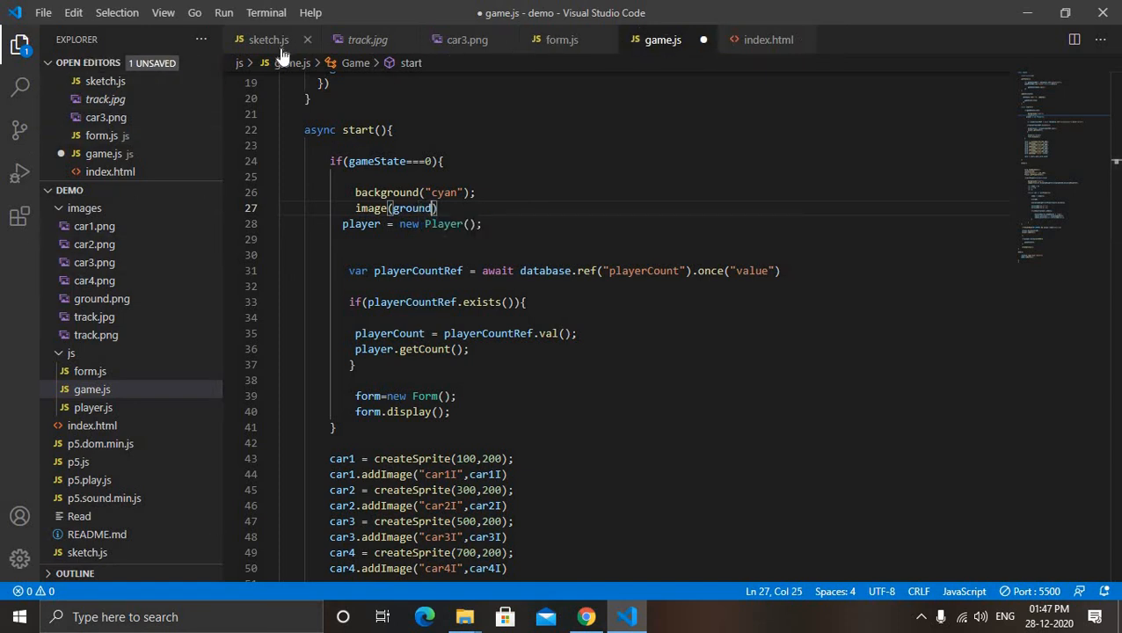
{"action": "left_click", "coordinate": [267, 40]}
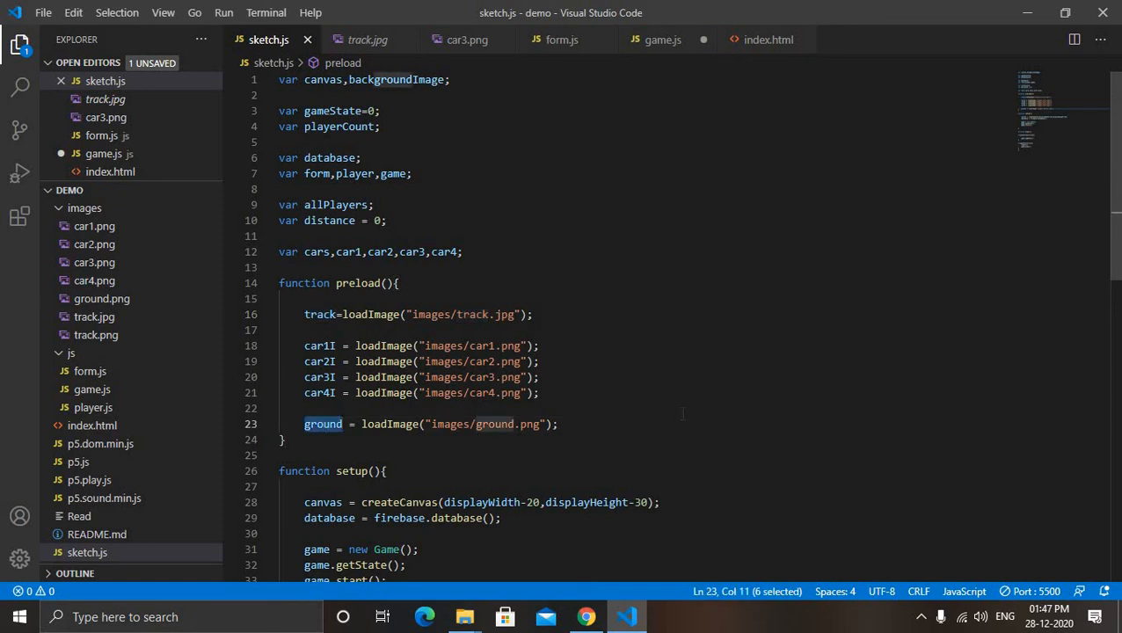
{"action": "left_click", "coordinate": [663, 40]}
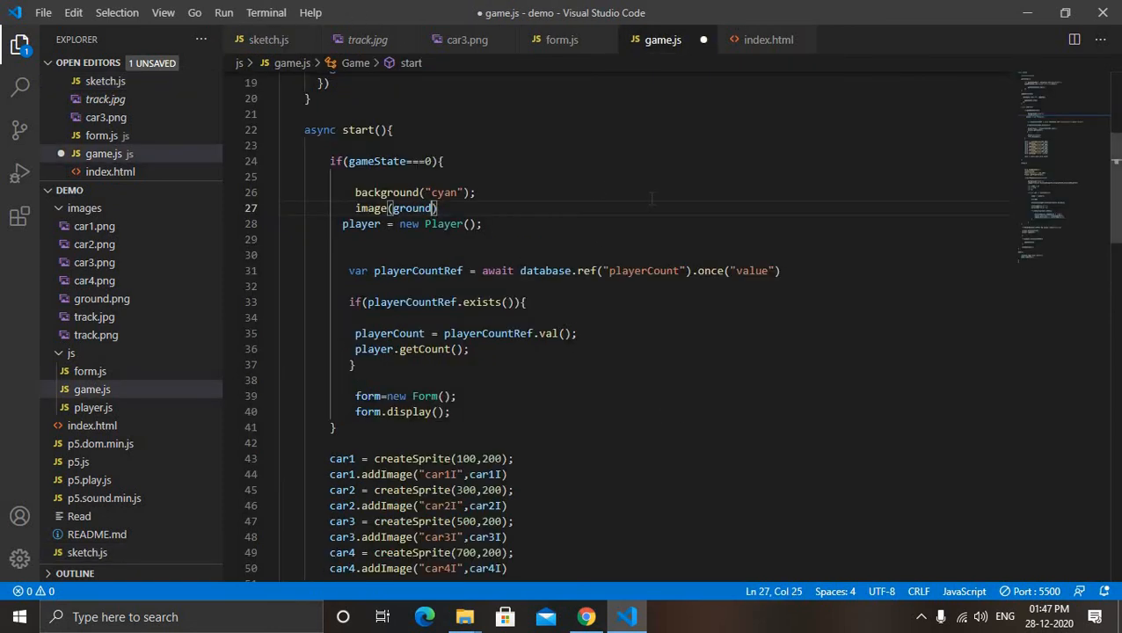
Complete the call as image(ground,0,0,displayWidth,displayHeight) and correct the displayHeight spelling
{"action": "type", "text": "0,"}
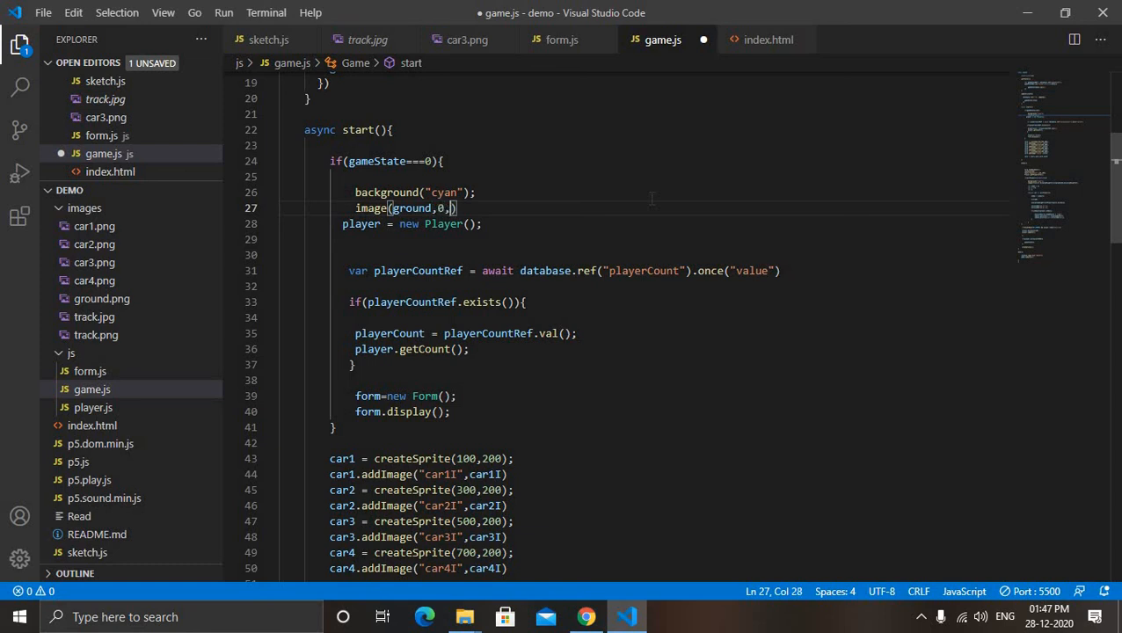
{"action": "type", "text": "0,"}
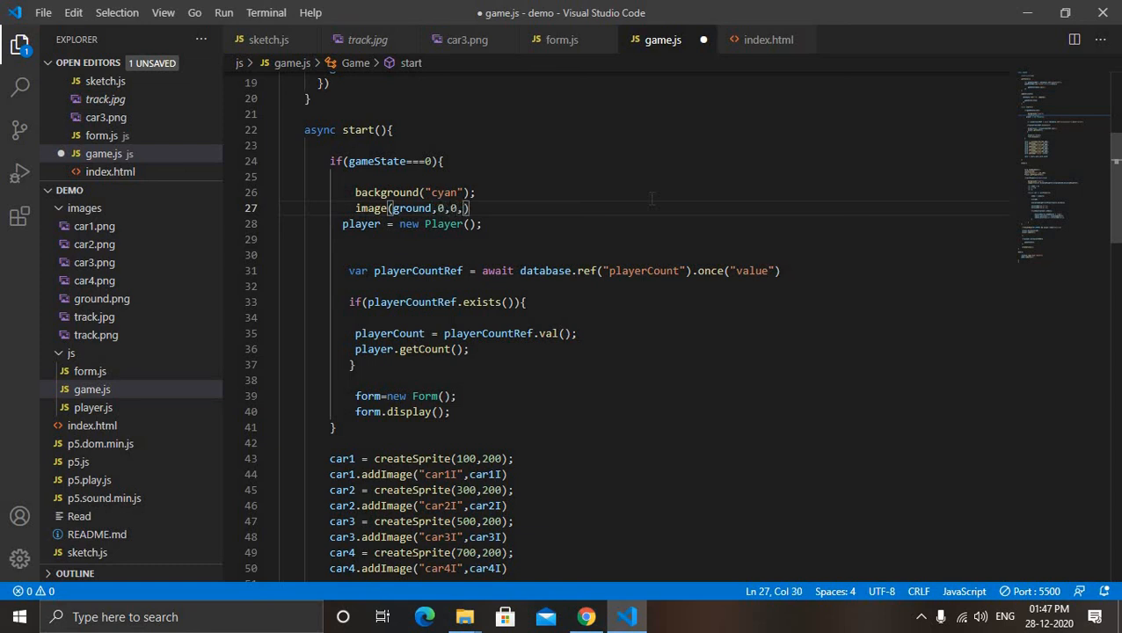
{"action": "type", "text": "displayWidt"}
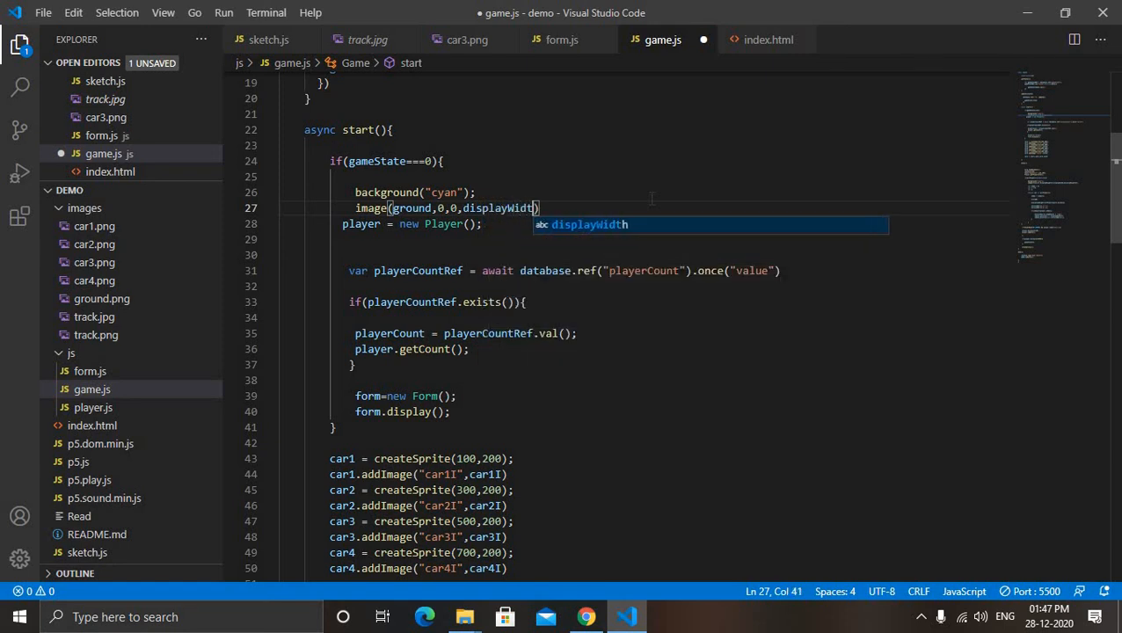
{"action": "type", "text": ","}
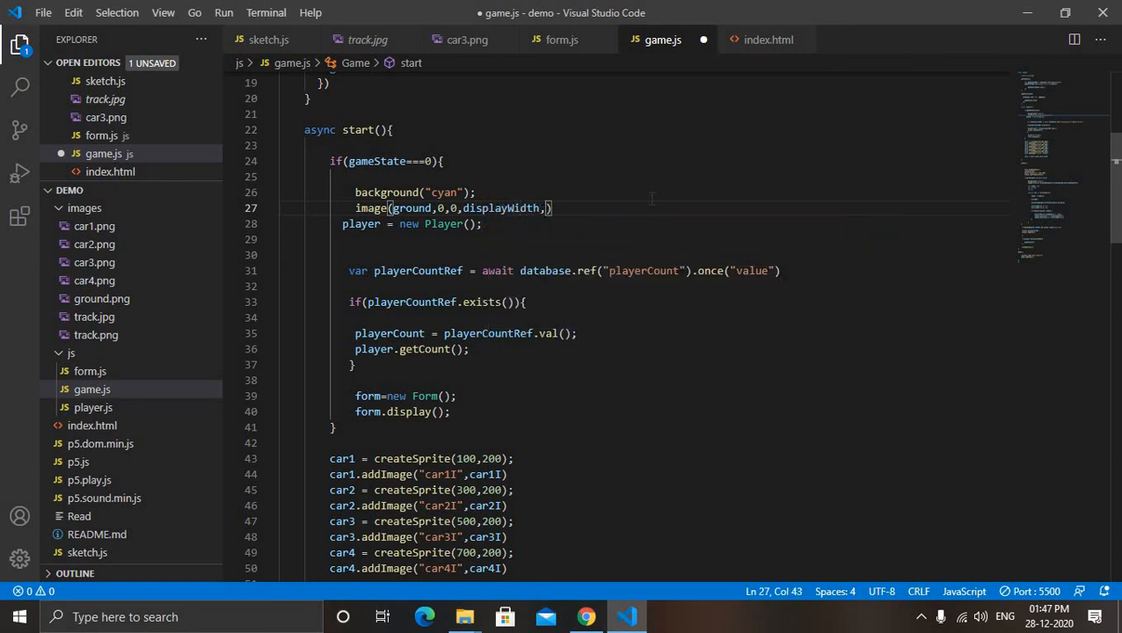
{"action": "type", "text": "he"}
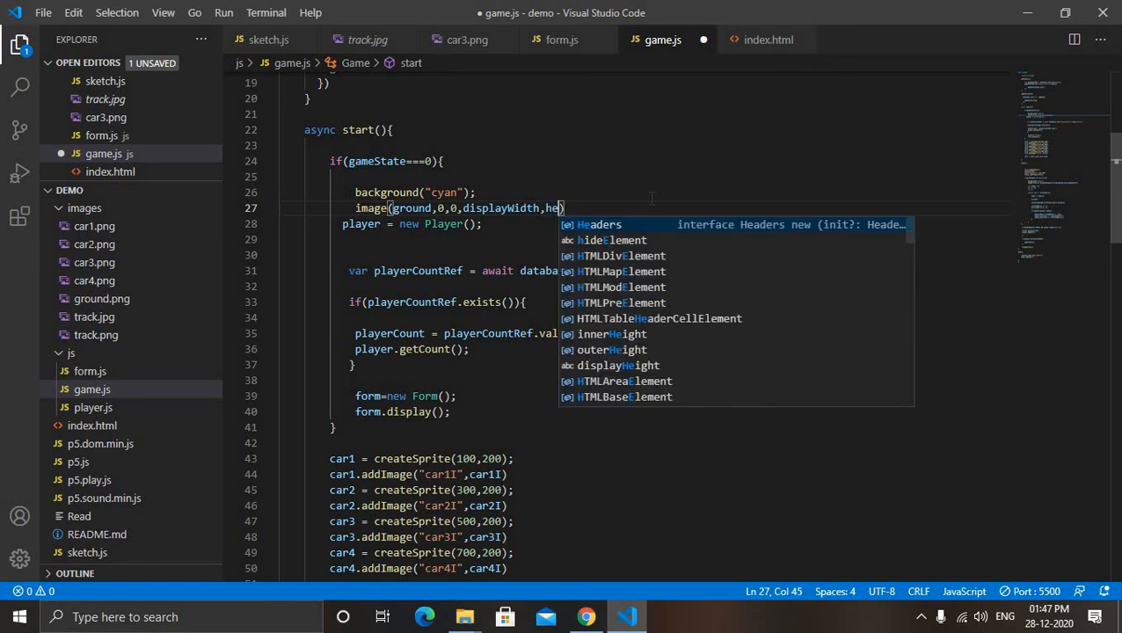
{"action": "type", "text": "i"}
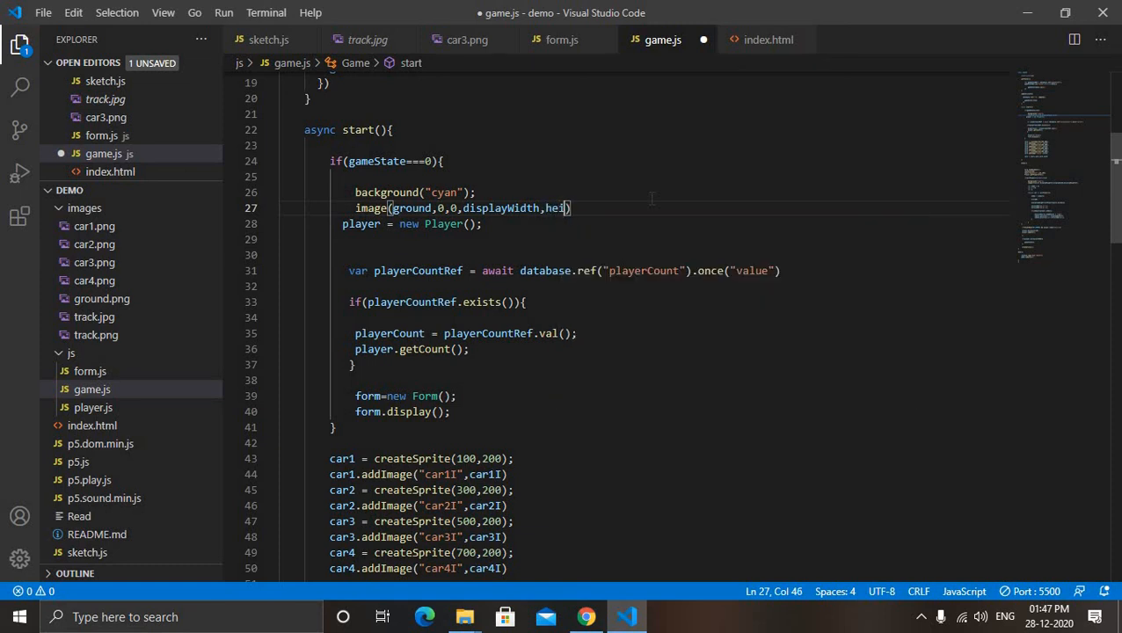
{"action": "type", "text": "gth"}
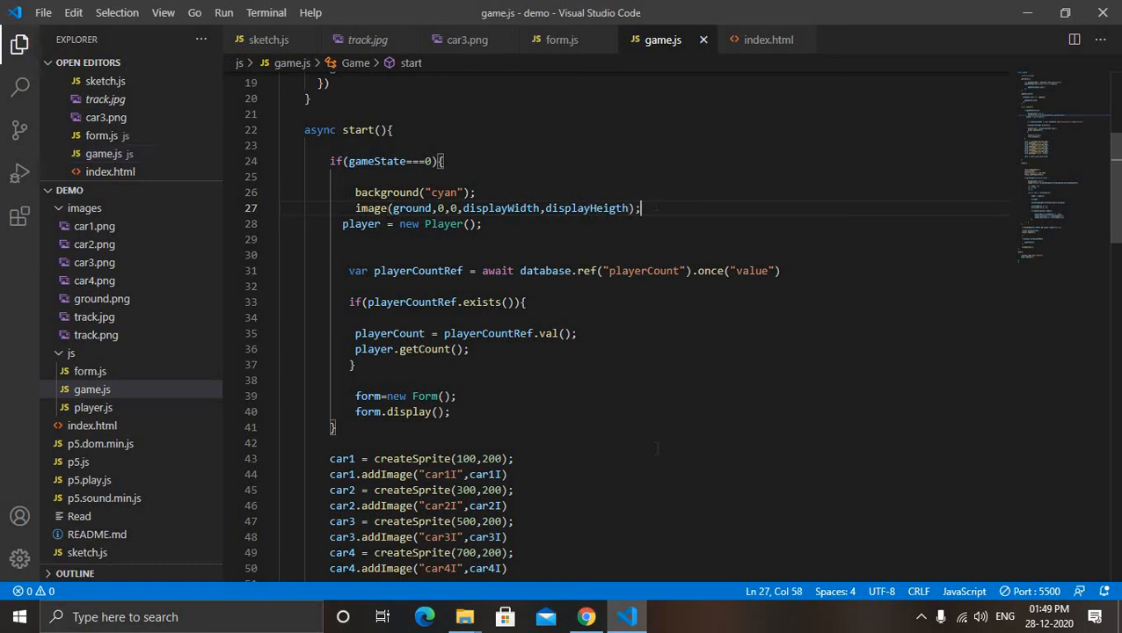
{"action": "left_click", "coordinate": [586, 616]}
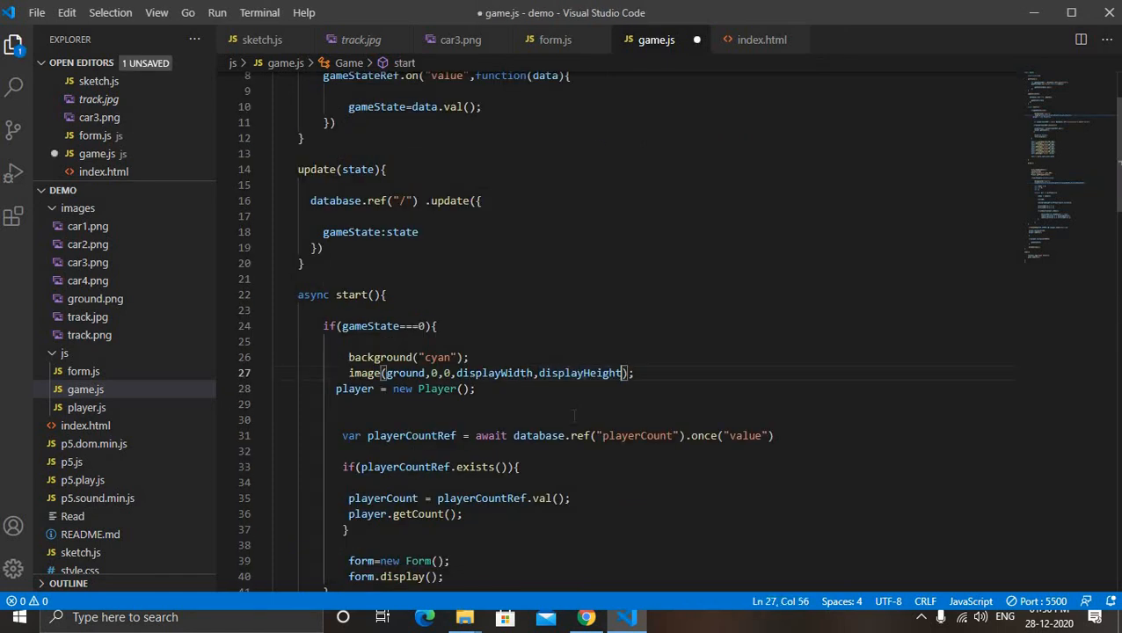
{"action": "left_click", "coordinate": [585, 616]}
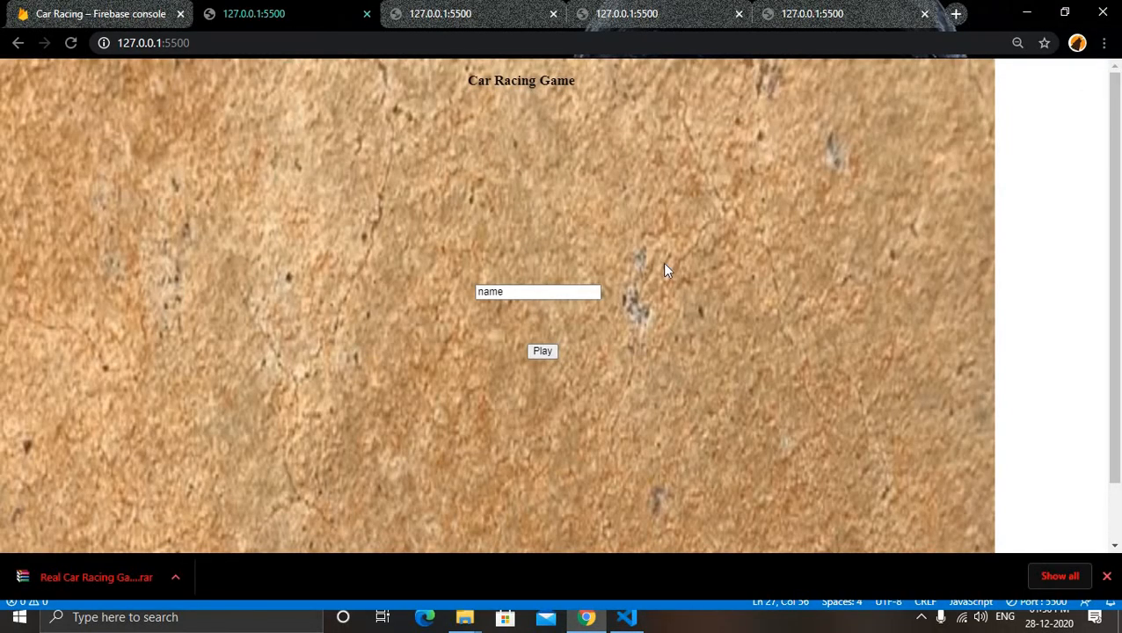
Confirm Firebase shows gameState and playerCount at 0, then return to the game's form tab
{"action": "scroll", "scroll_direction": "down", "scroll_amount": 3}
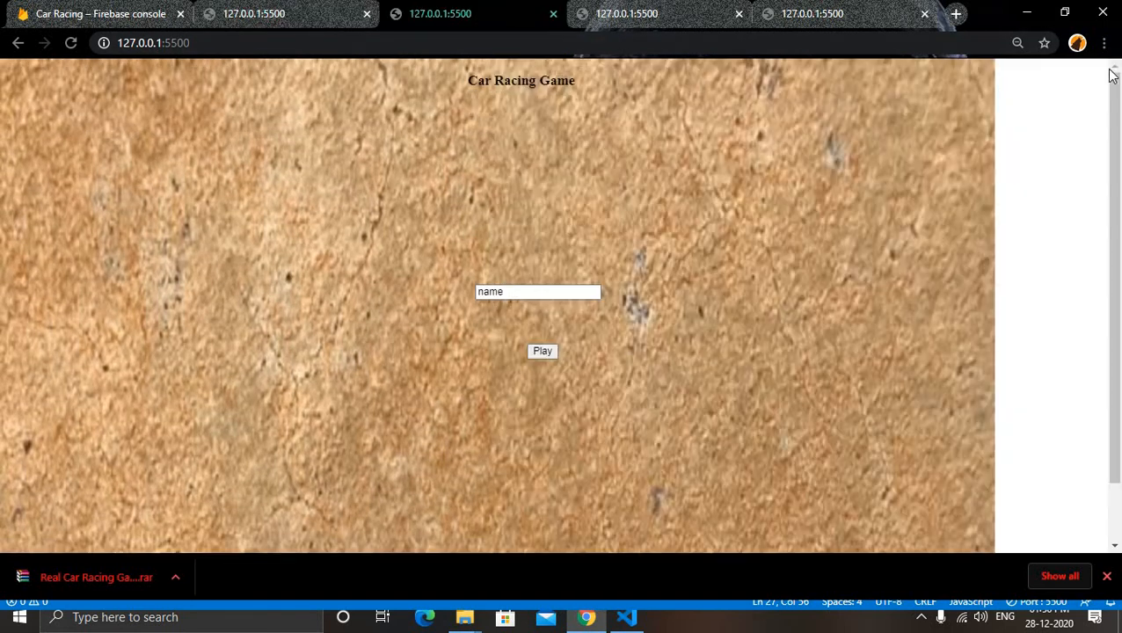
{"action": "mouse_move", "coordinate": [505, 120]}
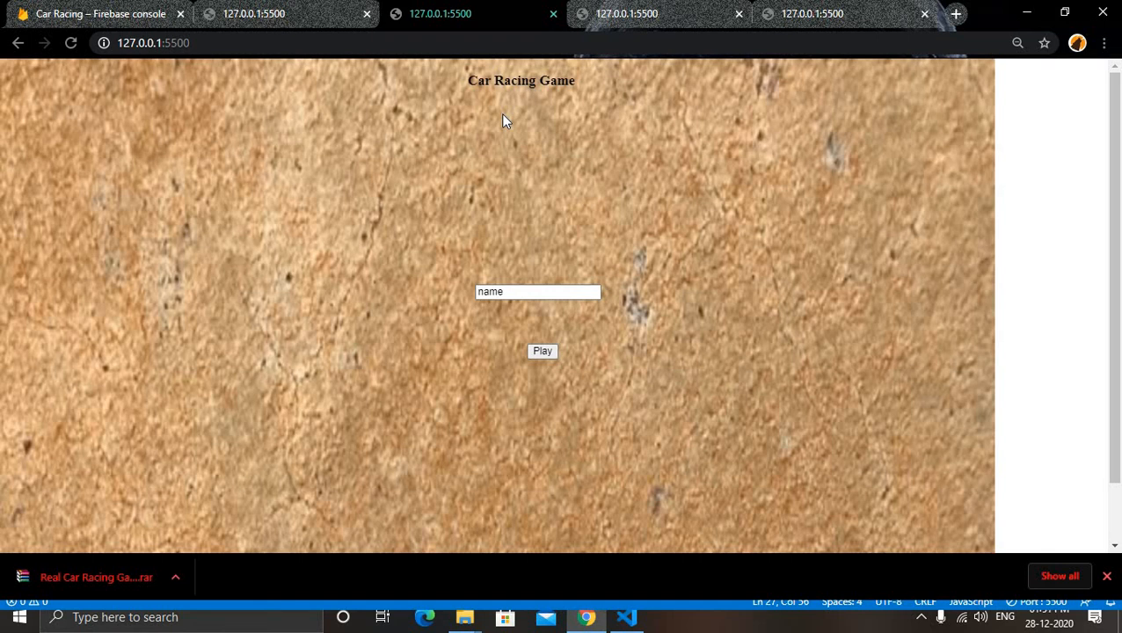
{"action": "left_click", "coordinate": [99, 13]}
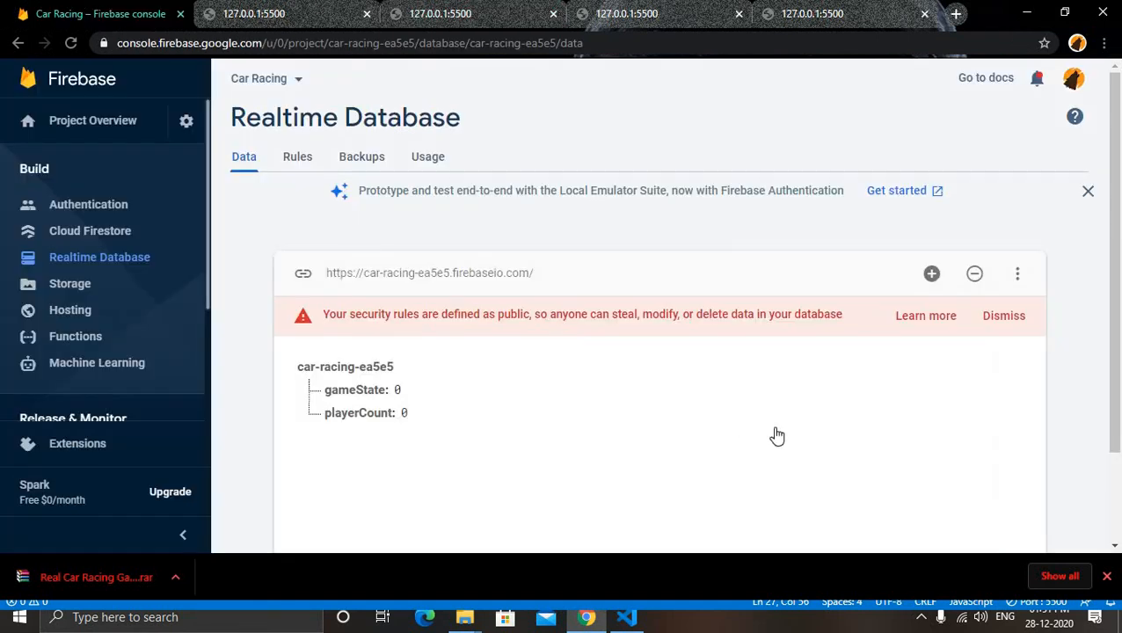
{"action": "mouse_move", "coordinate": [417, 453]}
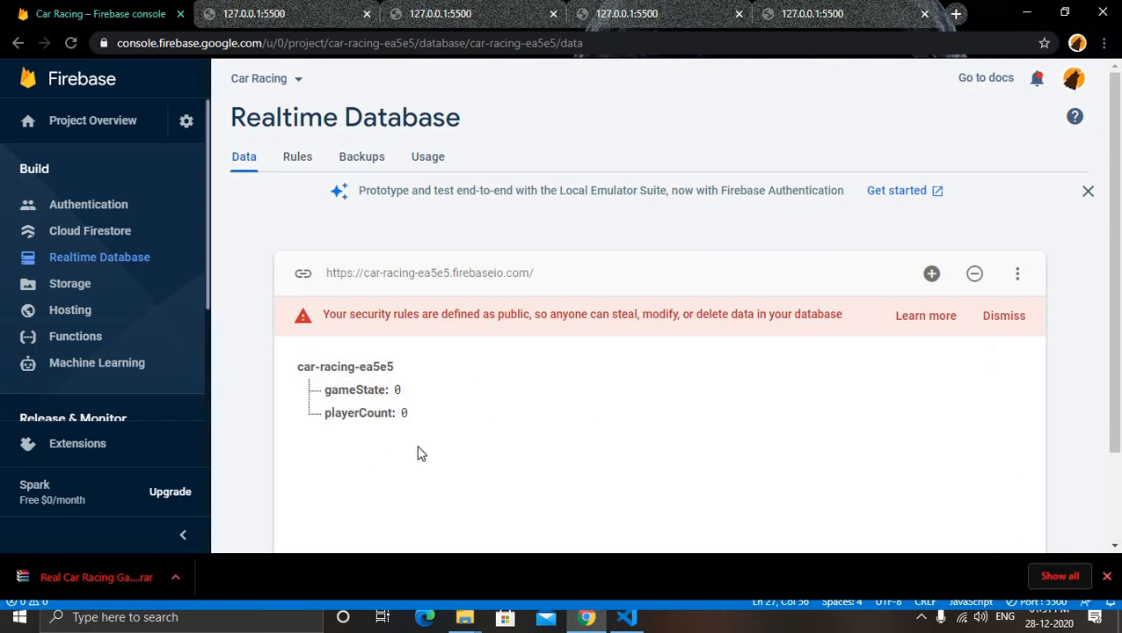
{"action": "left_click", "coordinate": [255, 13]}
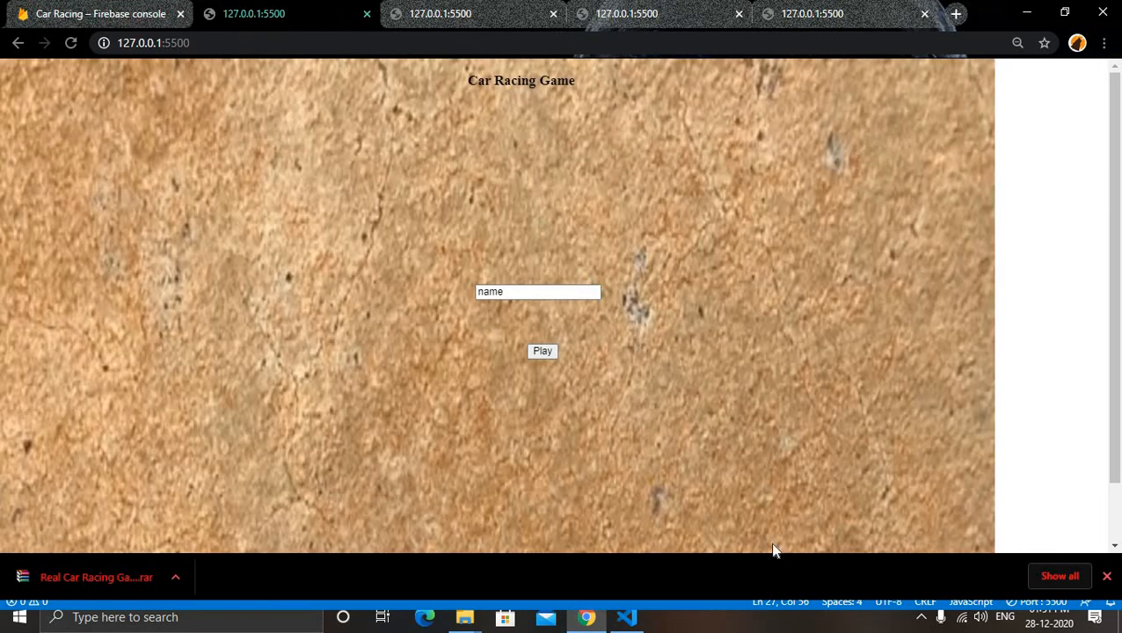
{"action": "mouse_move", "coordinate": [562, 364]}
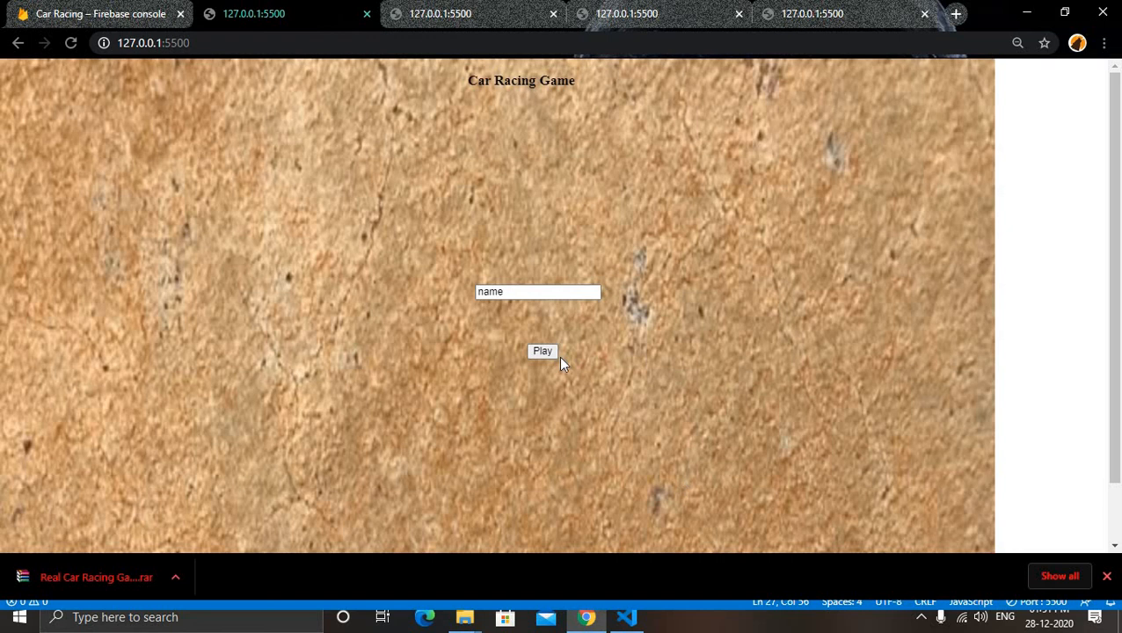
{"action": "mouse_move", "coordinate": [712, 327]}
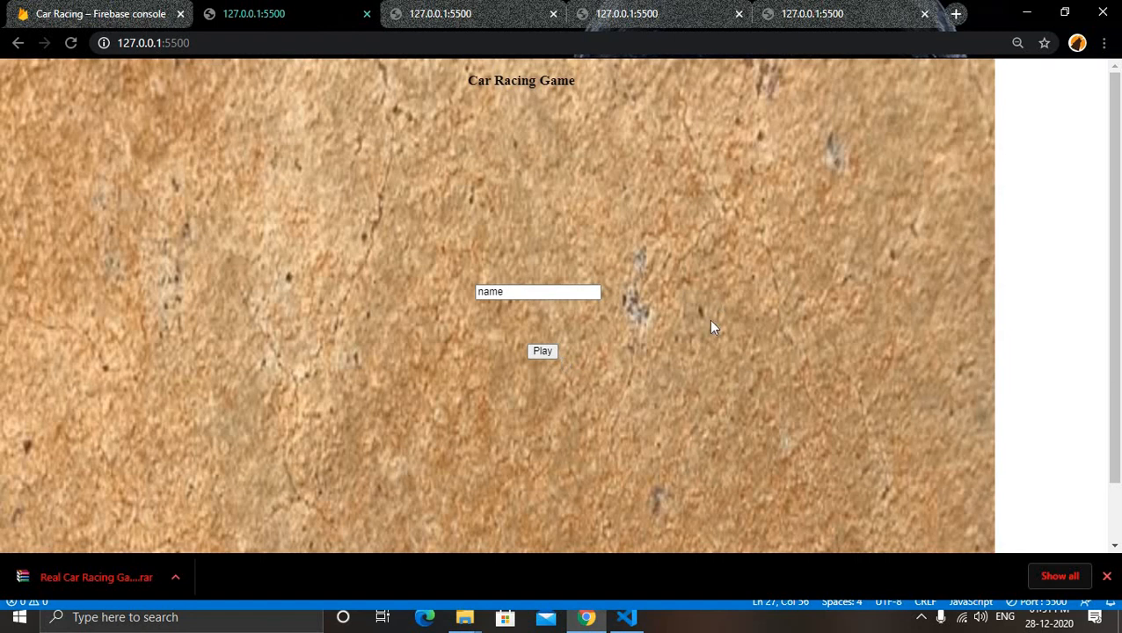
{"action": "mouse_move", "coordinate": [833, 212]}
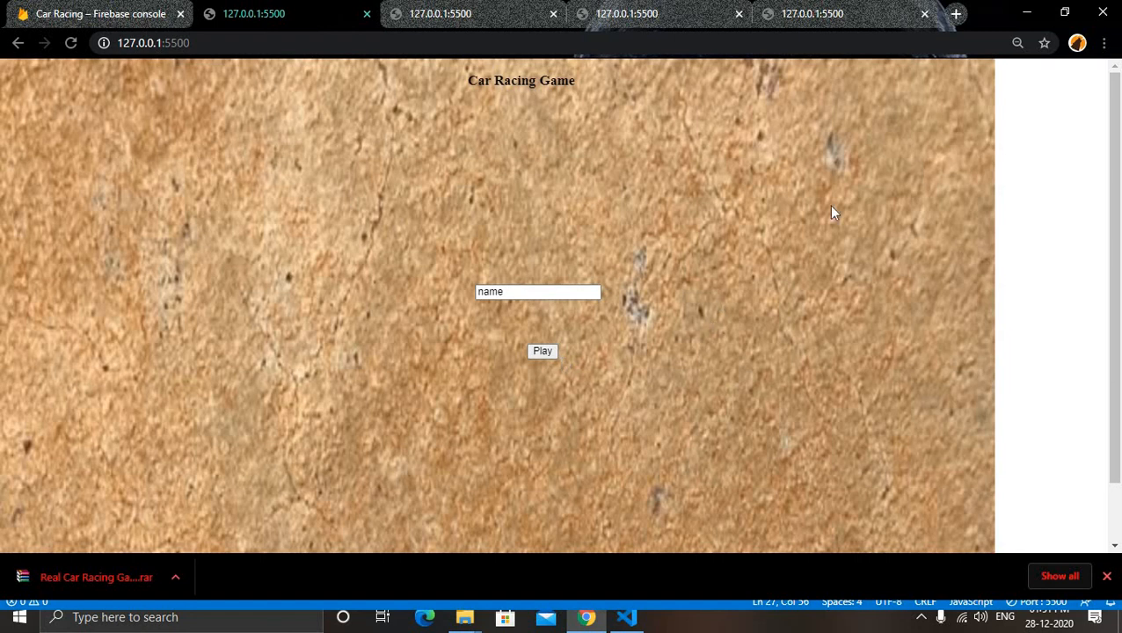